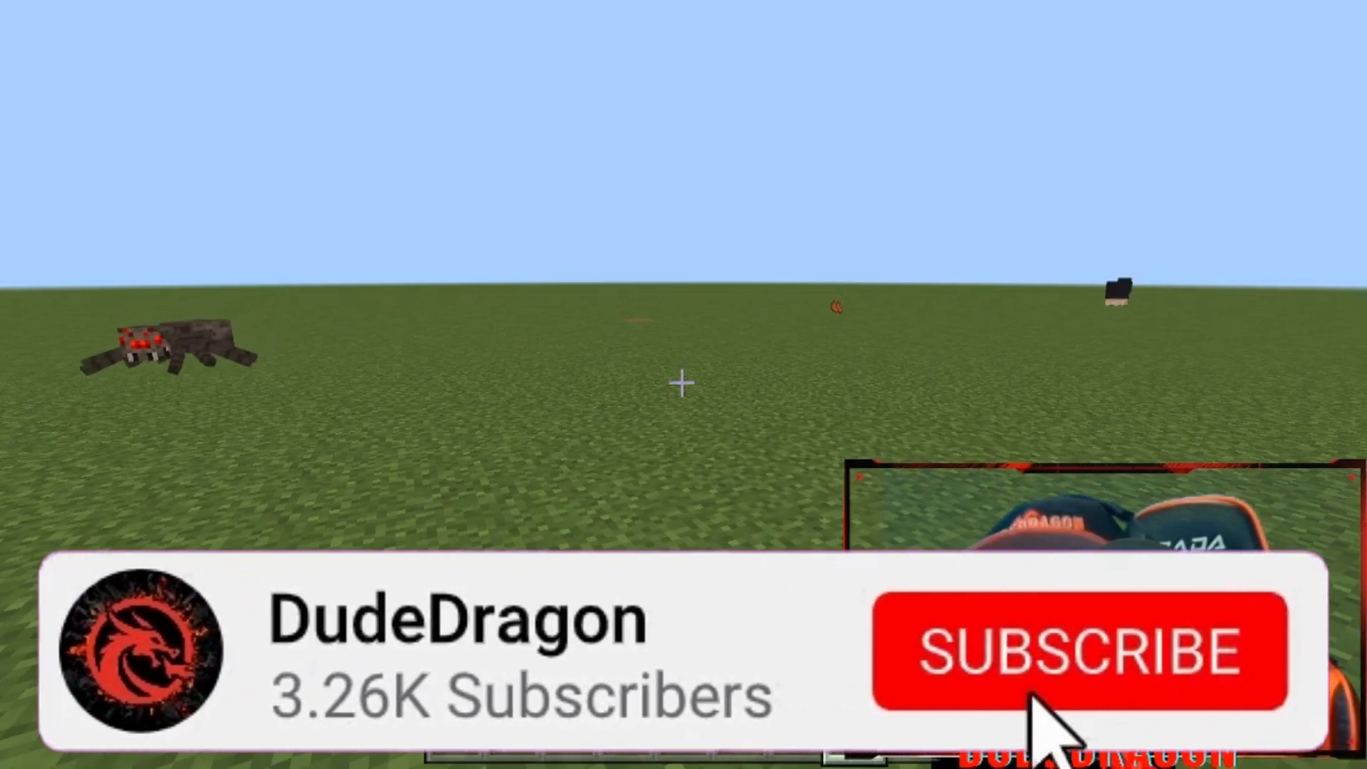
Leave the Minecraft game to head for the cpstest.org 5 Second Click Test.
left_click(1081, 650)
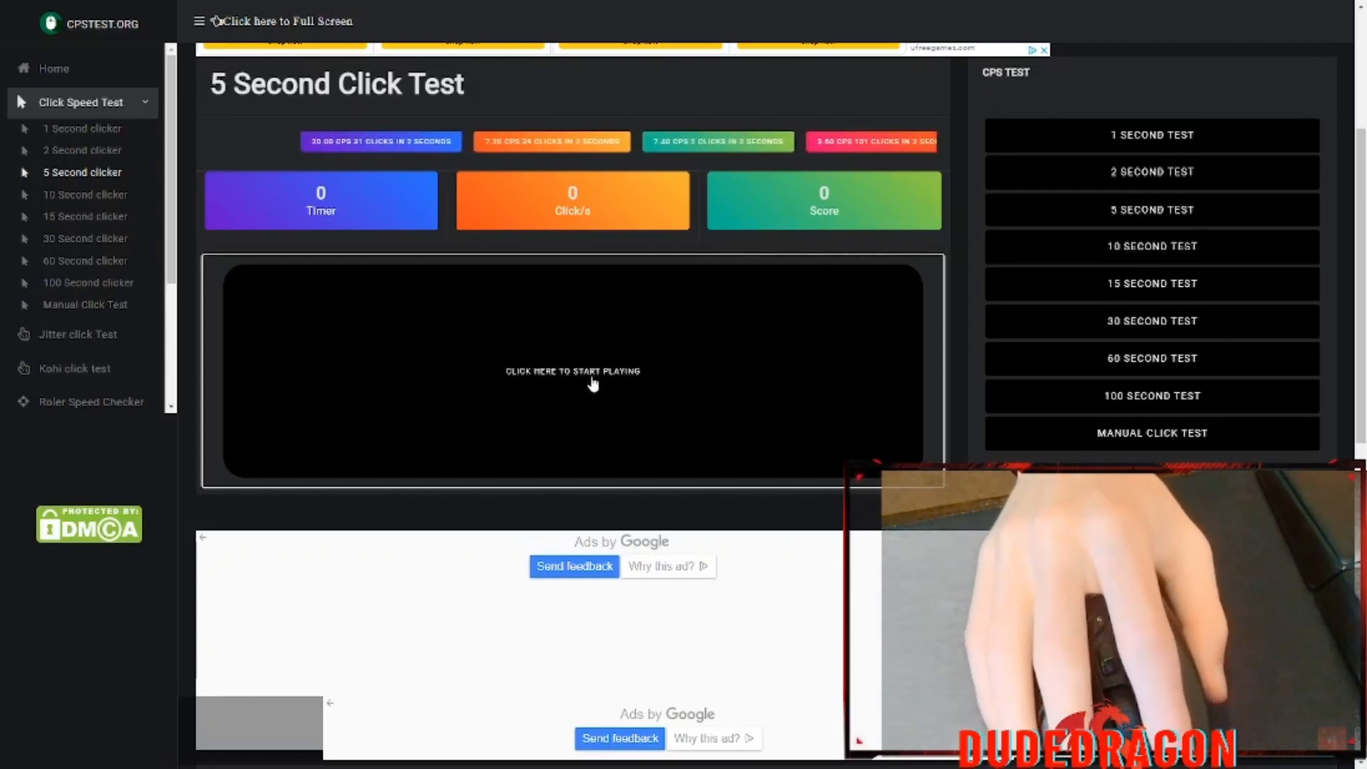
Run the 5 Second Click Test scoring 5.9 CPS and dismiss the Mouse rank result.
left_click(572, 370)
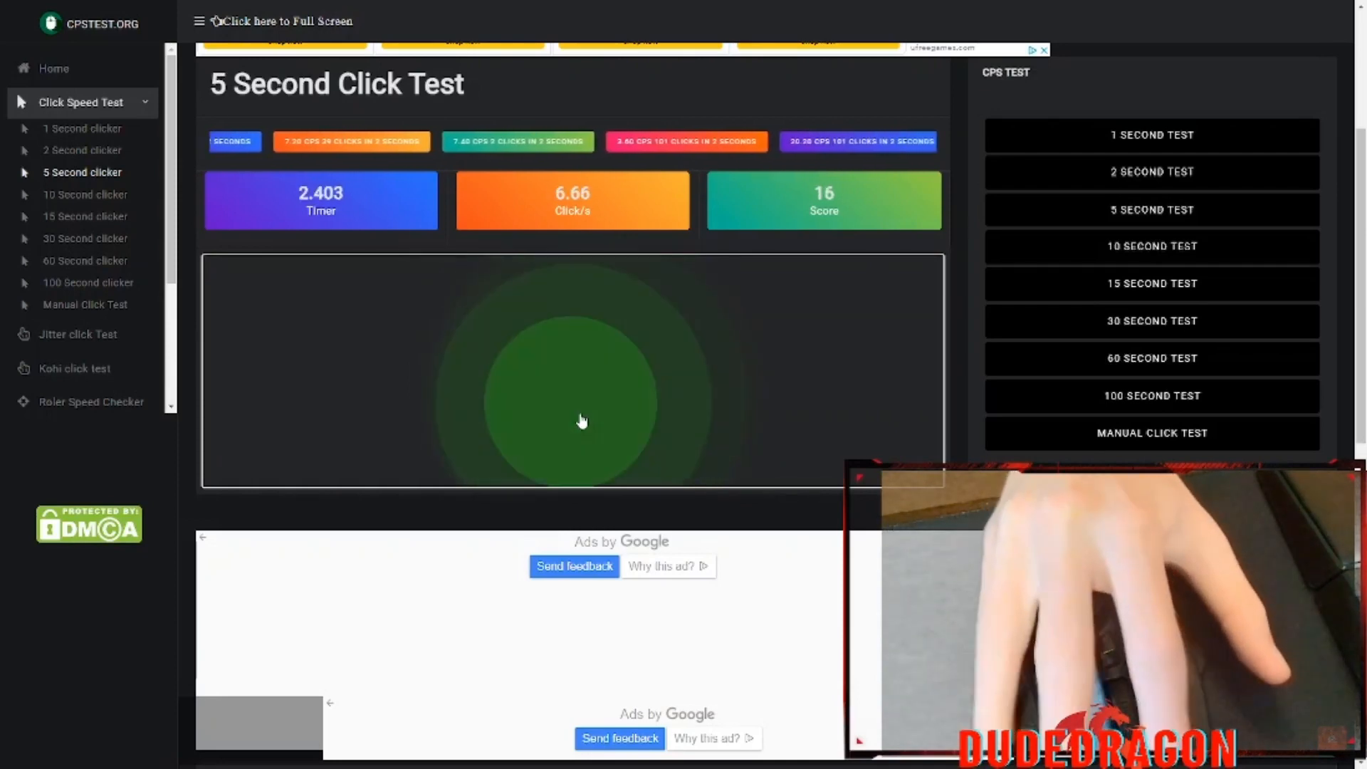
left_click(580, 421)
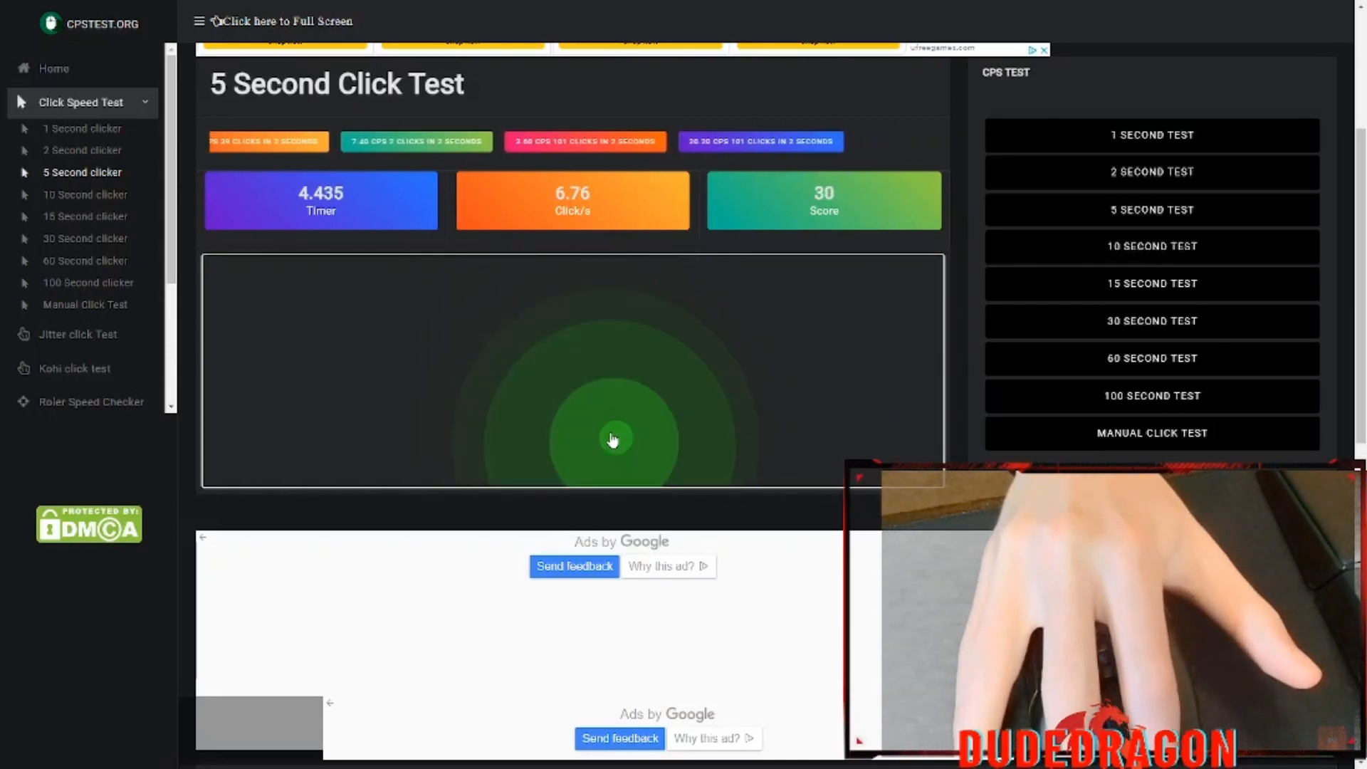
left_click(613, 438)
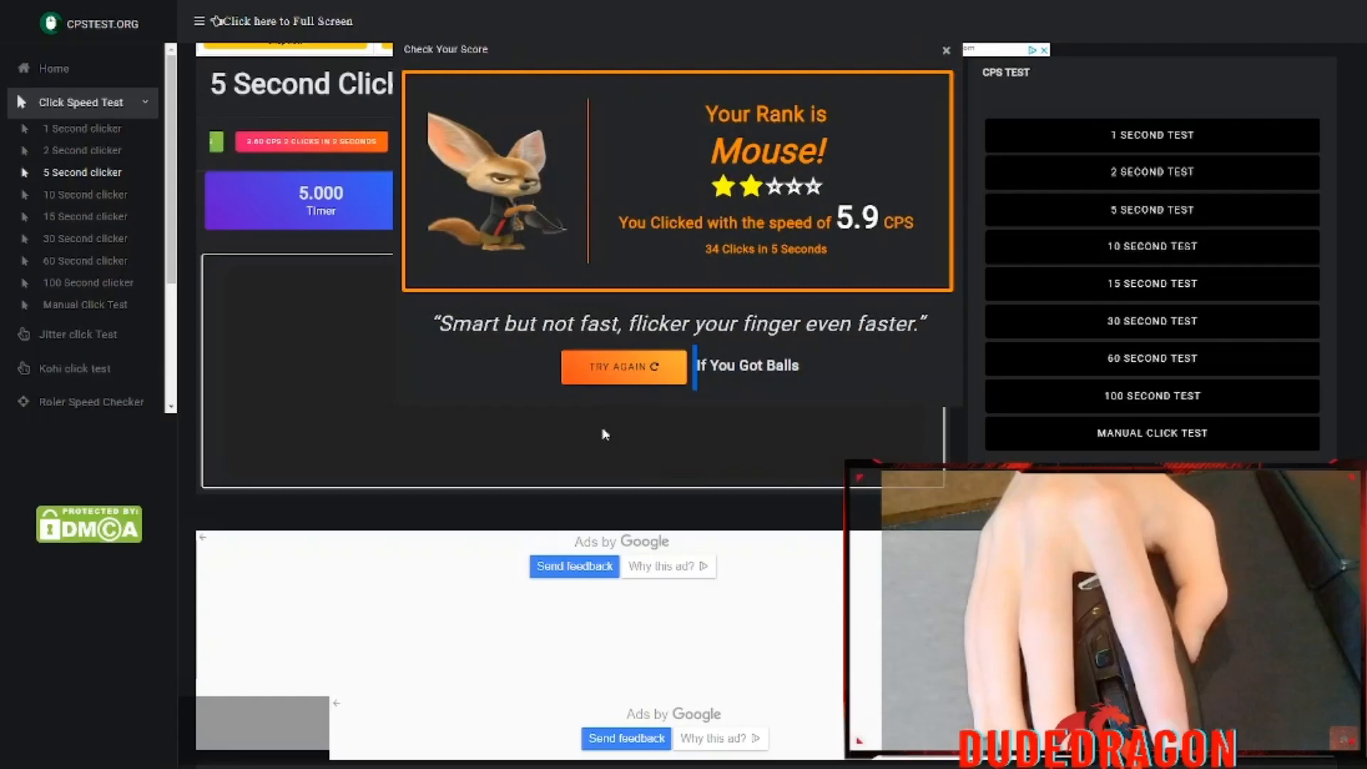
left_click(622, 366)
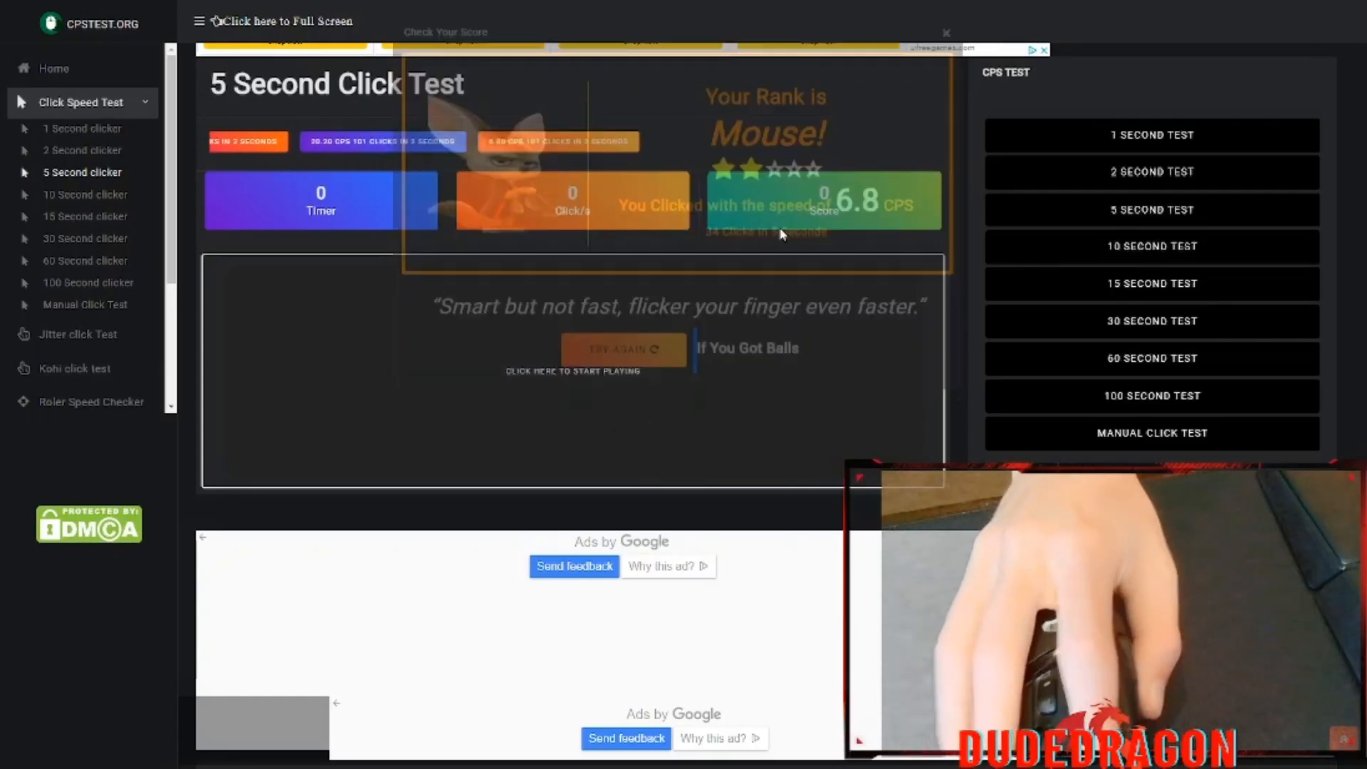
Run the test again scoring 7.0 CPS and dismiss the Bufello rank result.
left_click(605, 377)
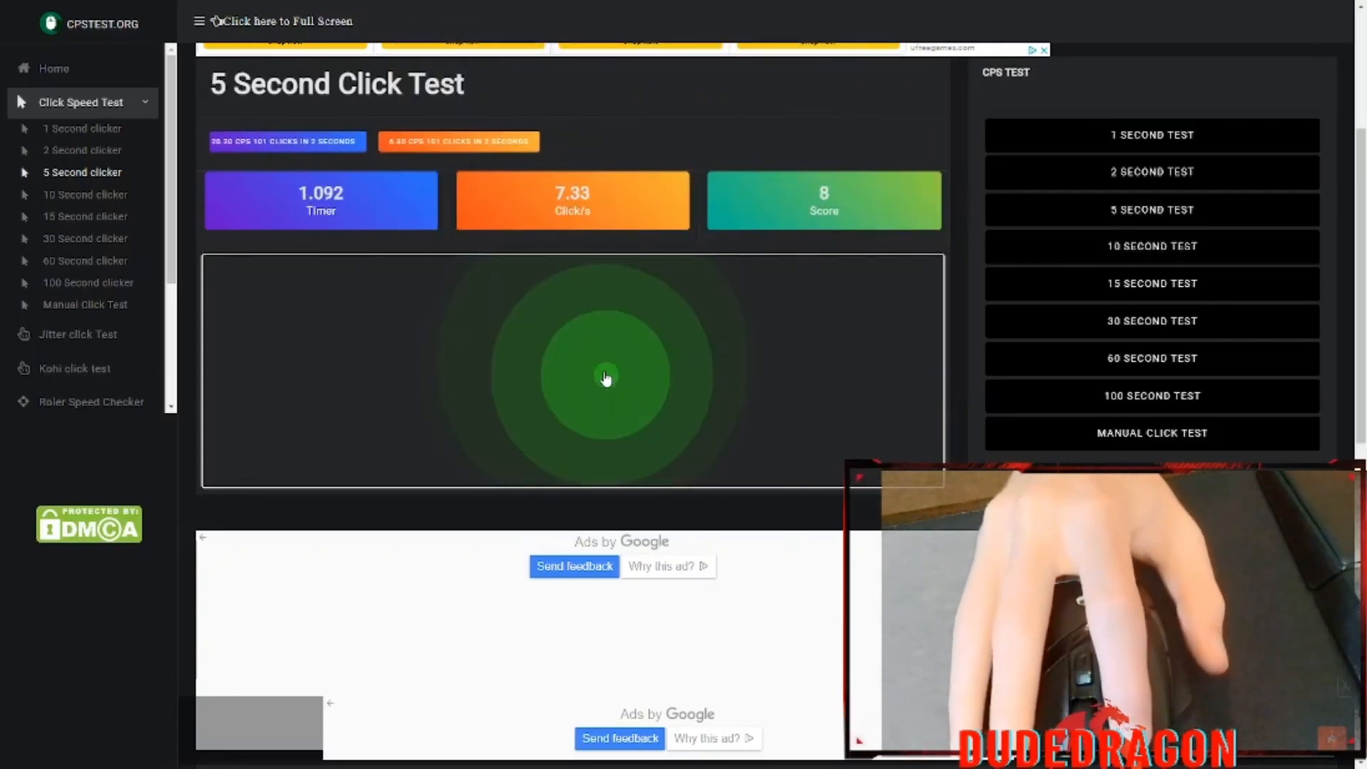
left_click(605, 377)
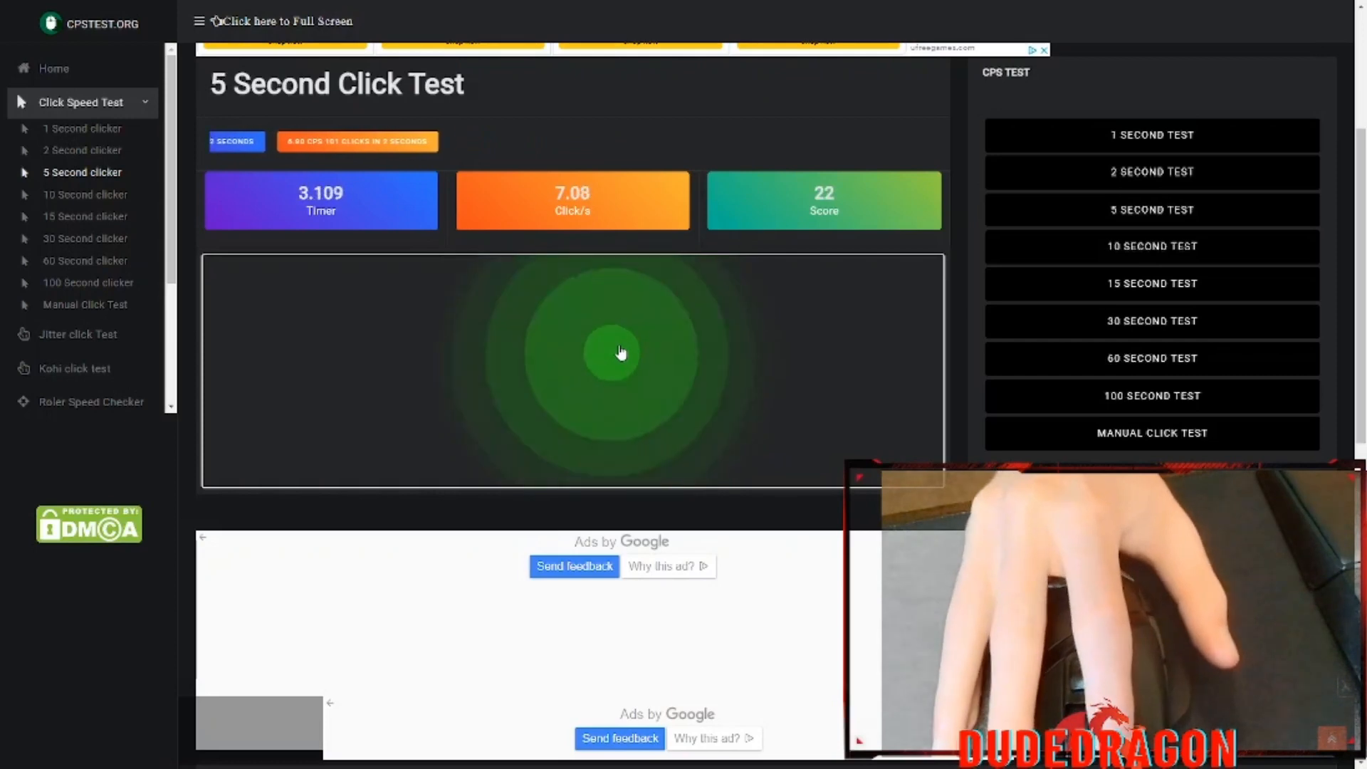
left_click(619, 352)
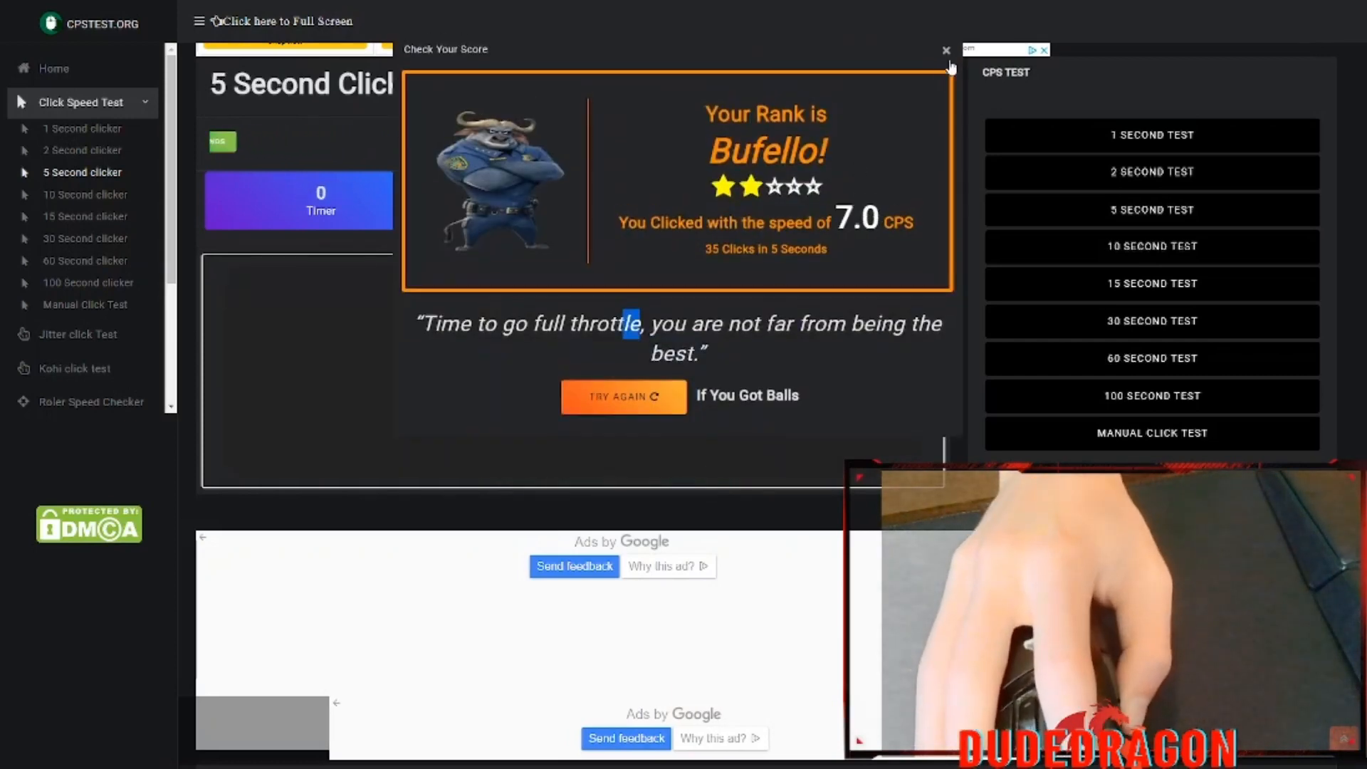
left_click(945, 51)
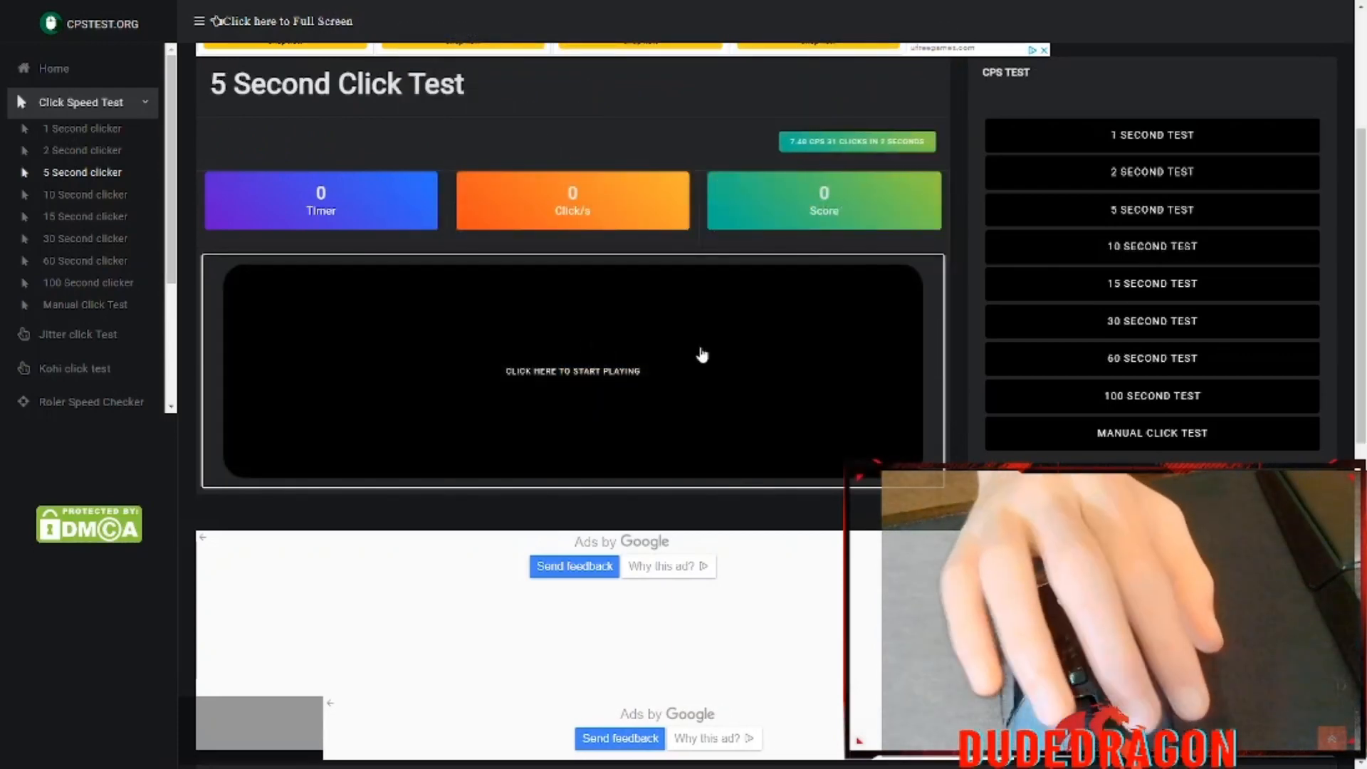
Run a third test scoring 7.7 CPS with 40 clicks, dismiss the Rabbit result, and switch to Razer Synapse.
left_click(702, 351)
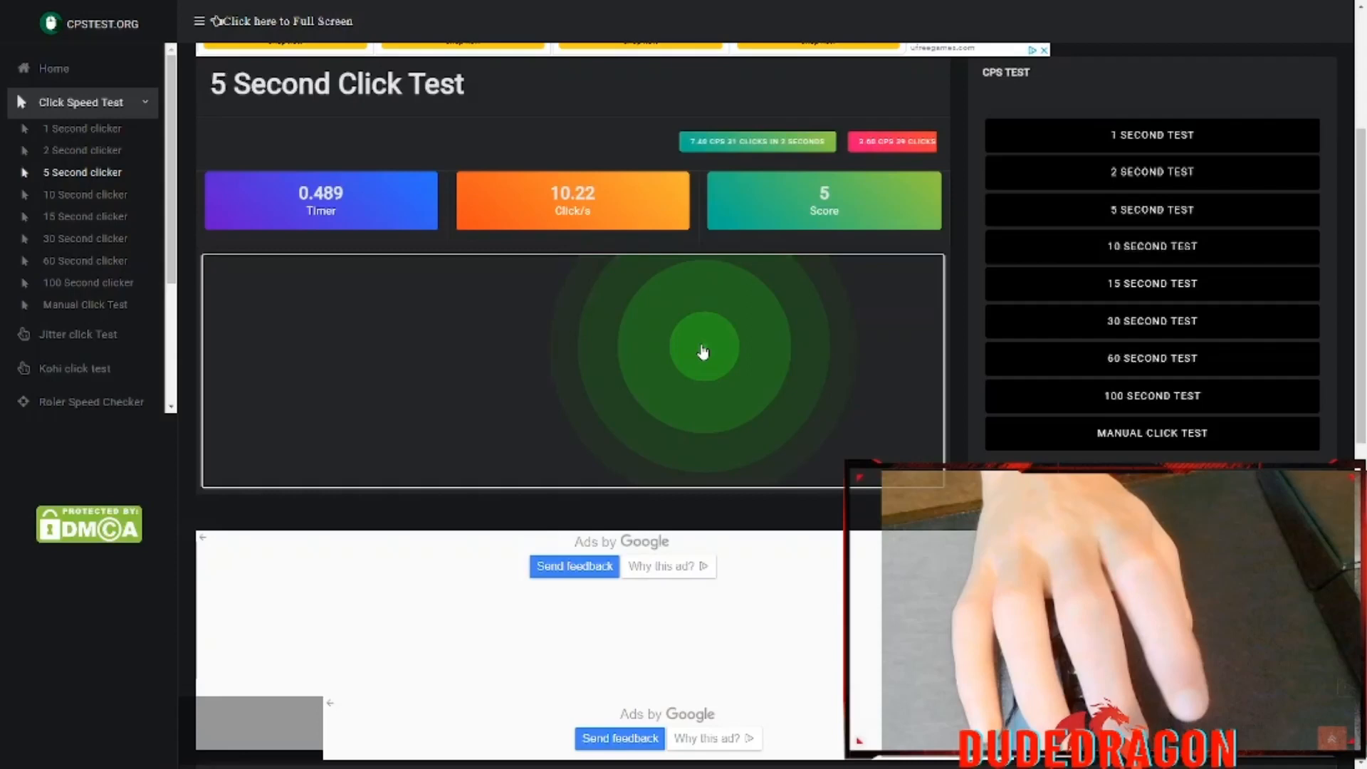
left_click(699, 351)
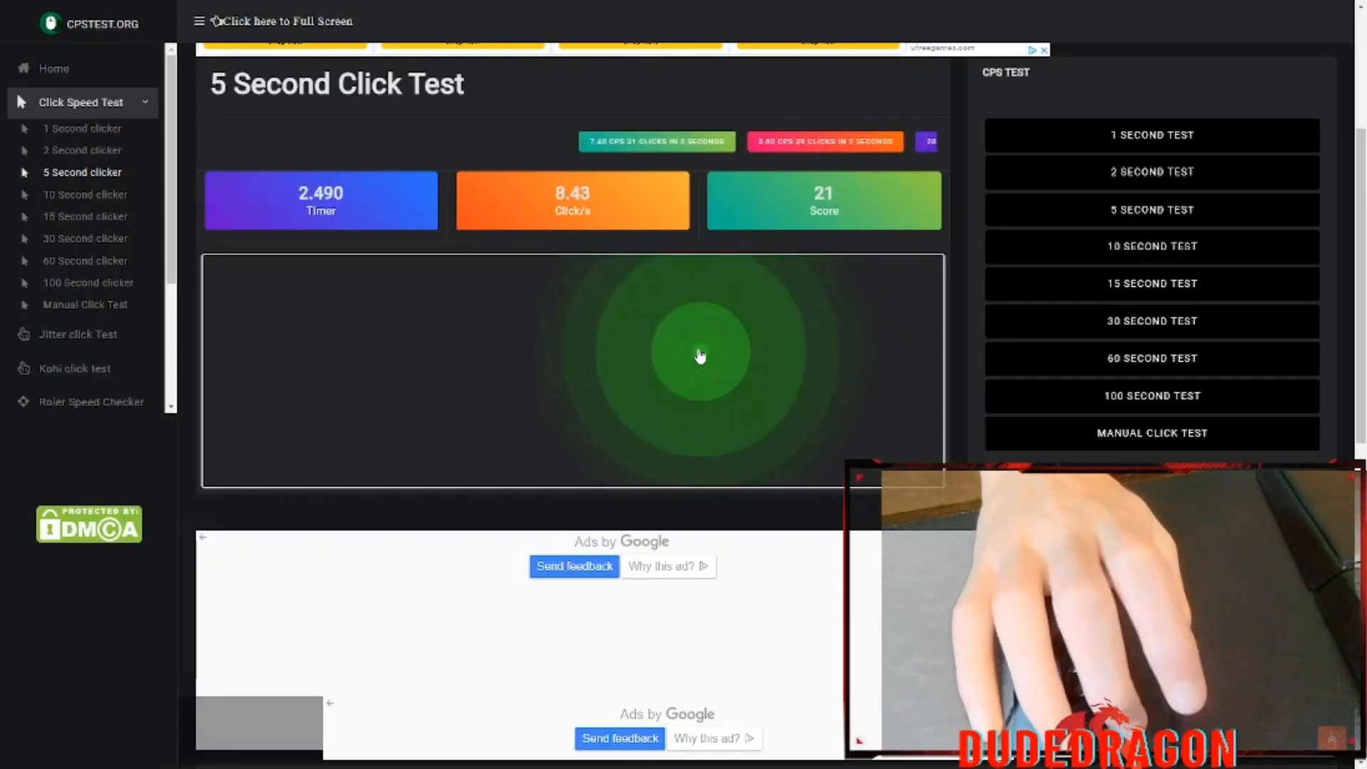
left_click(698, 358)
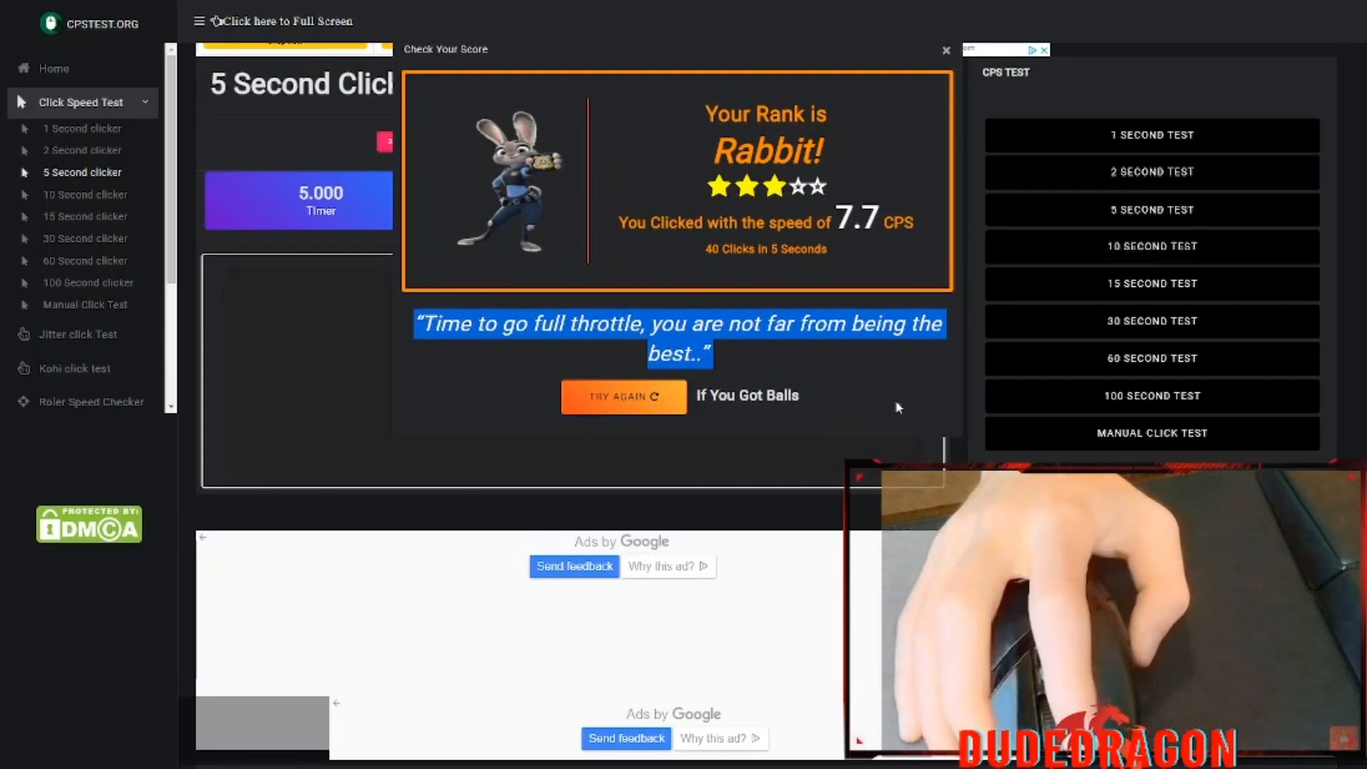
left_click(624, 396)
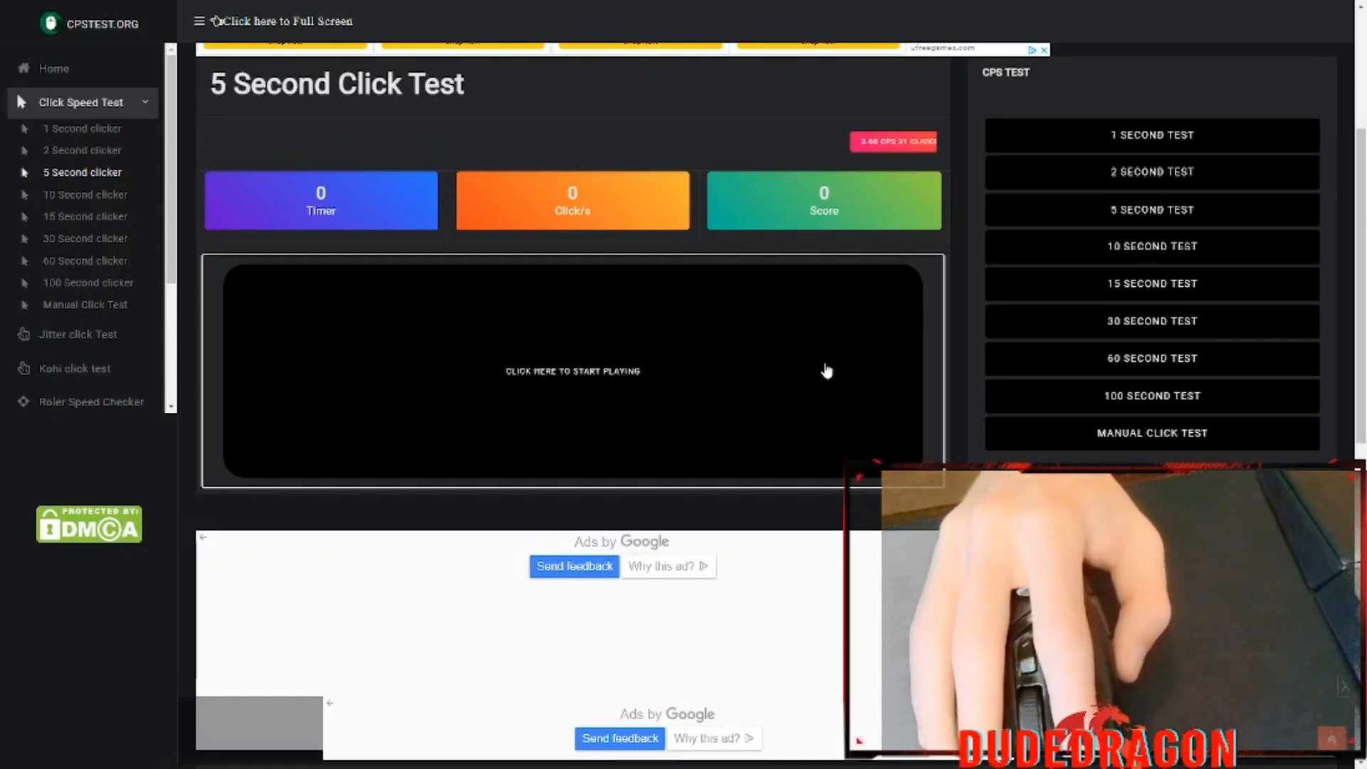
left_click(572, 370)
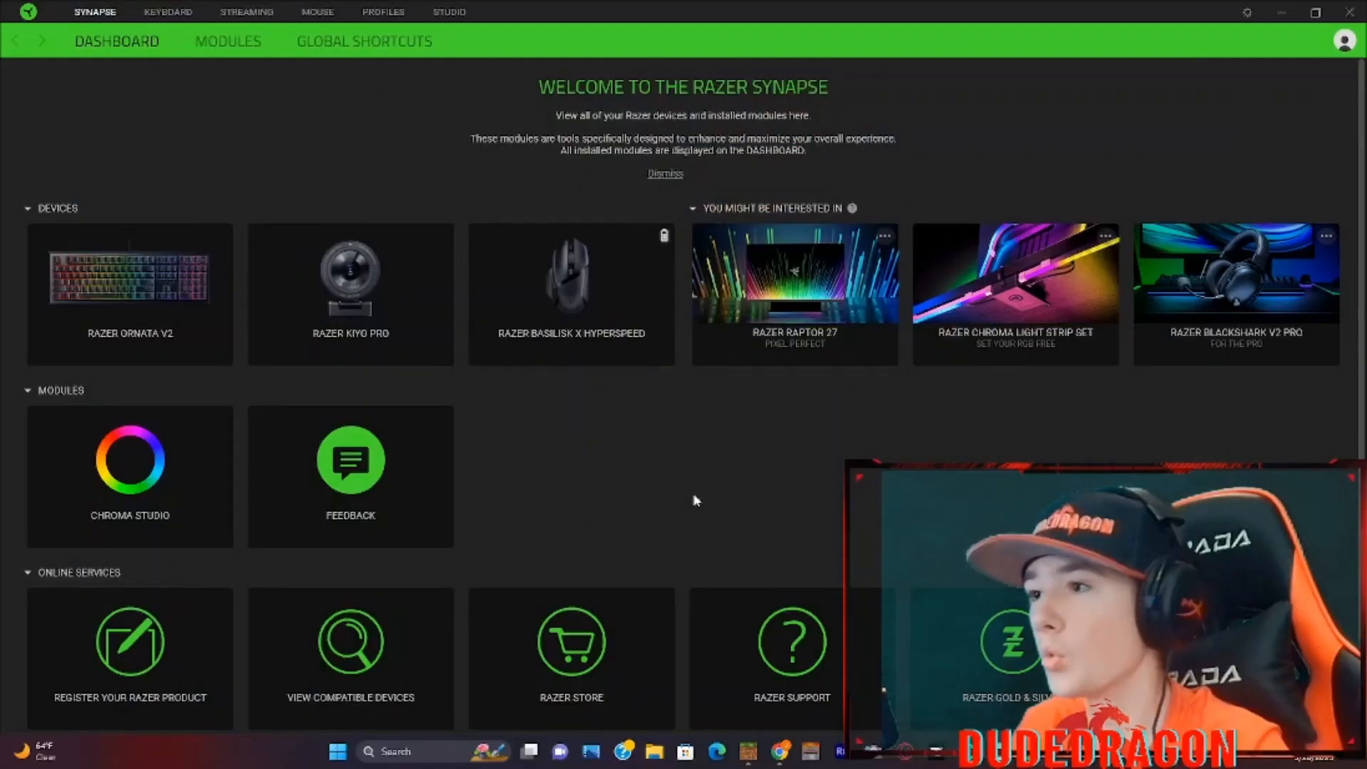
mouse_move(562, 471)
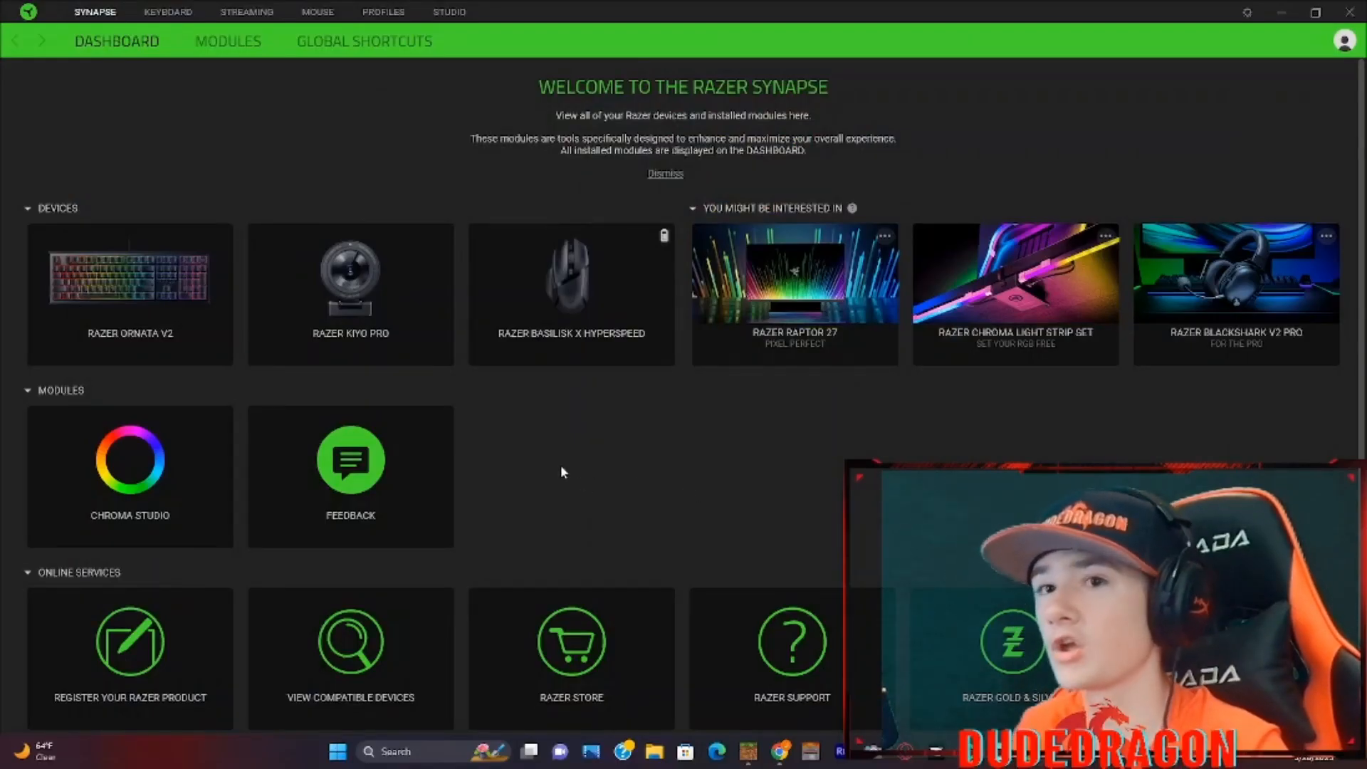
mouse_move(745, 518)
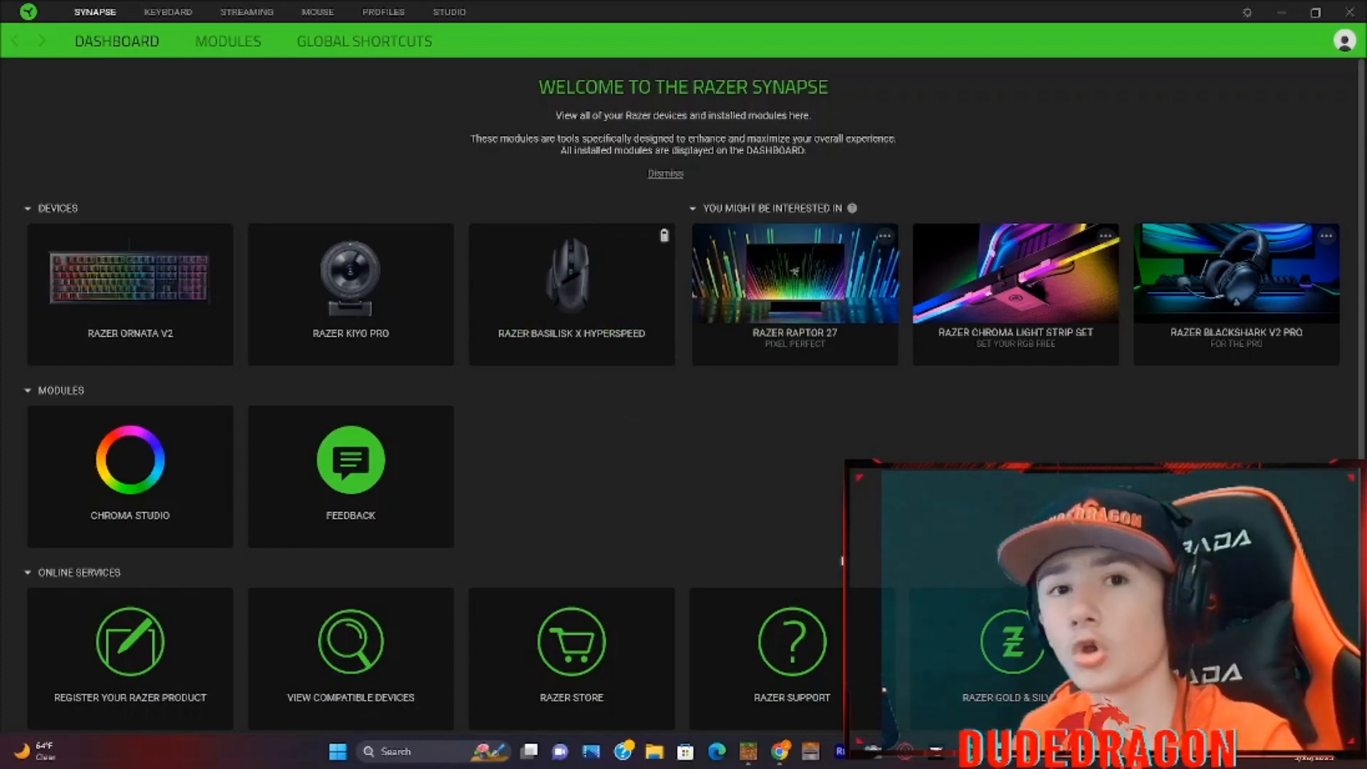
mouse_move(766, 539)
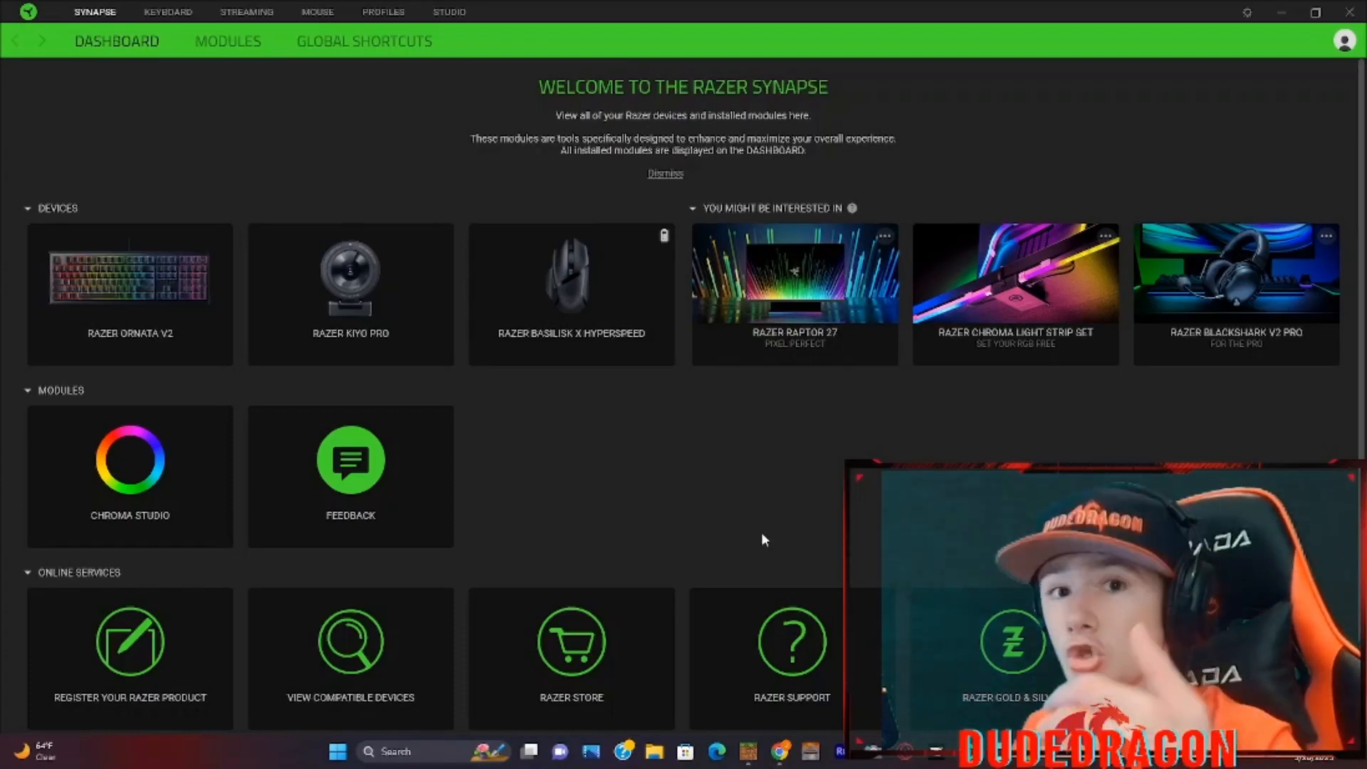
mouse_move(760, 535)
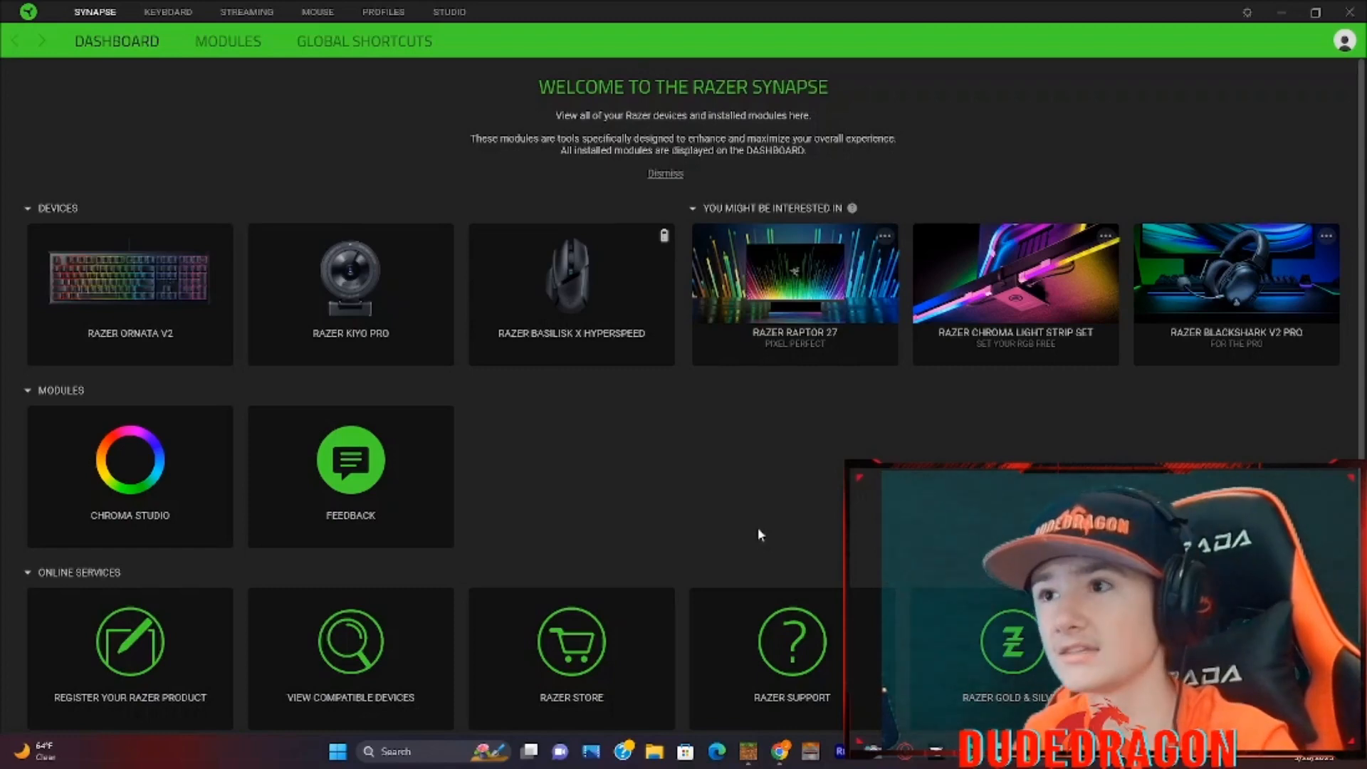
mouse_move(692, 118)
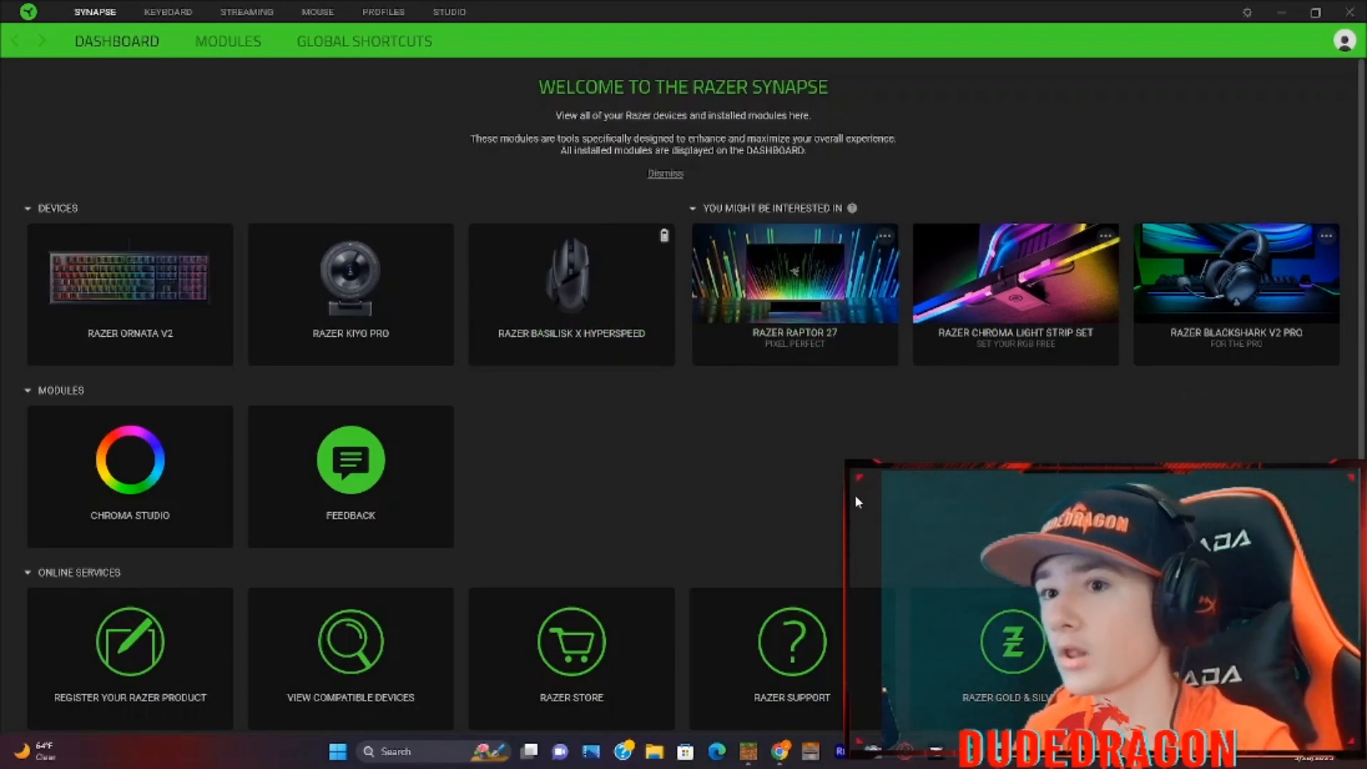
mouse_move(860, 300)
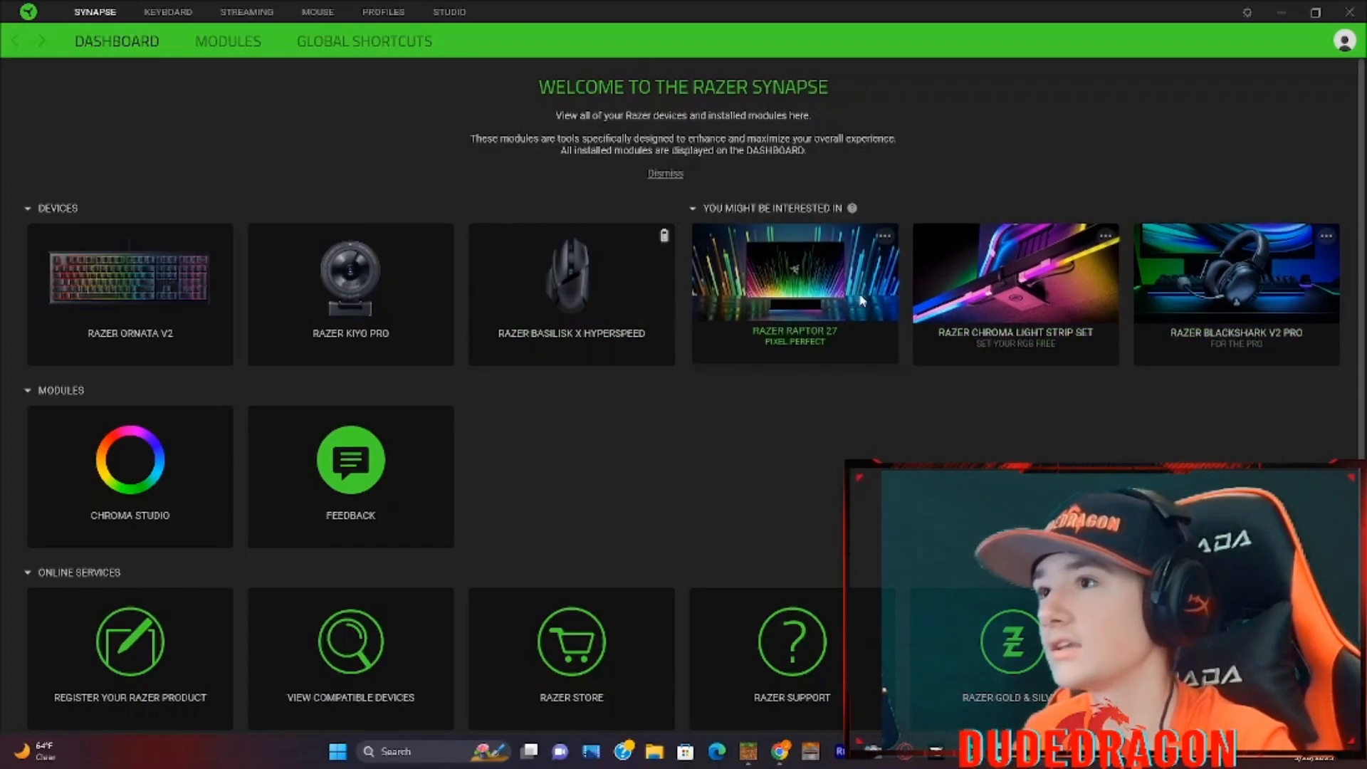
mouse_move(571, 328)
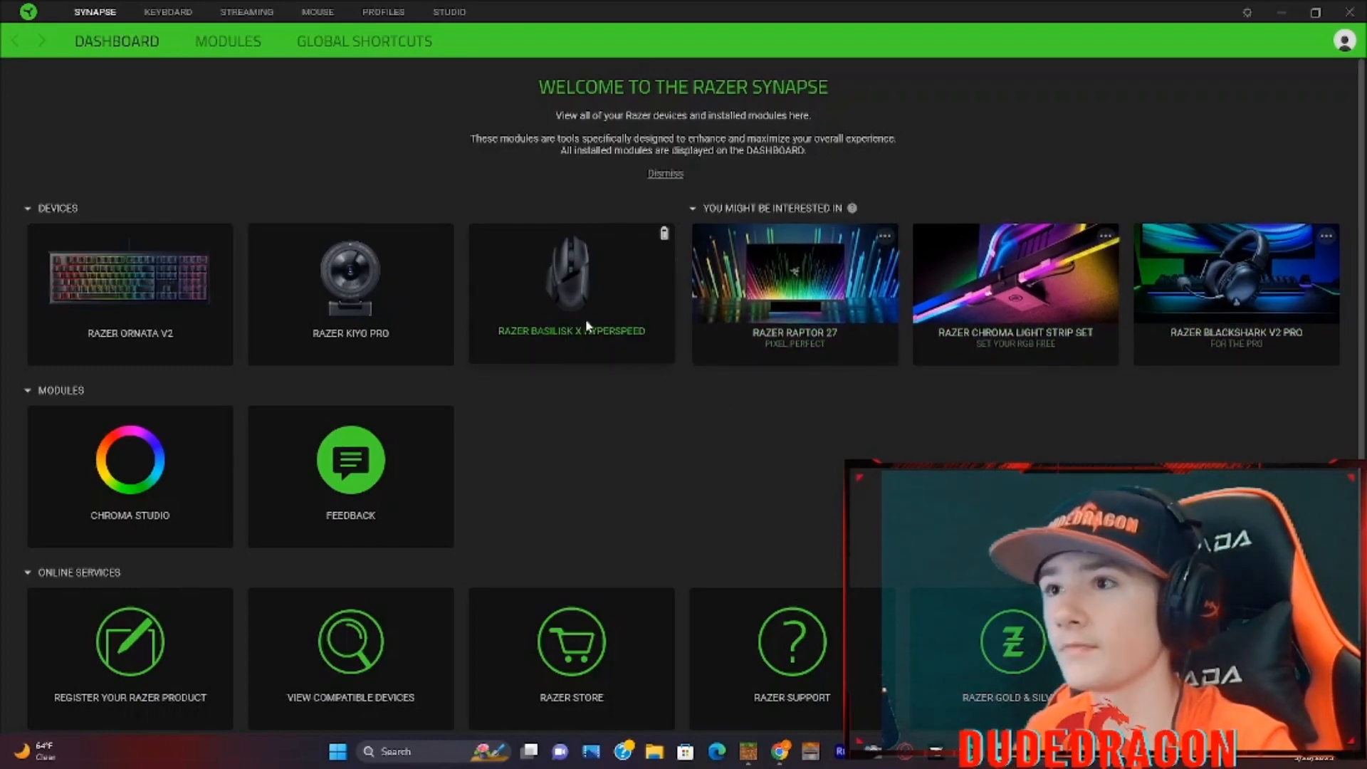
mouse_move(414, 302)
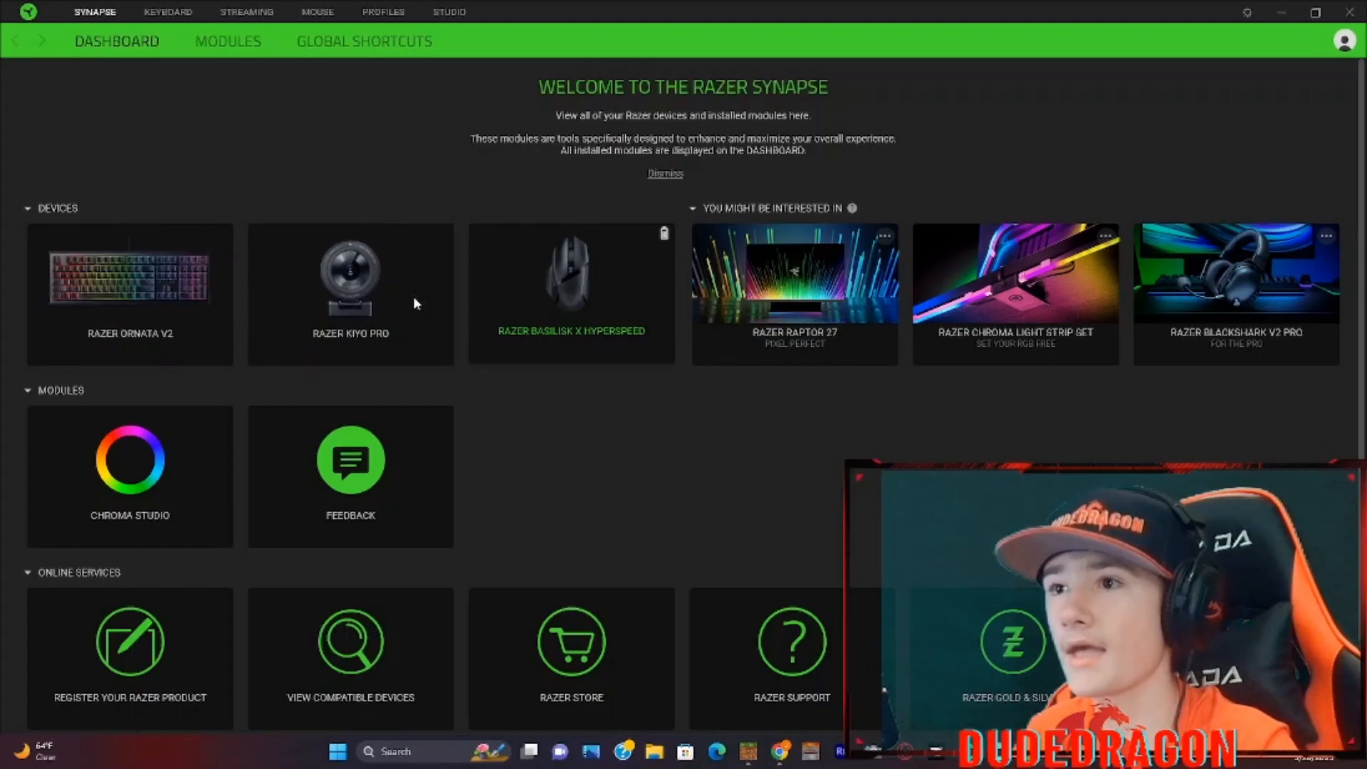
mouse_move(585, 277)
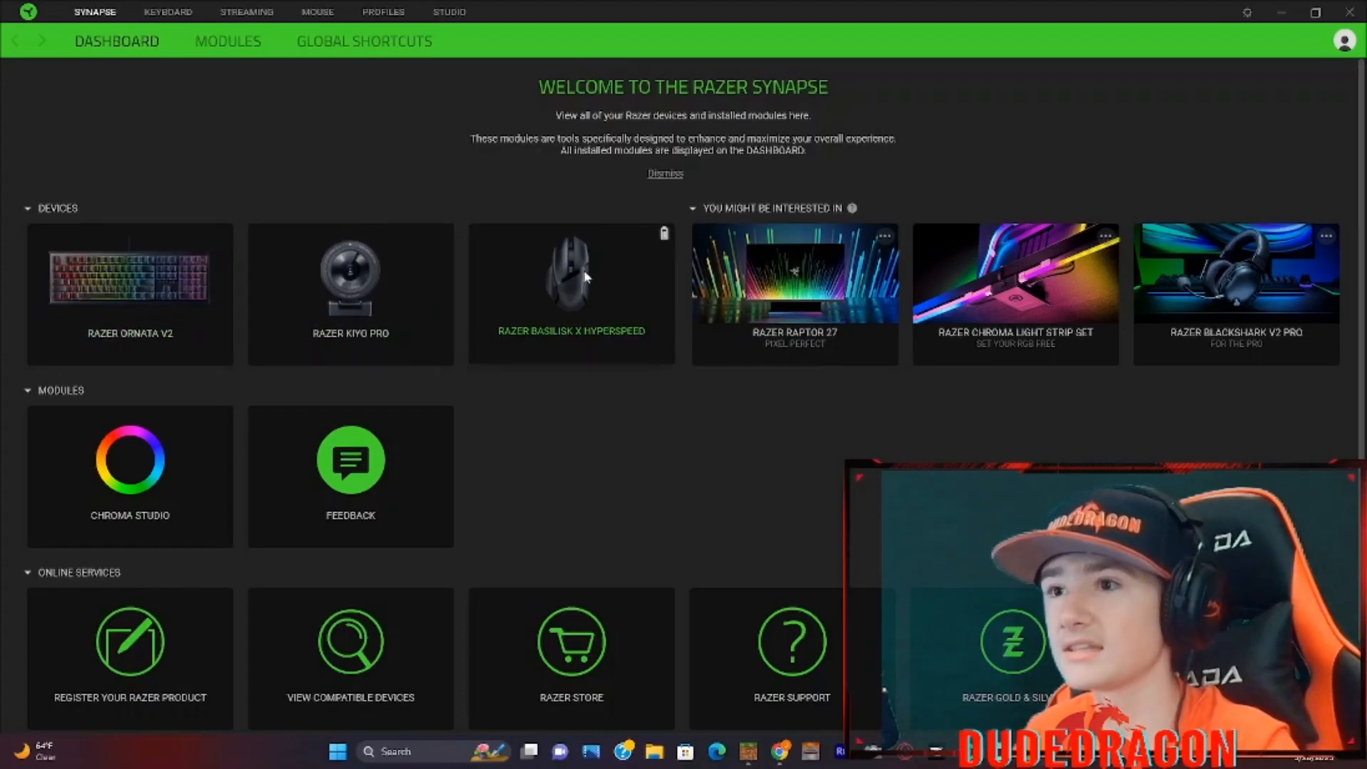
mouse_move(536, 289)
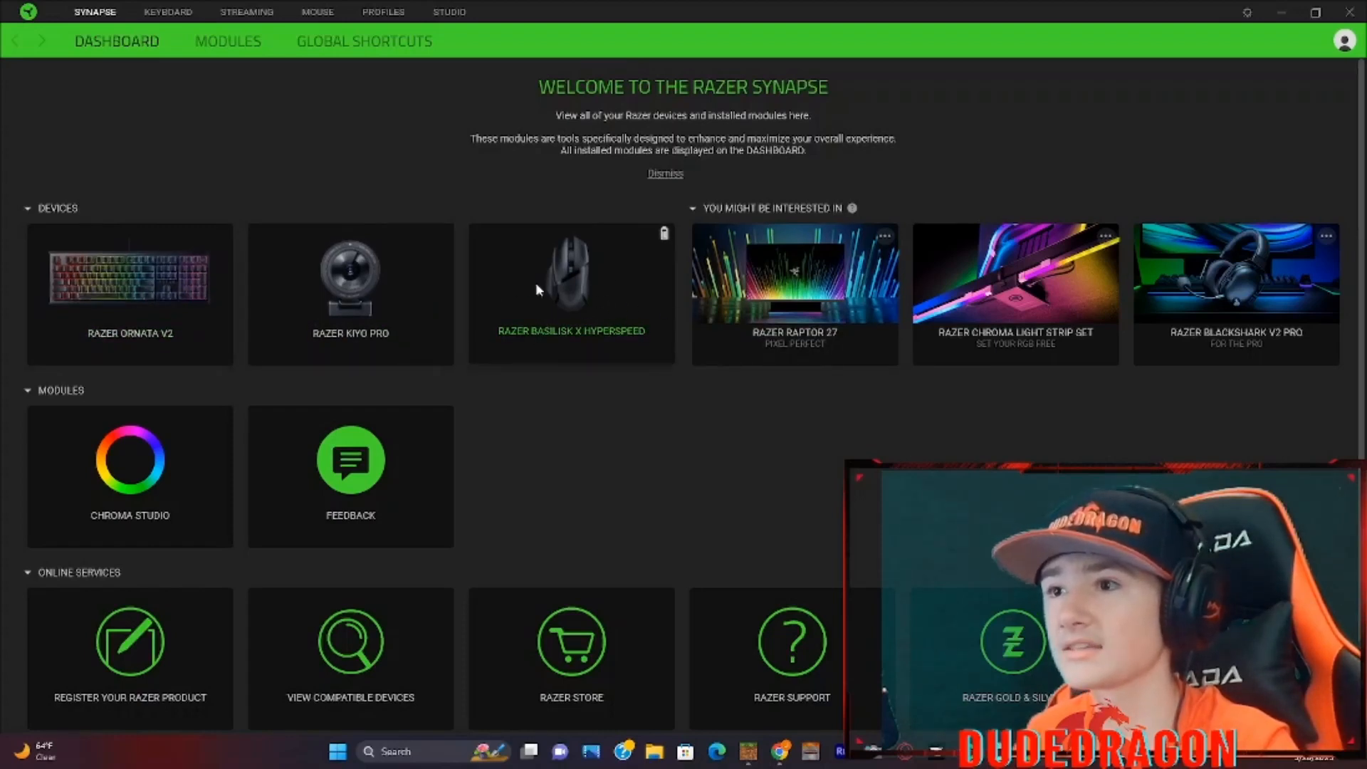
Select the Razer Basilisk X HyperSpeed tile to reach its Mouse > Customize page.
left_click(316, 13)
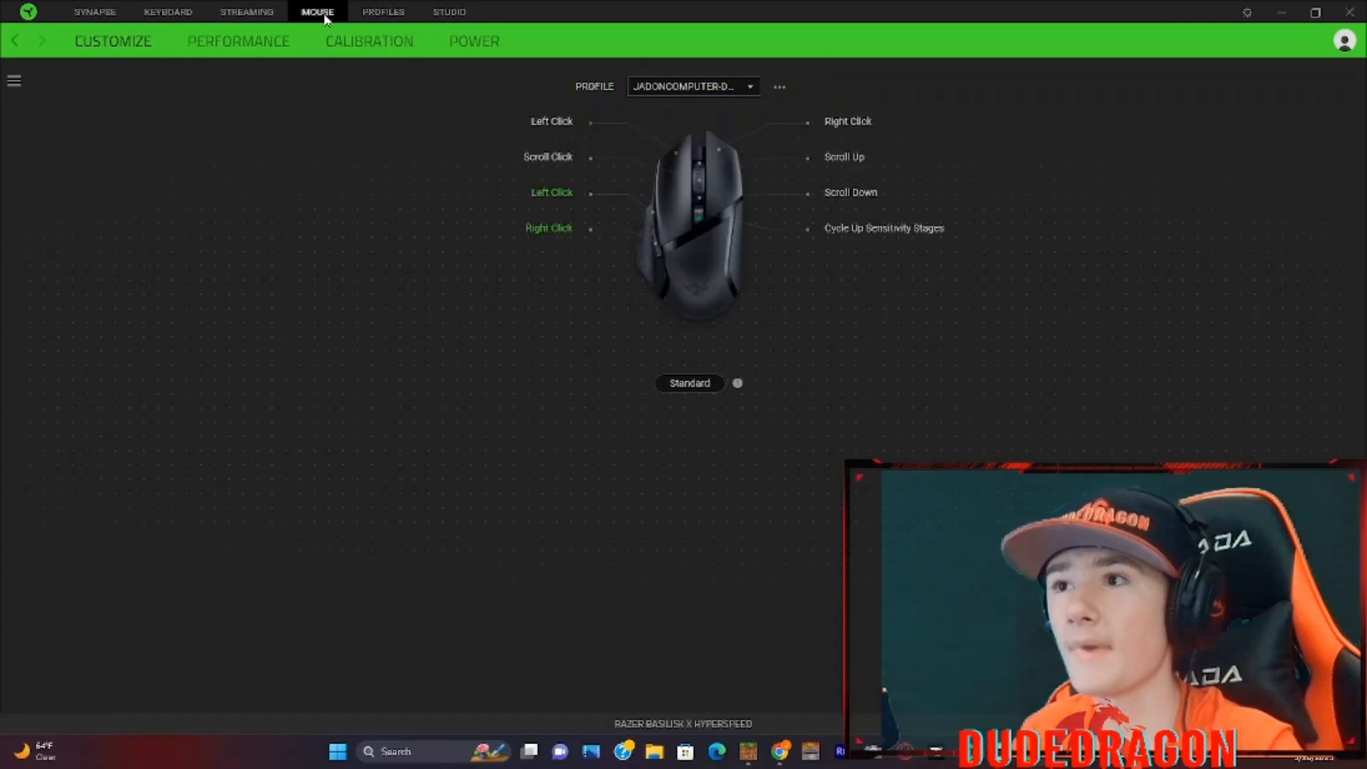
mouse_move(1038, 177)
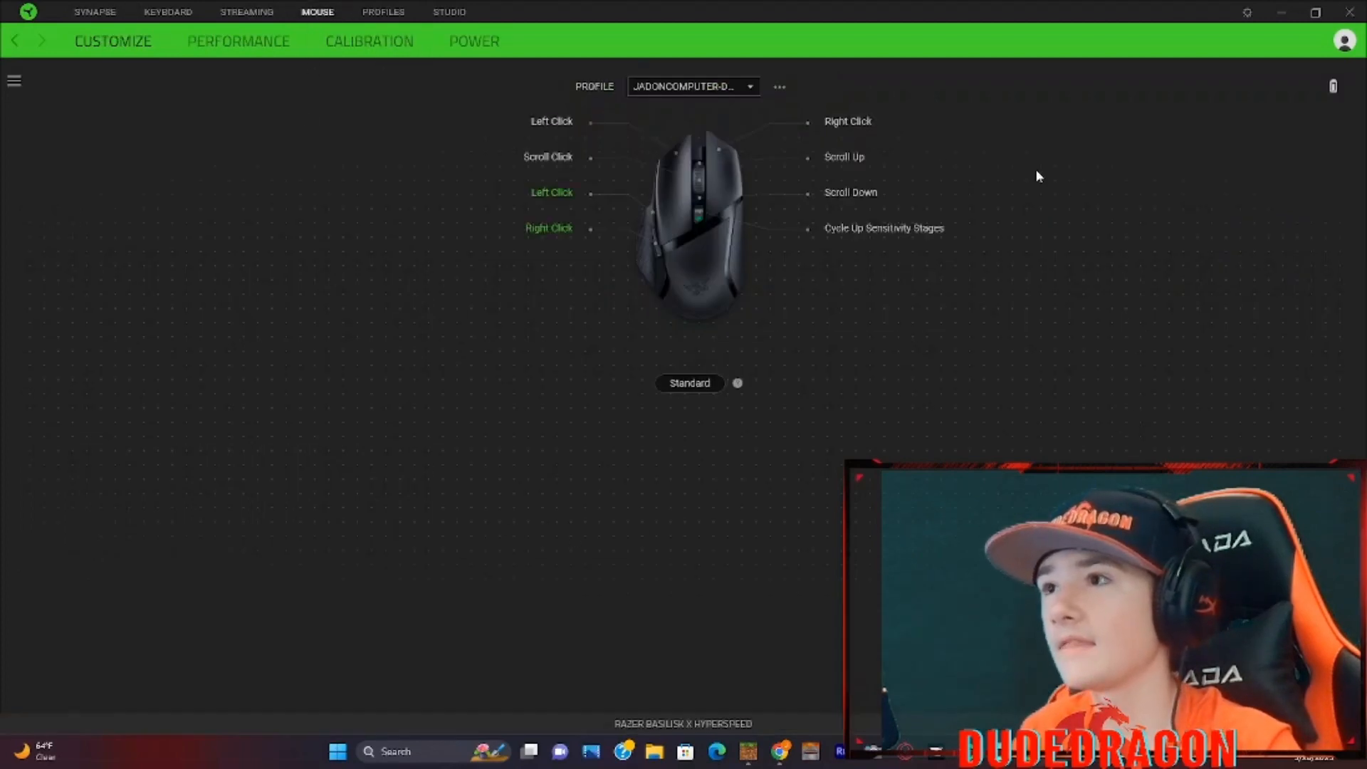
mouse_move(518, 185)
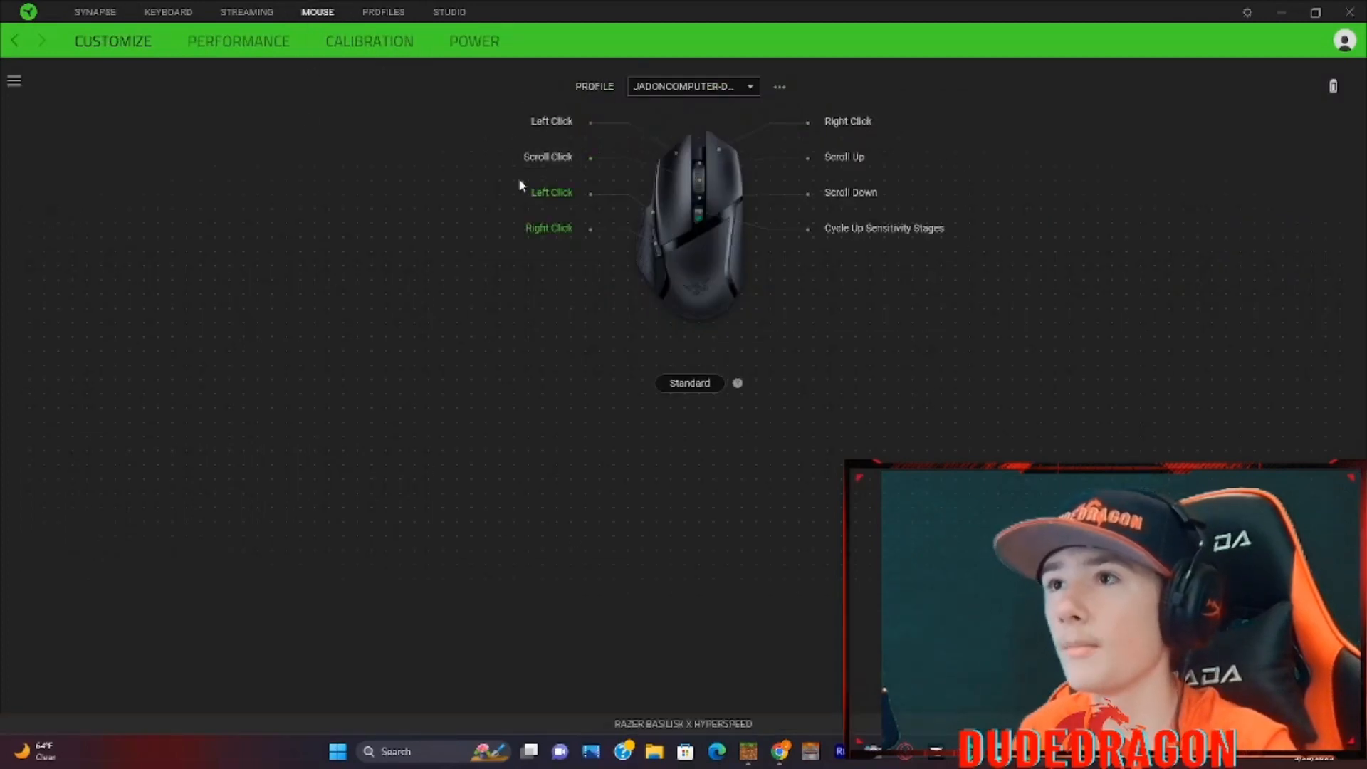
mouse_move(706, 282)
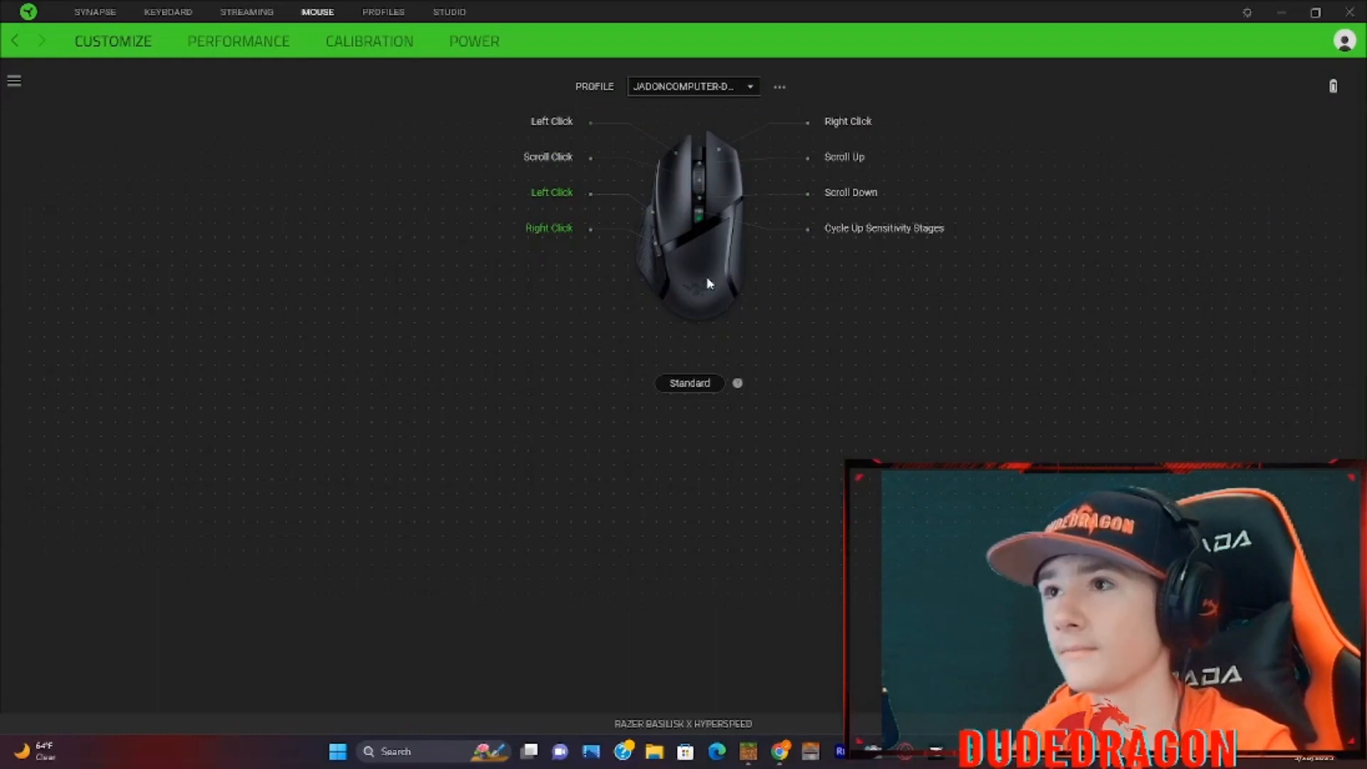
mouse_move(552, 121)
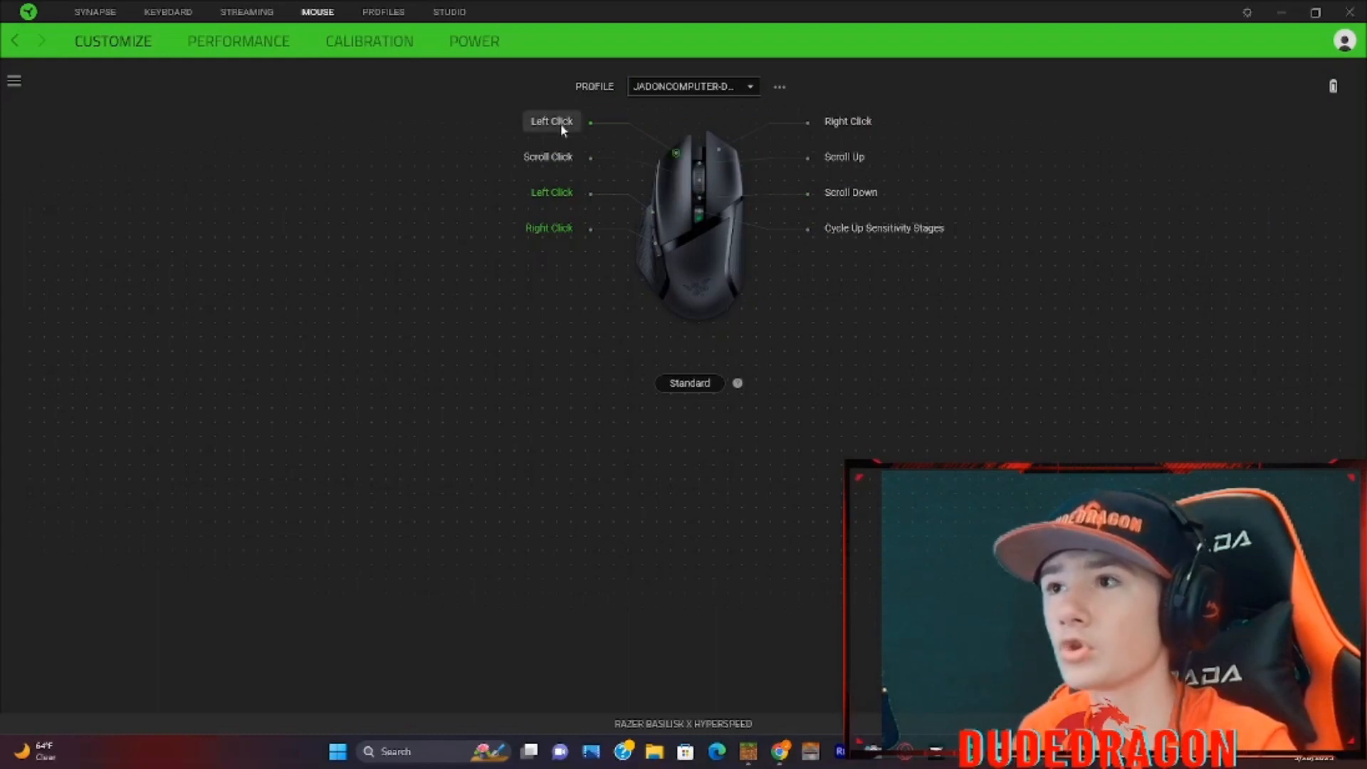
mouse_move(846, 121)
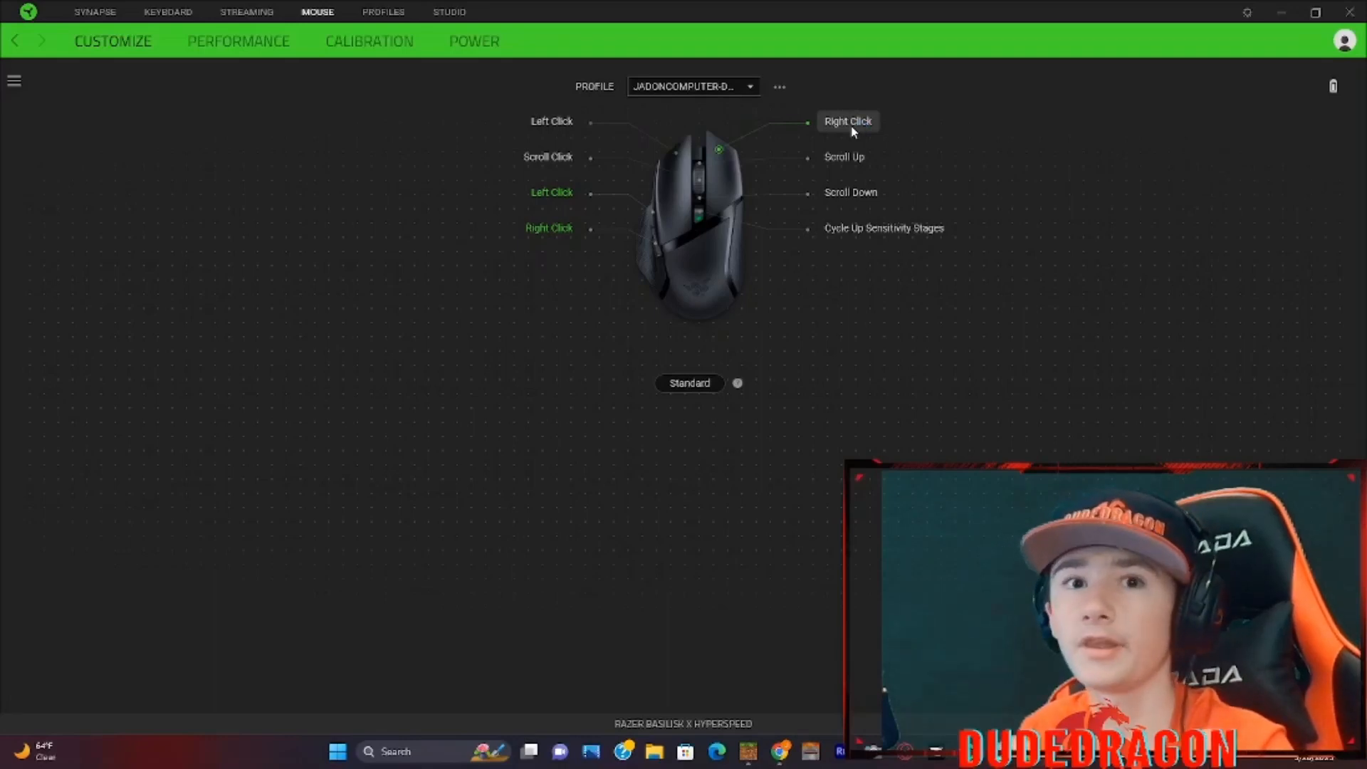
mouse_move(844, 157)
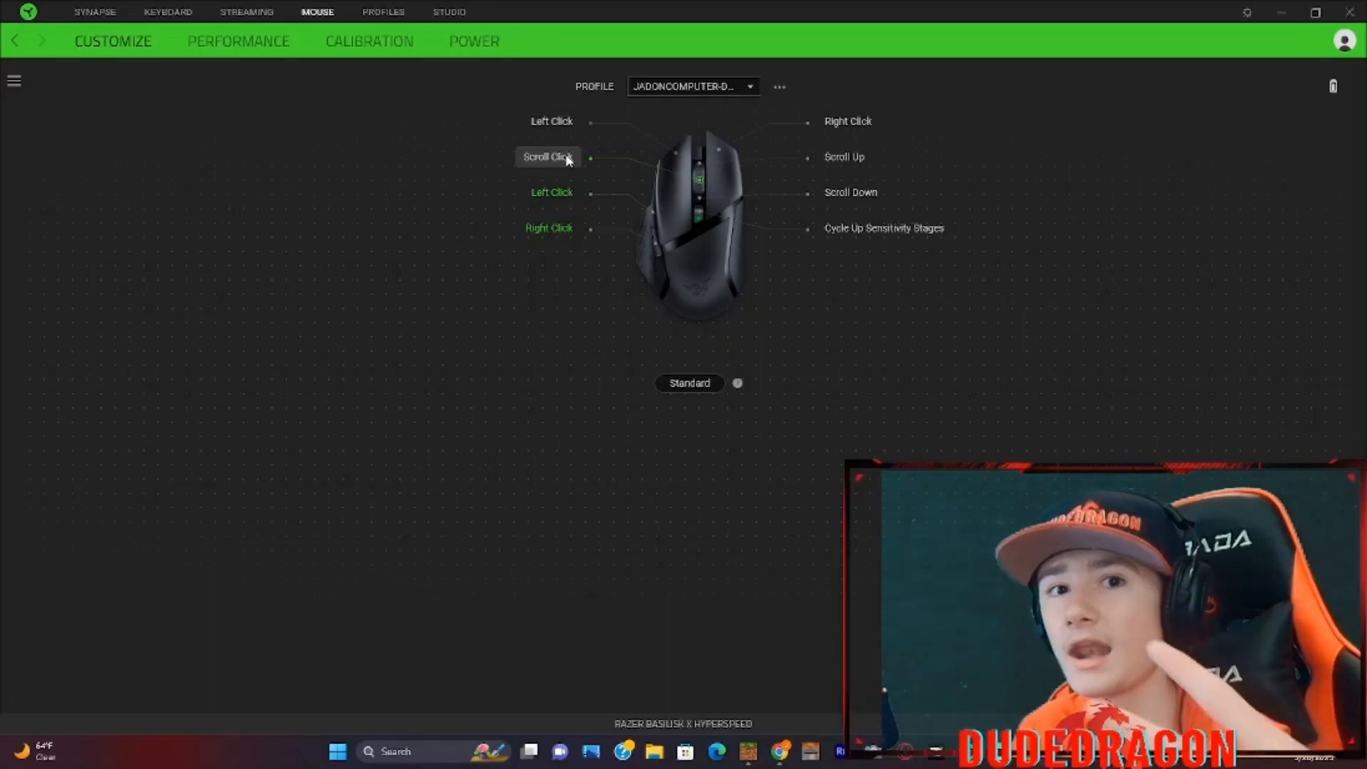
mouse_move(563, 188)
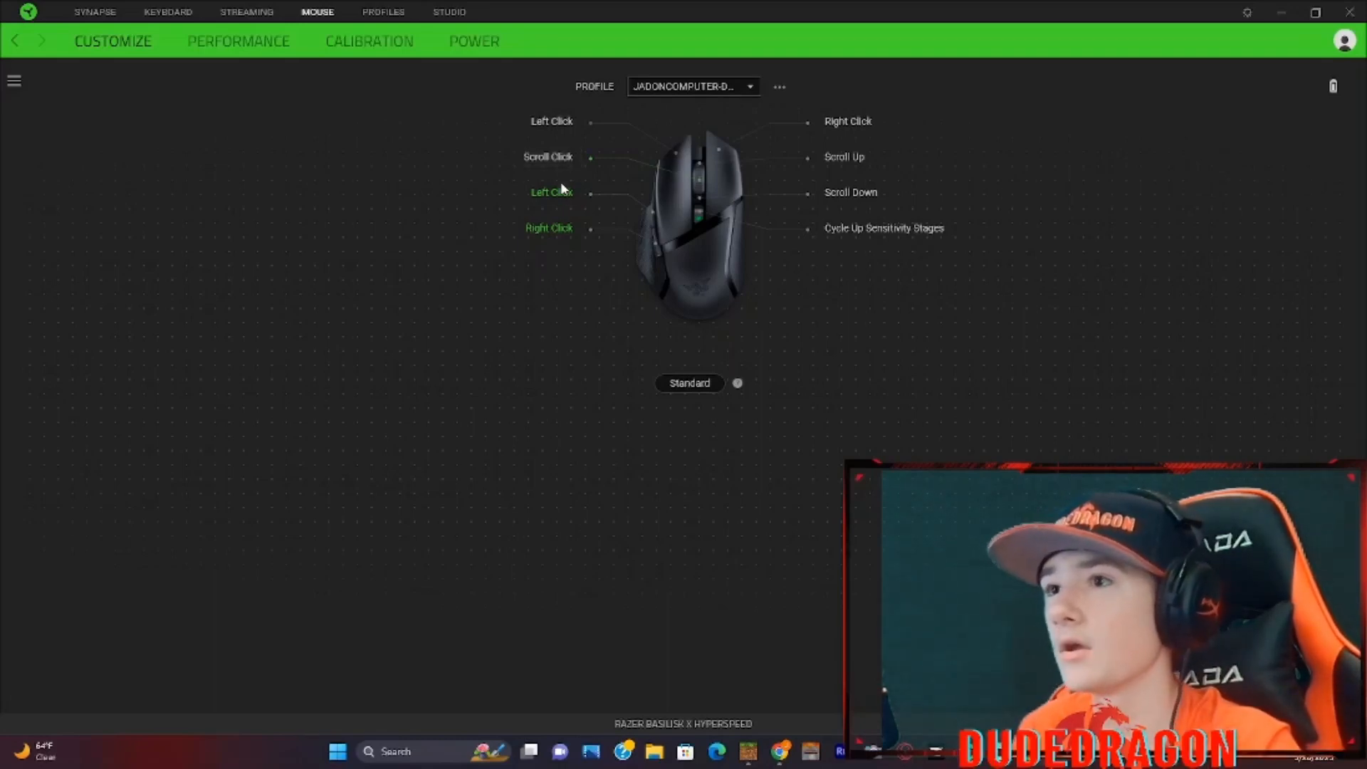
mouse_move(558, 215)
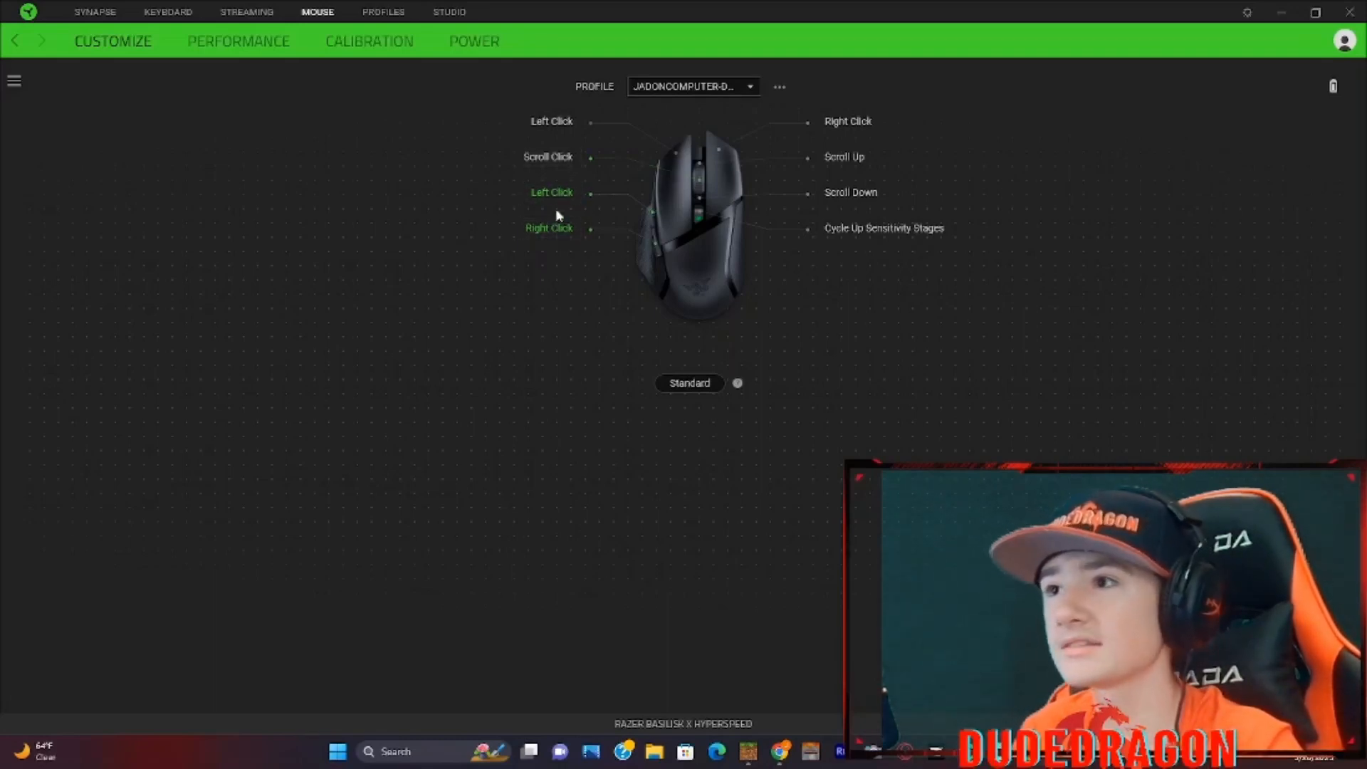
mouse_move(604, 243)
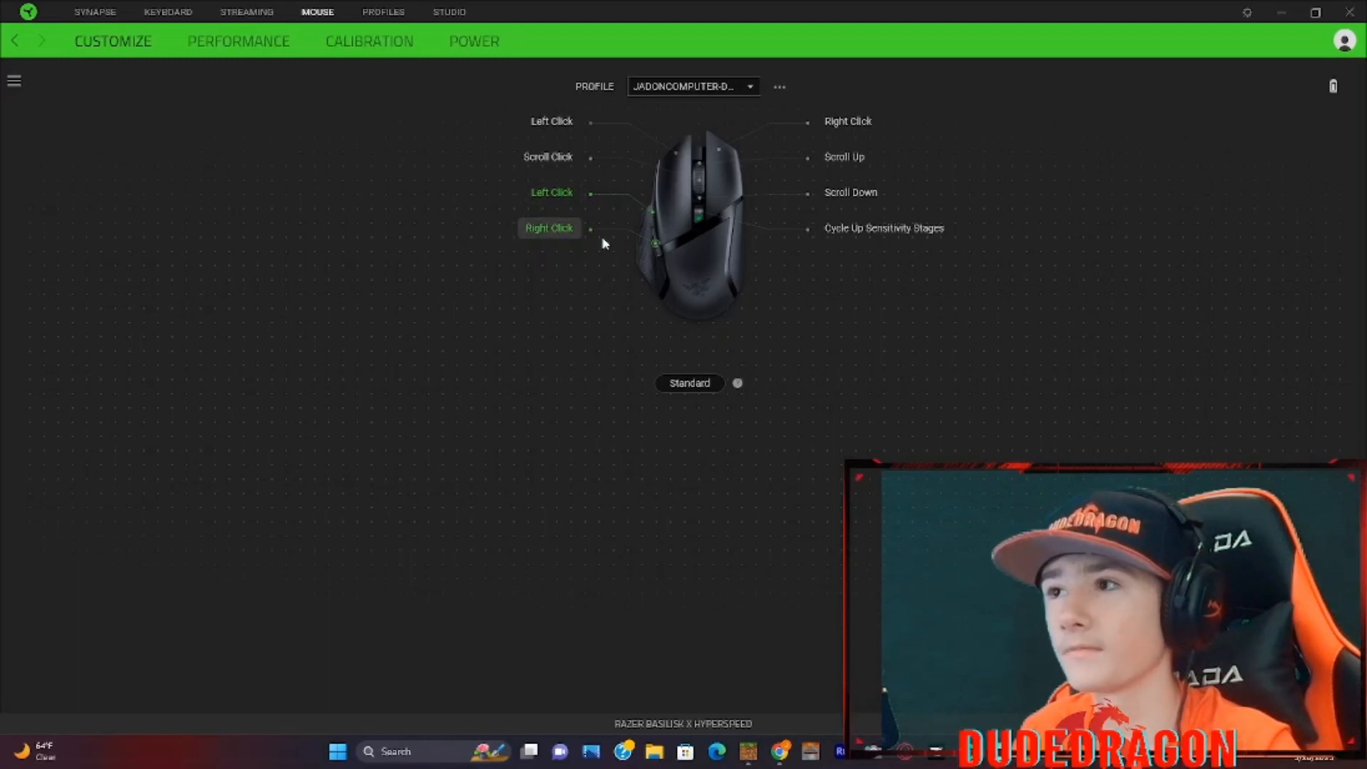
mouse_move(894, 242)
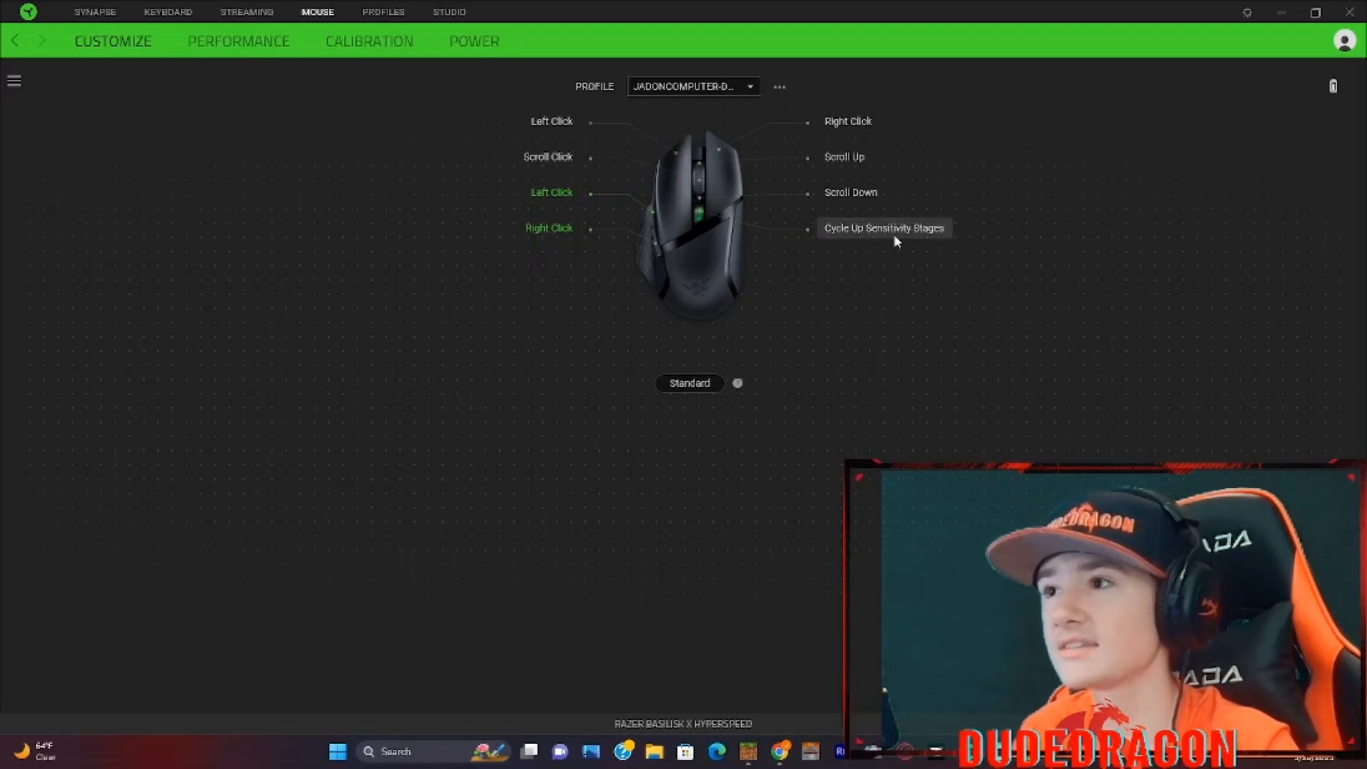
Look at the sensitivity-cycling button's assignment options and close them again.
left_click(883, 227)
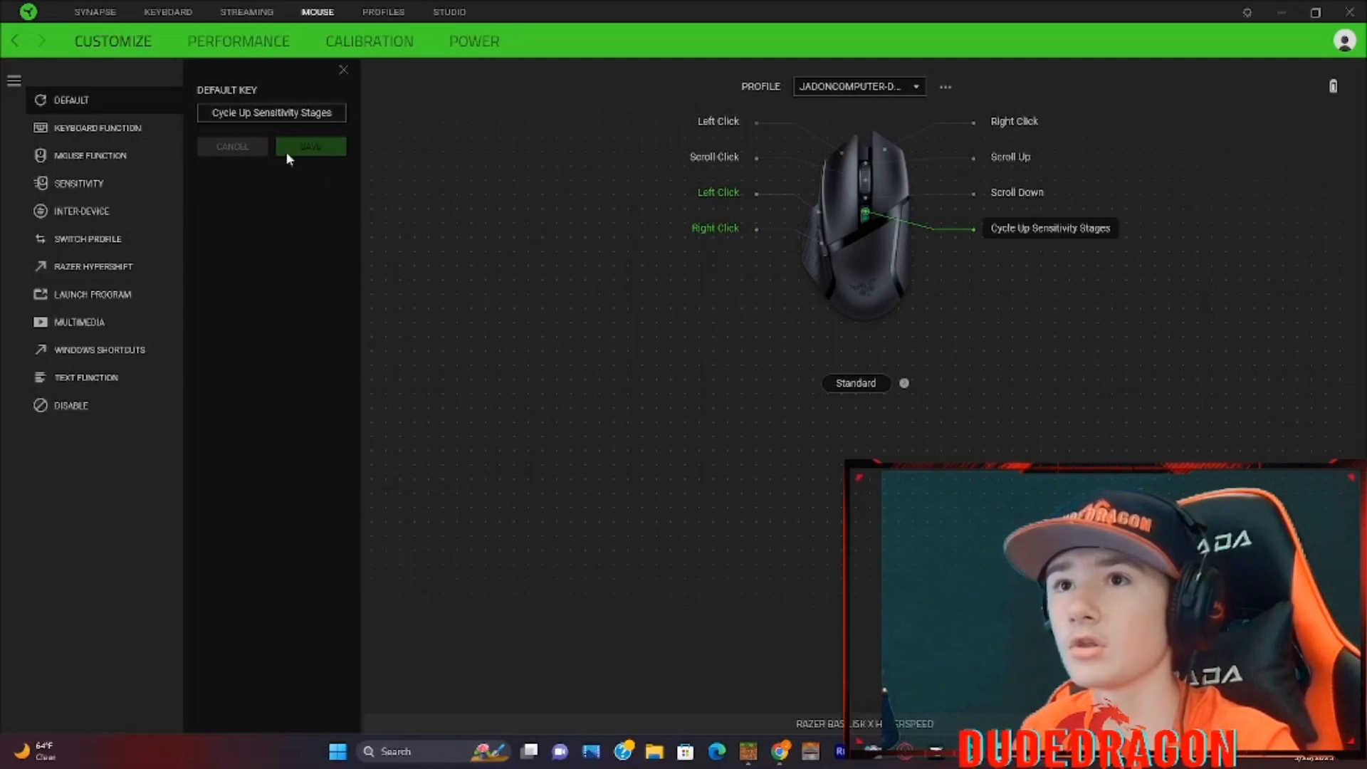
mouse_move(449, 11)
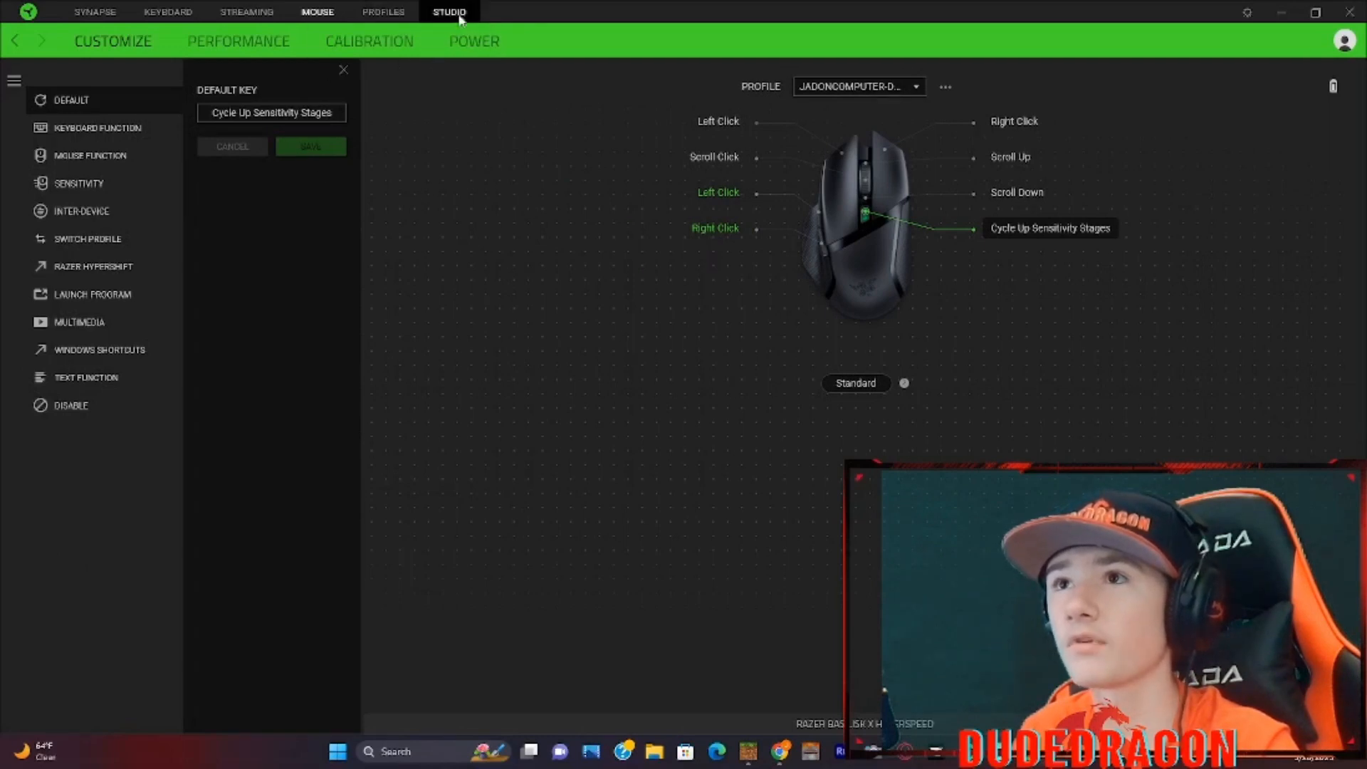
mouse_move(343, 70)
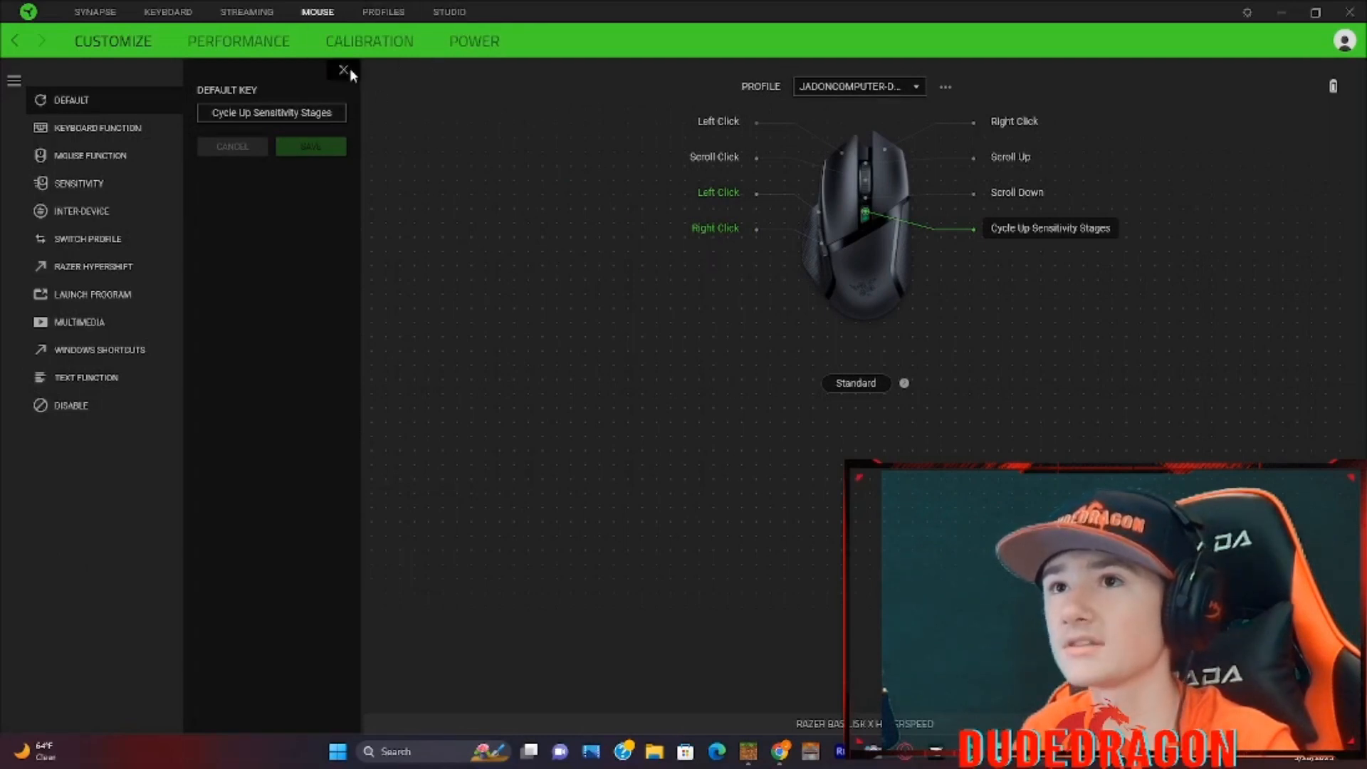
left_click(343, 69)
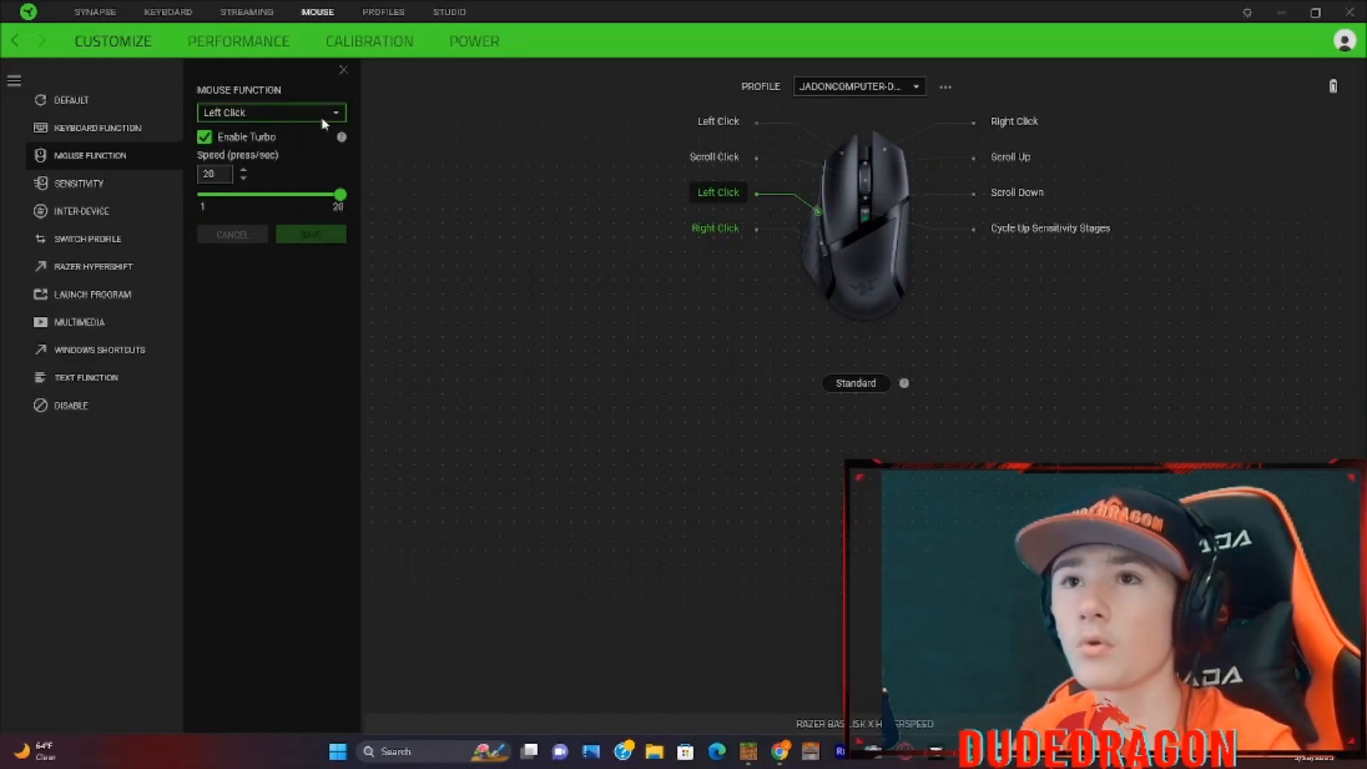
mouse_move(66, 94)
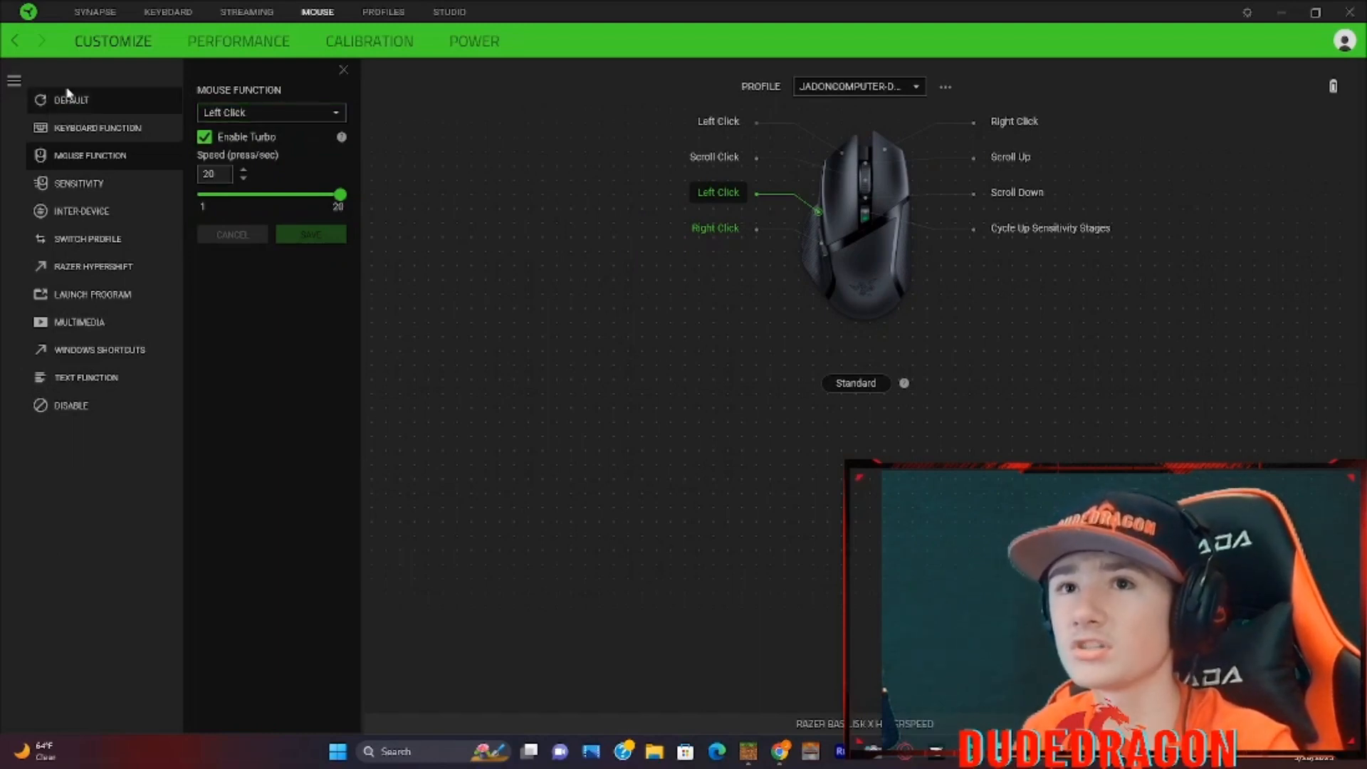
mouse_move(74, 110)
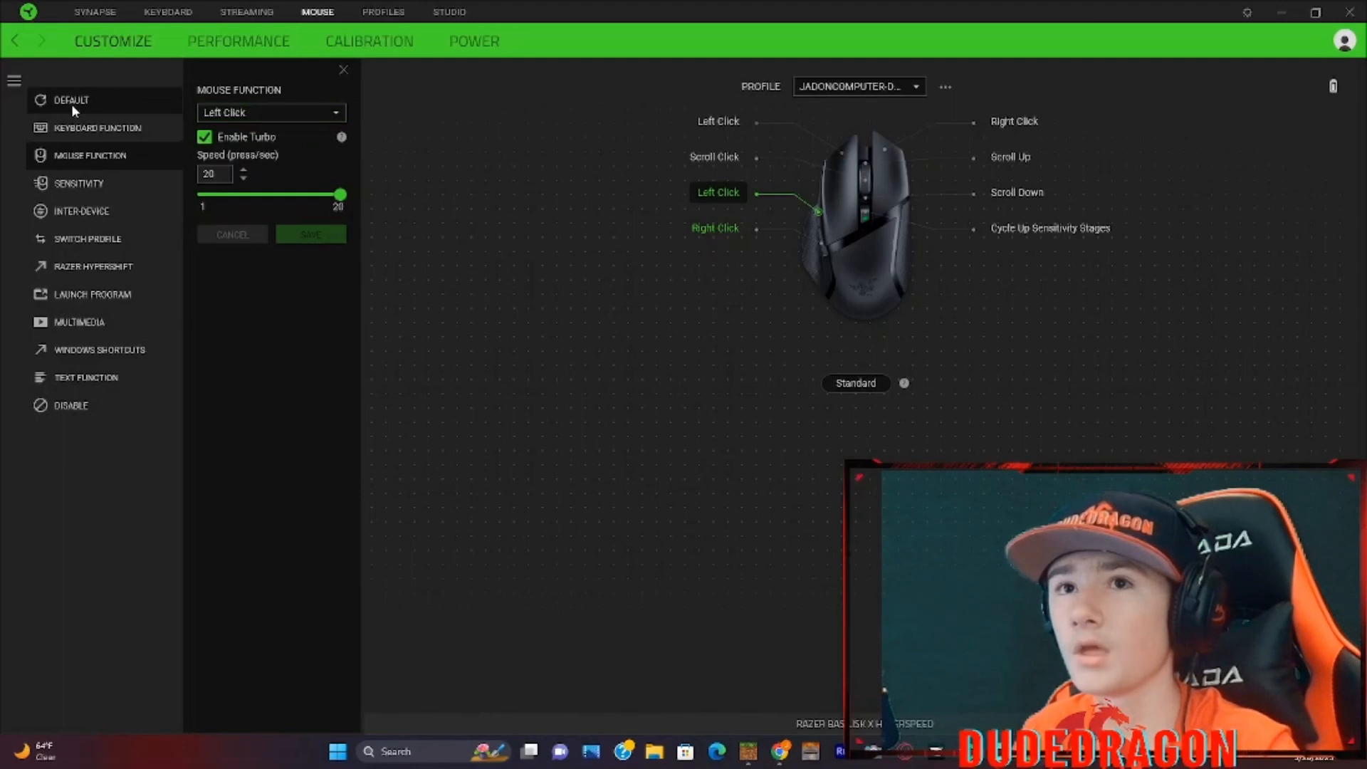
mouse_move(82, 155)
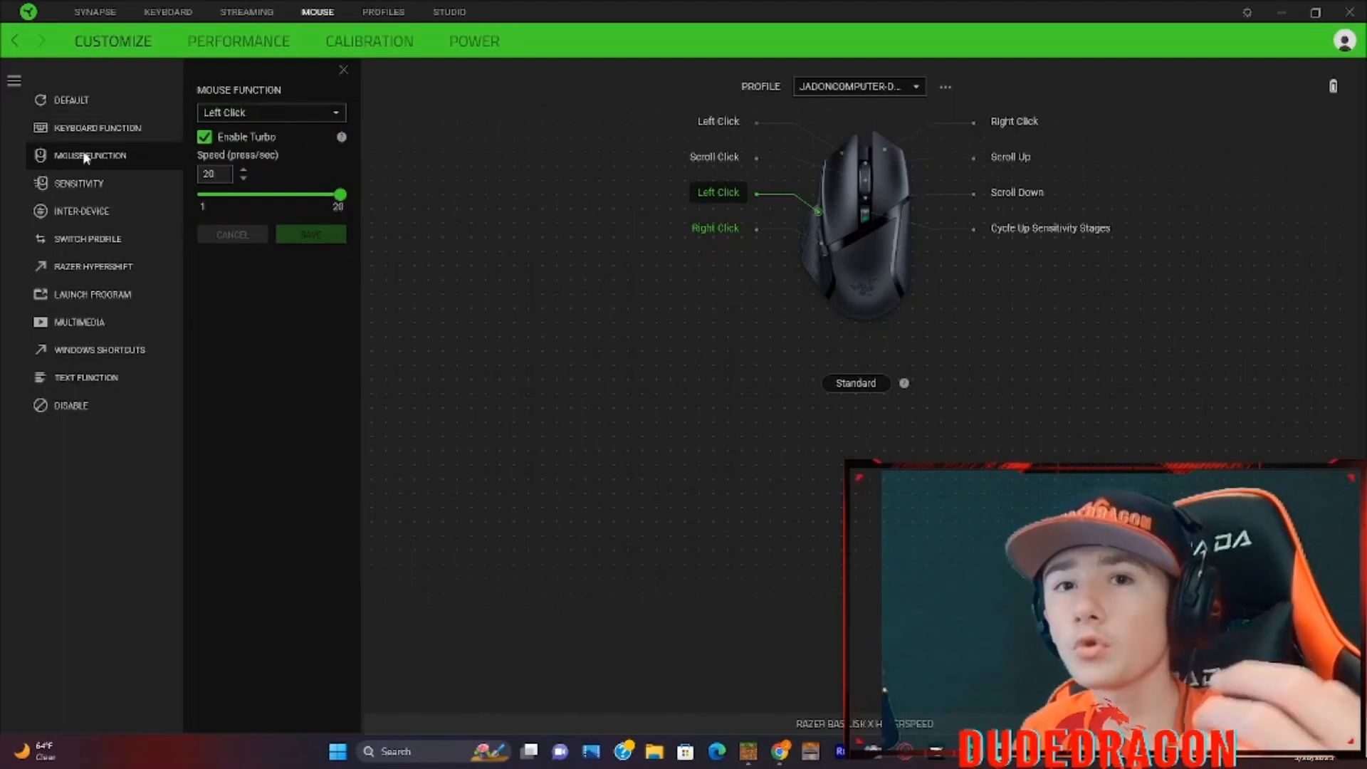
mouse_move(97, 126)
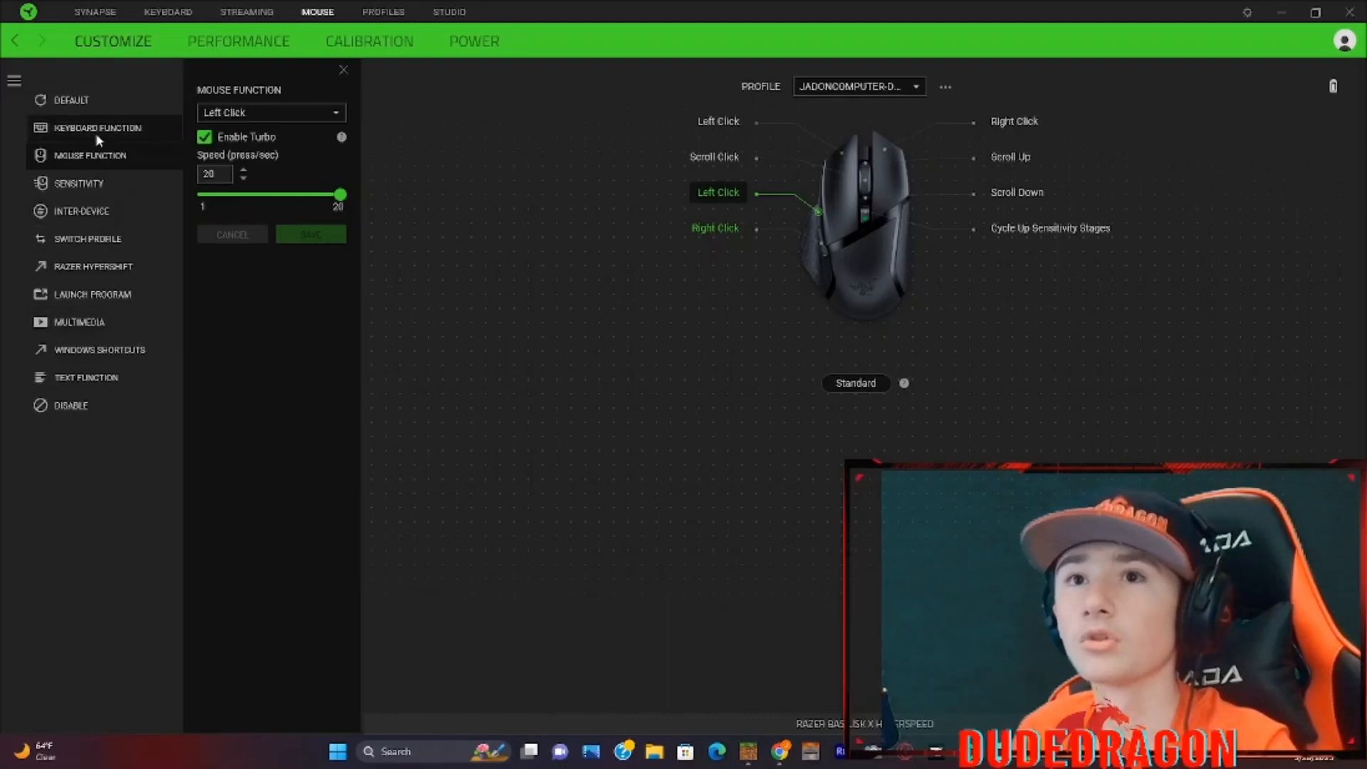
mouse_move(110, 150)
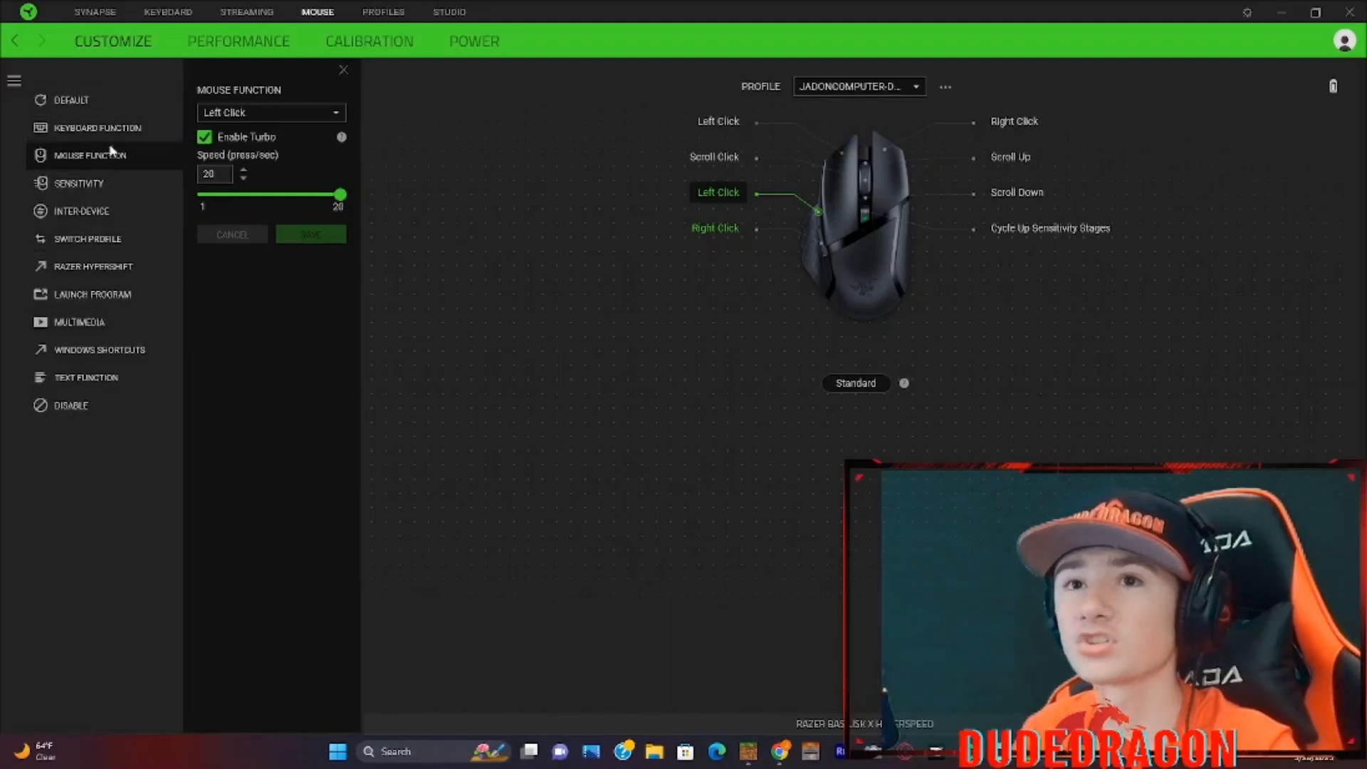
mouse_move(116, 185)
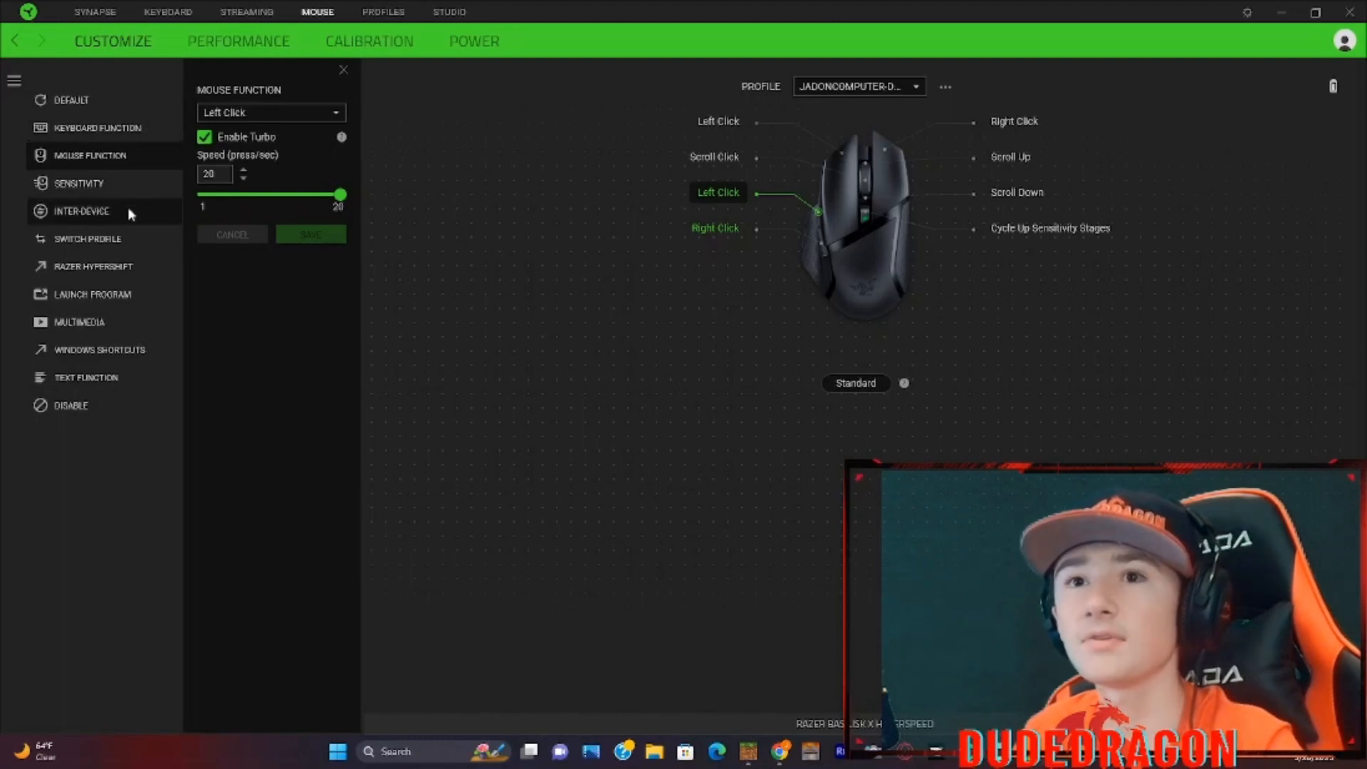
mouse_move(131, 350)
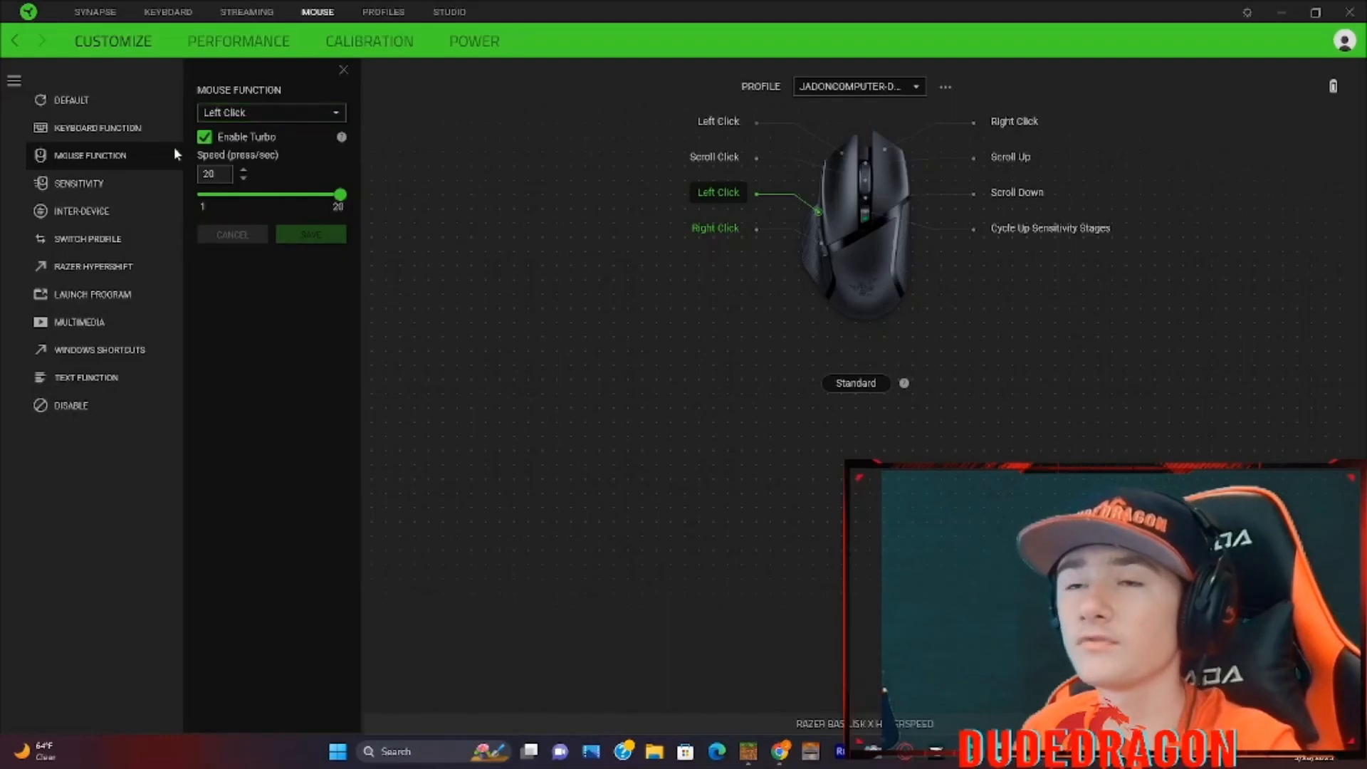
left_click(271, 113)
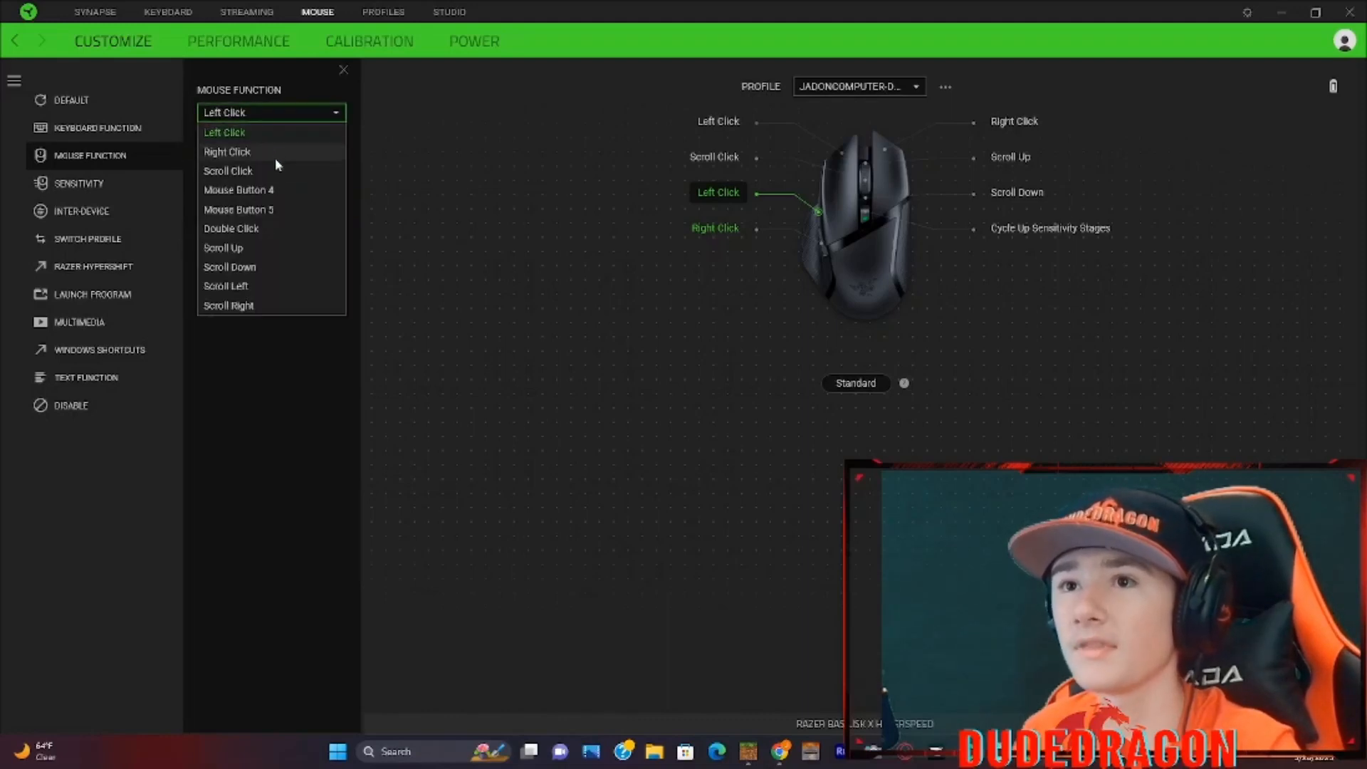
mouse_move(272, 138)
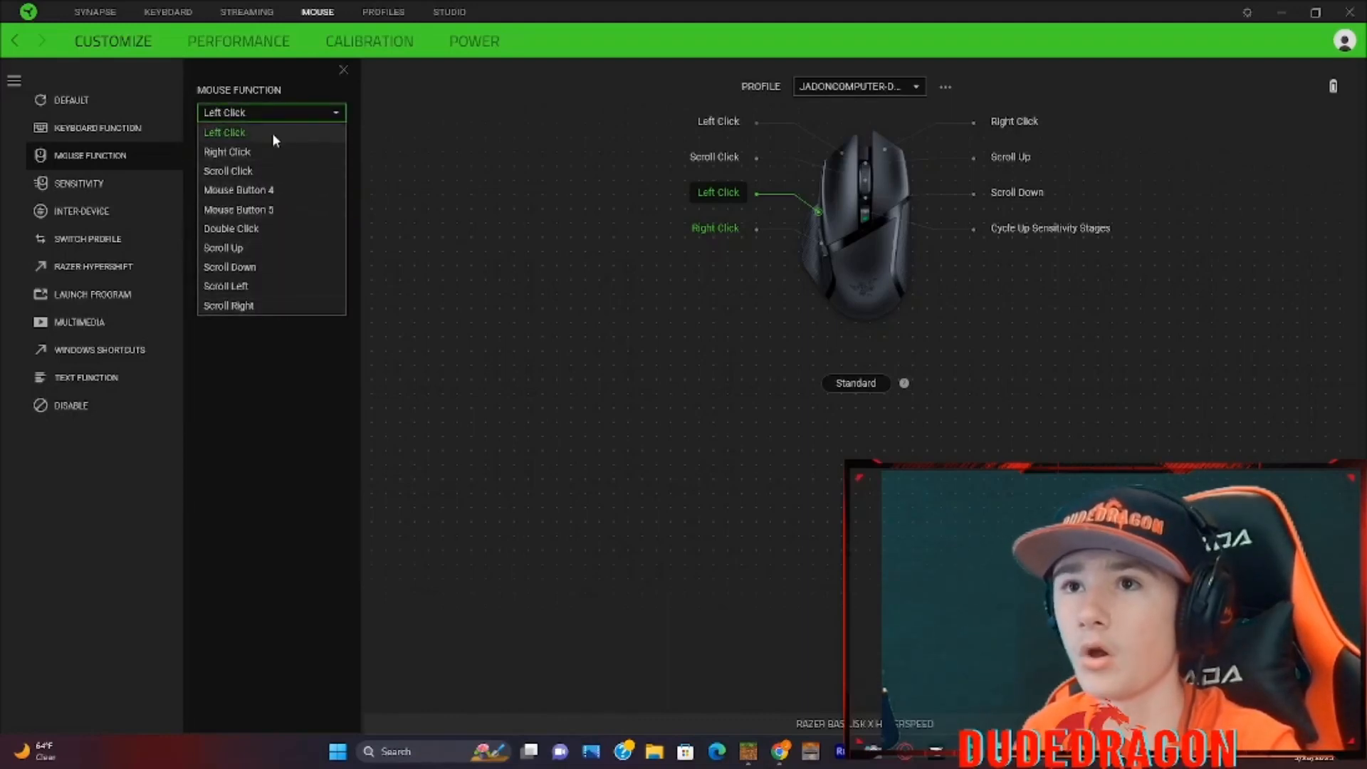
mouse_move(282, 152)
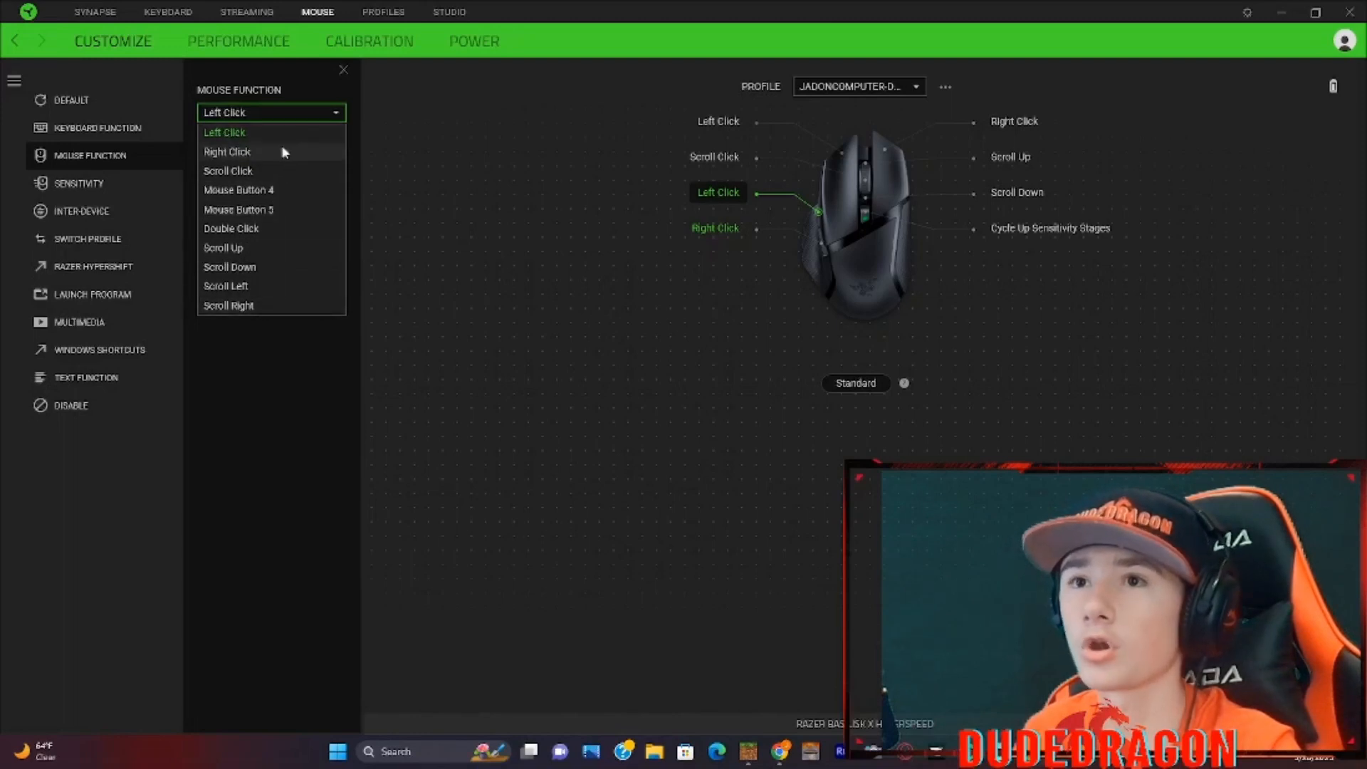
left_click(224, 132)
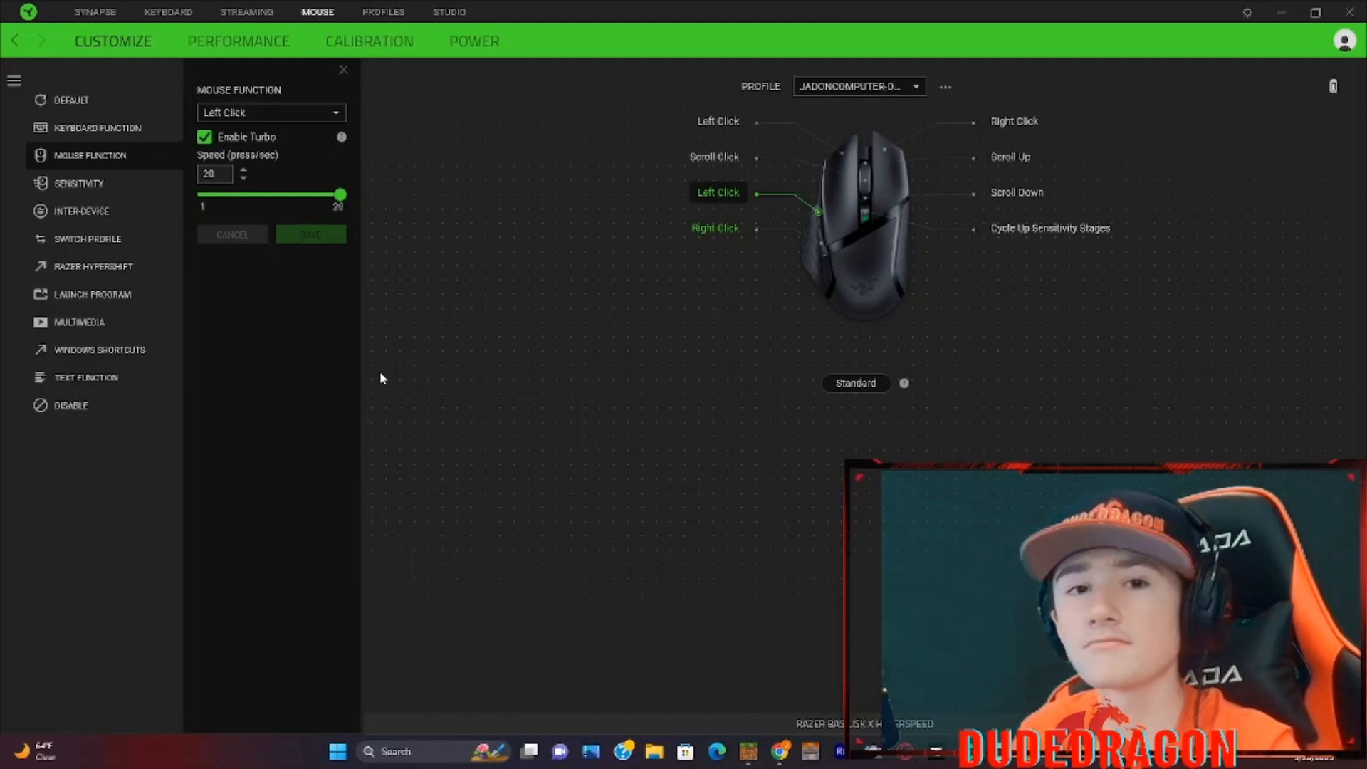
mouse_move(281, 472)
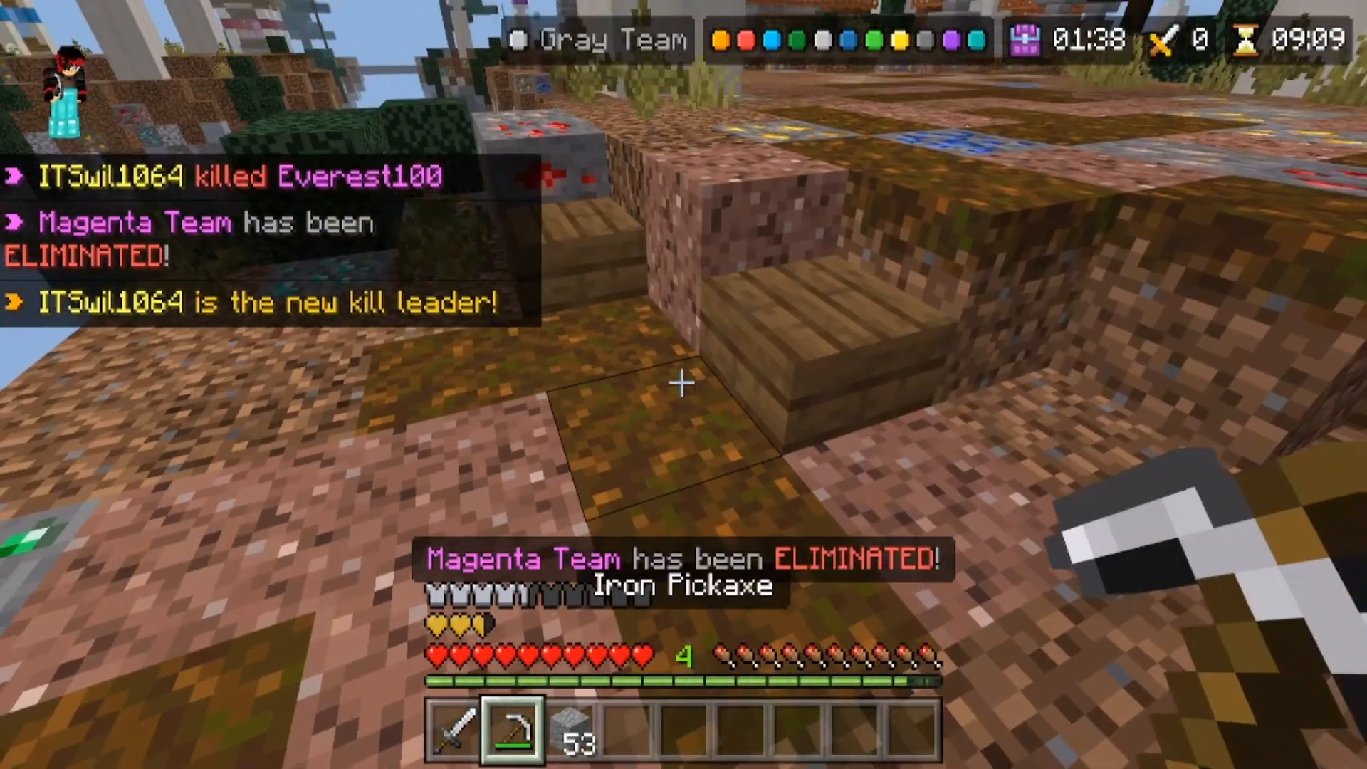
mouse_move(683, 385)
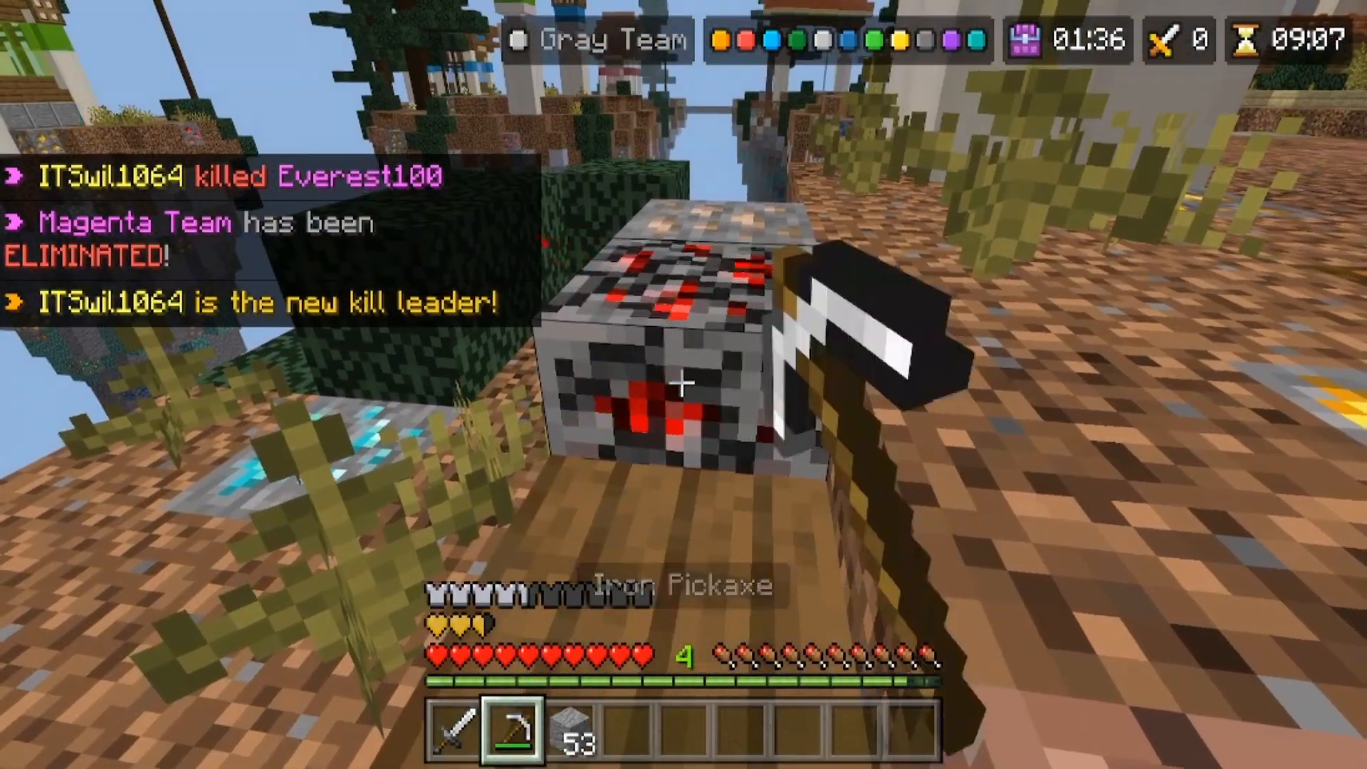
mouse_move(683, 383)
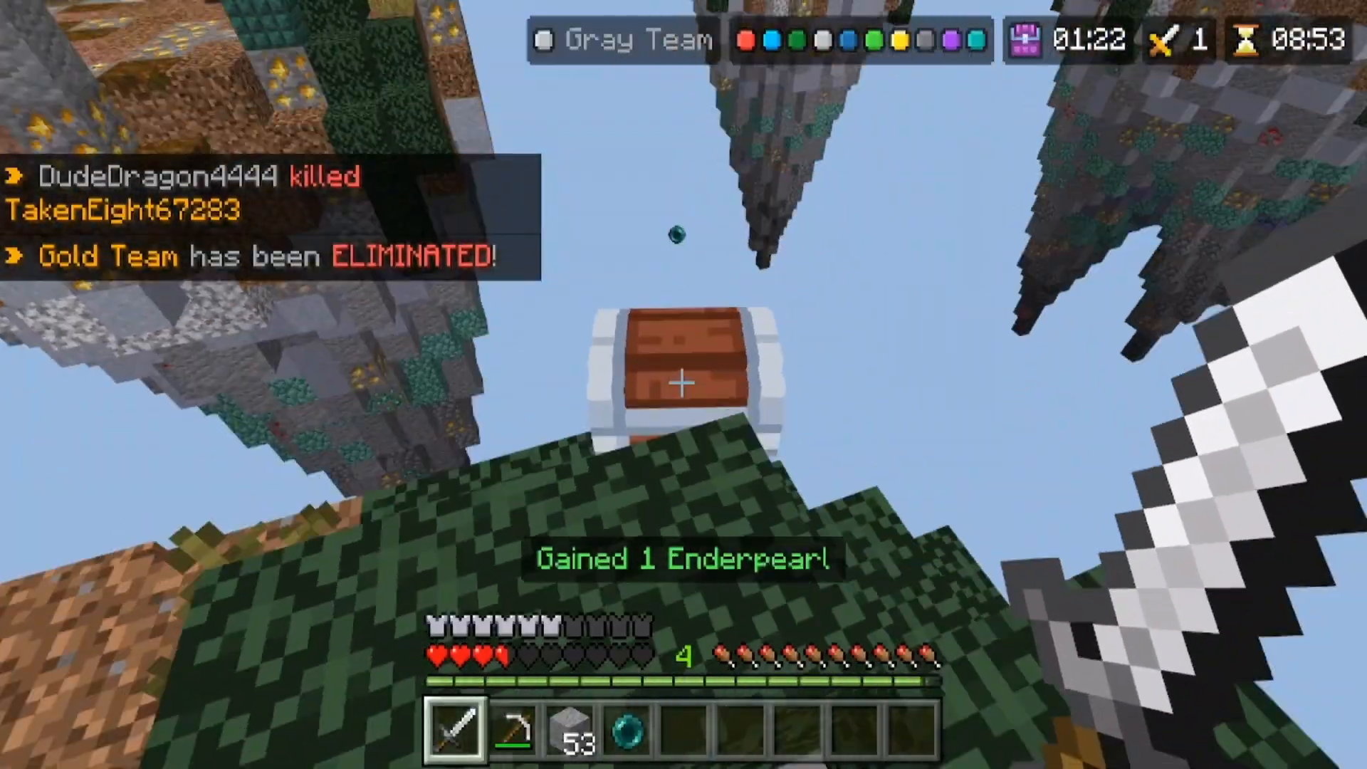
key("alt+tab")
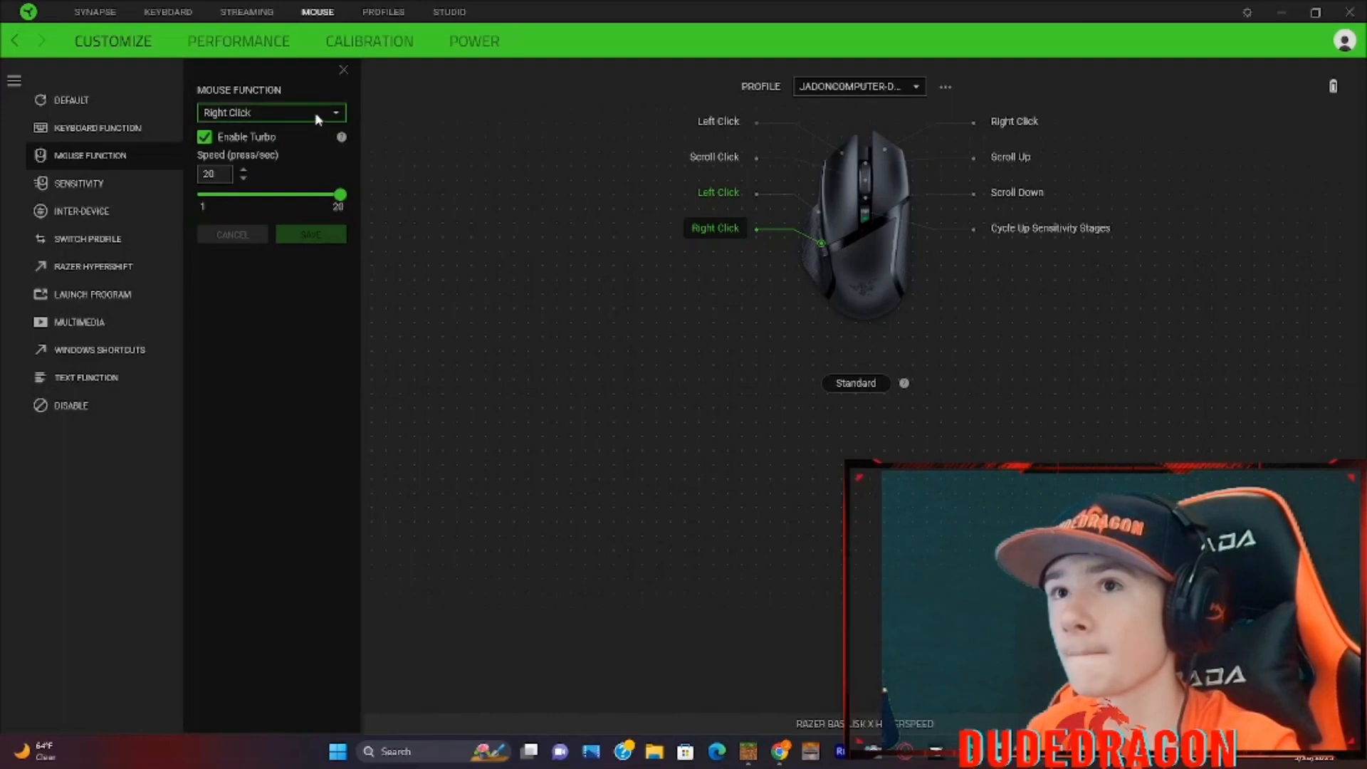
mouse_move(317, 119)
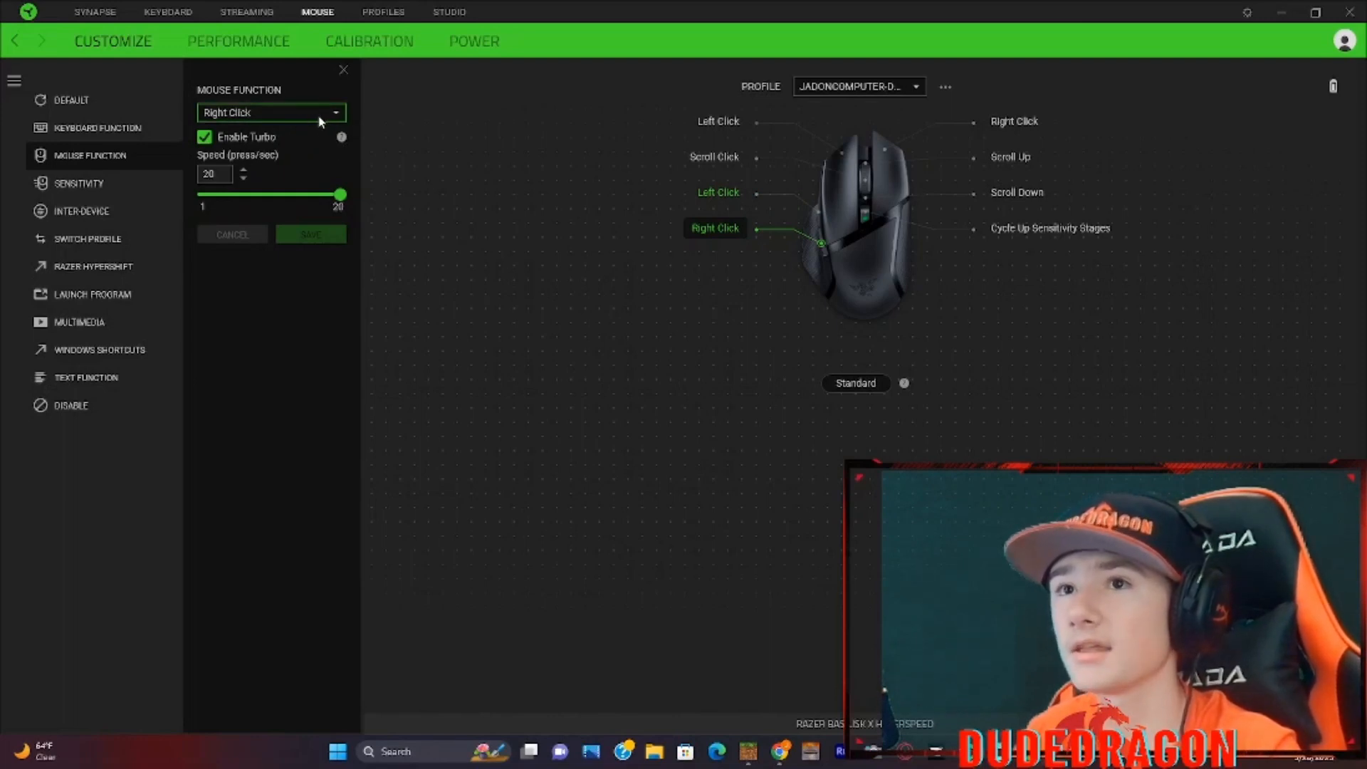
mouse_move(353, 139)
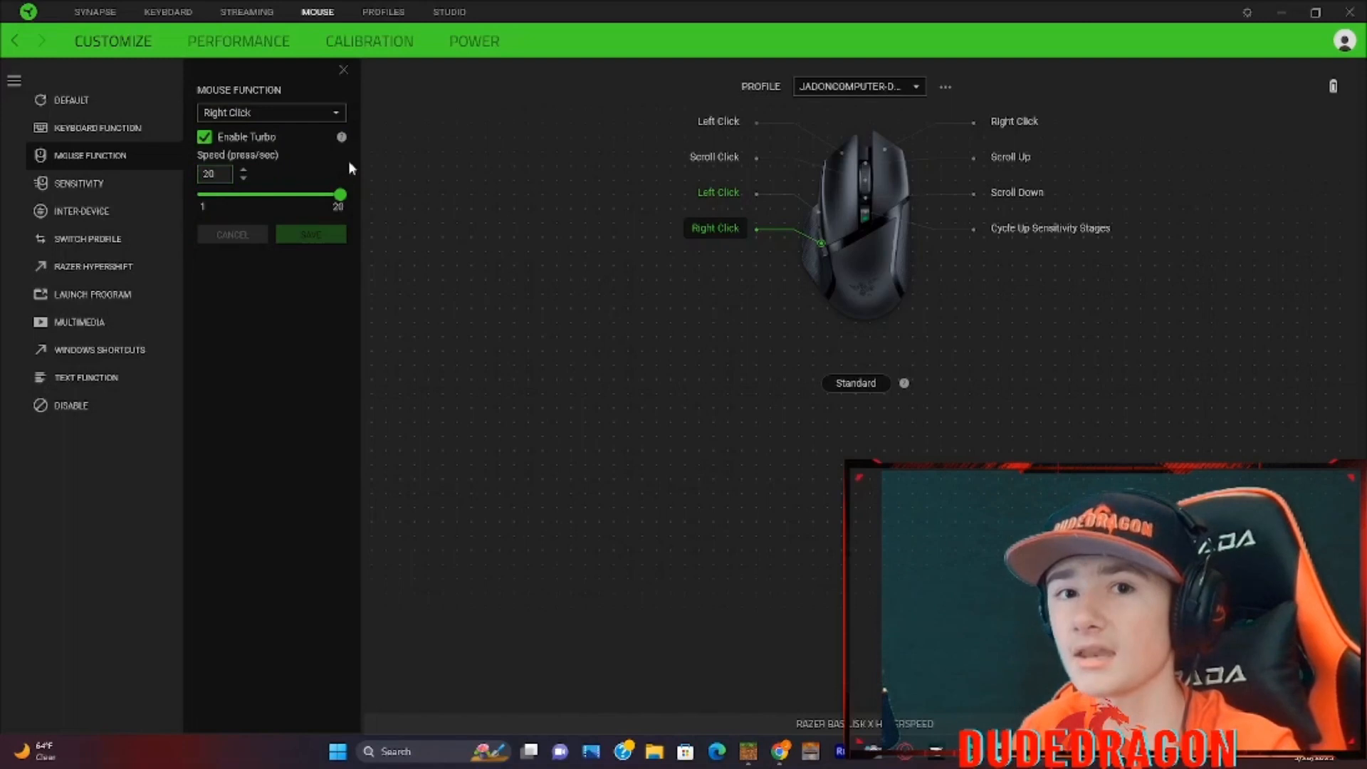
mouse_move(353, 164)
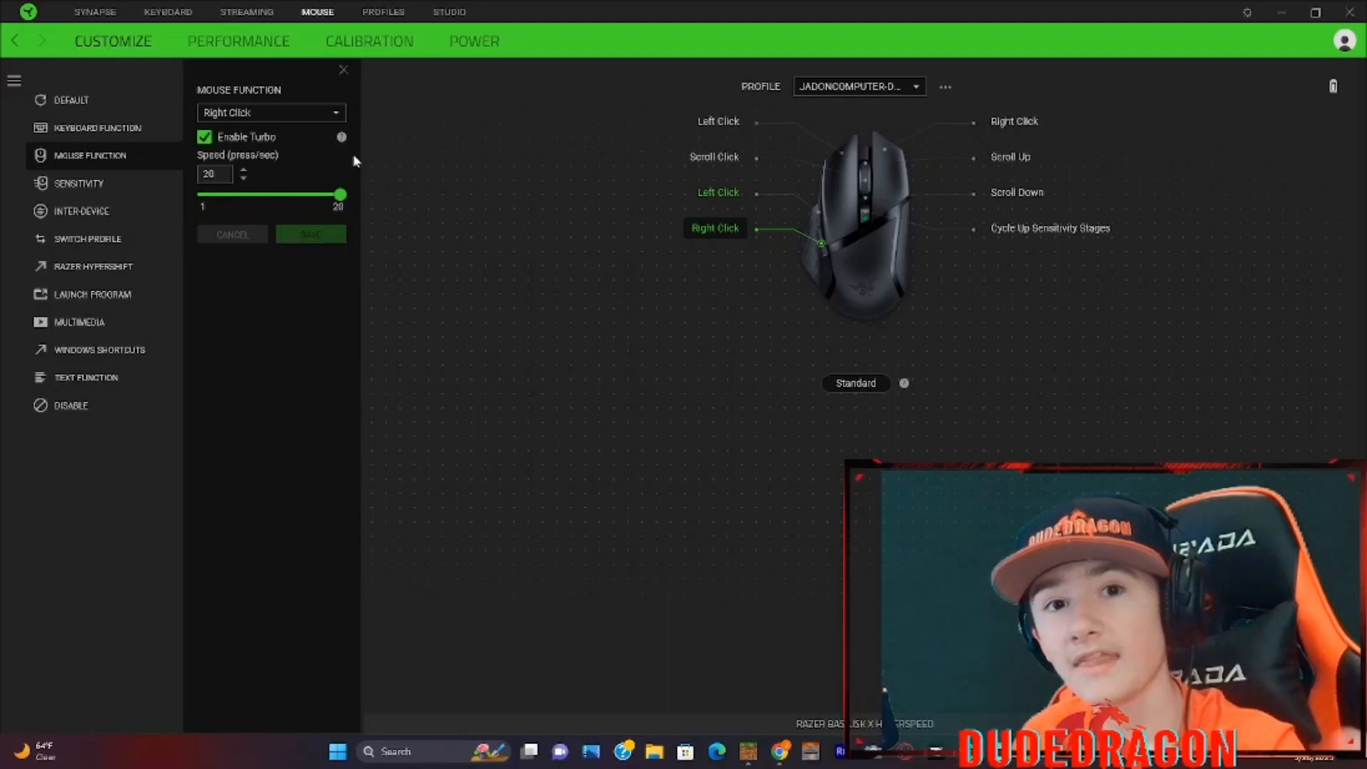
mouse_move(238, 171)
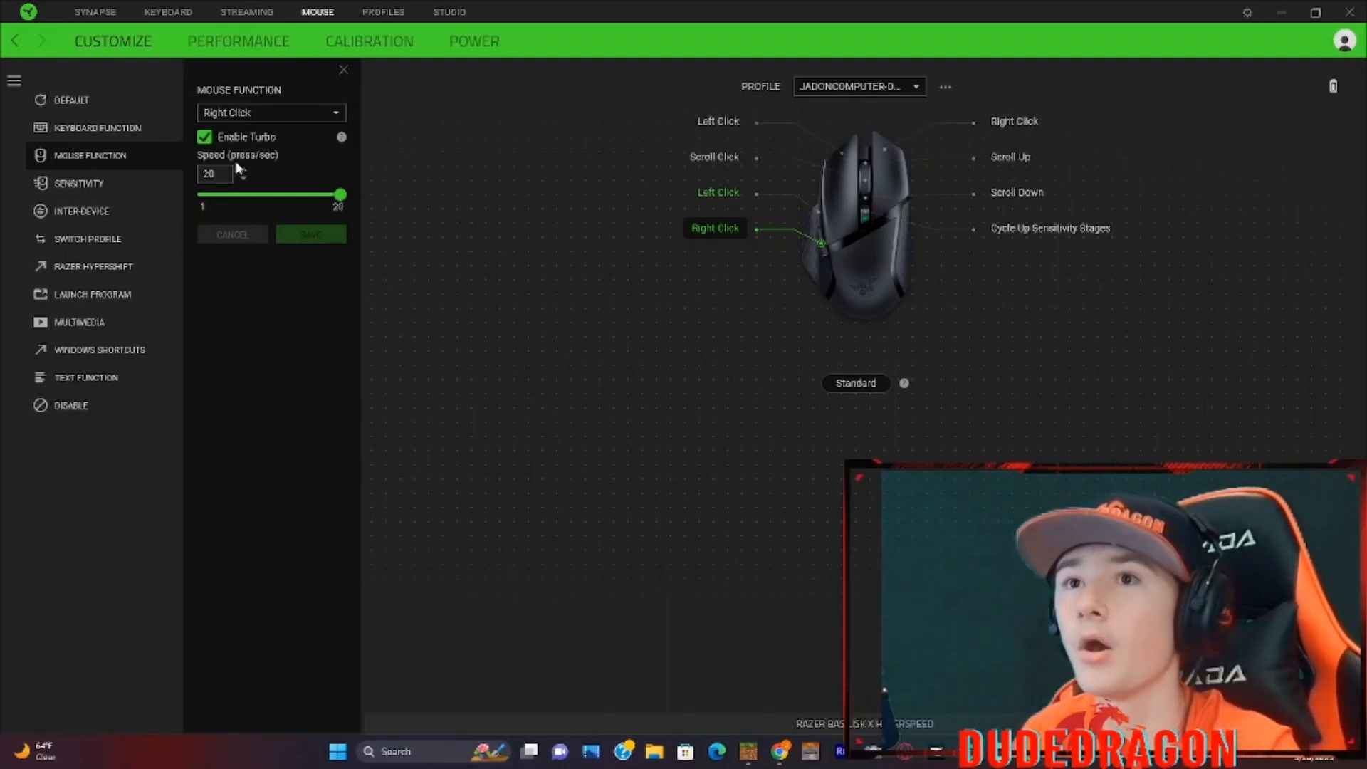
mouse_move(332, 258)
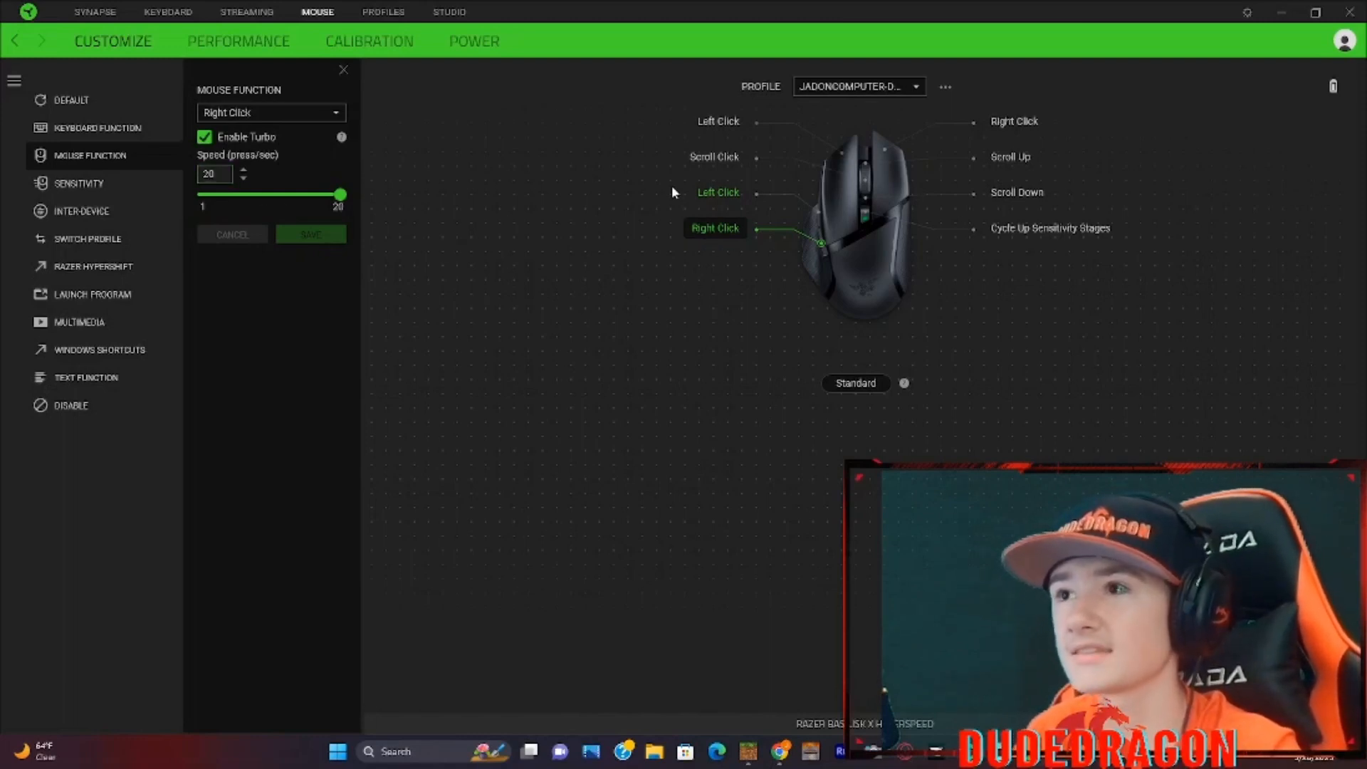
Keep the right button on Right Click with Turbo at 20 and return to the left button's settings.
left_click(717, 192)
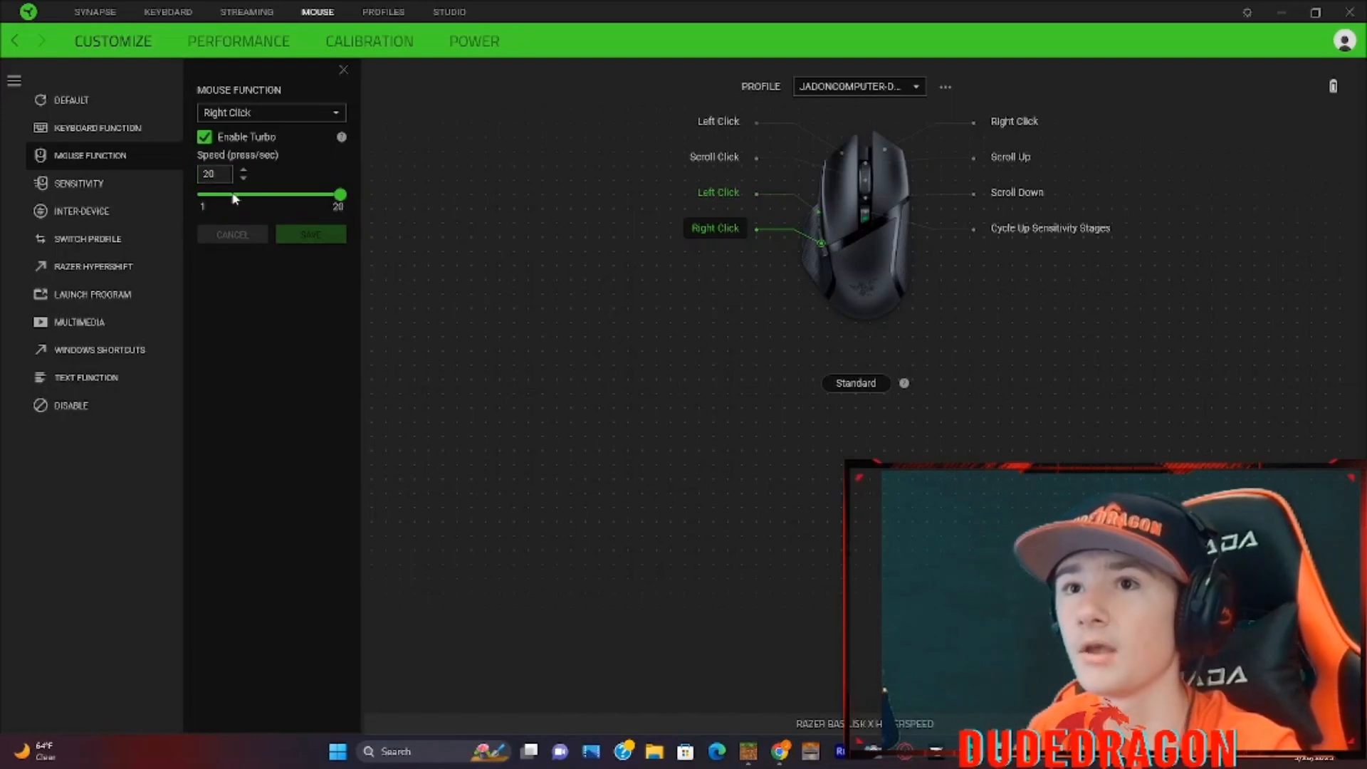
mouse_move(341, 195)
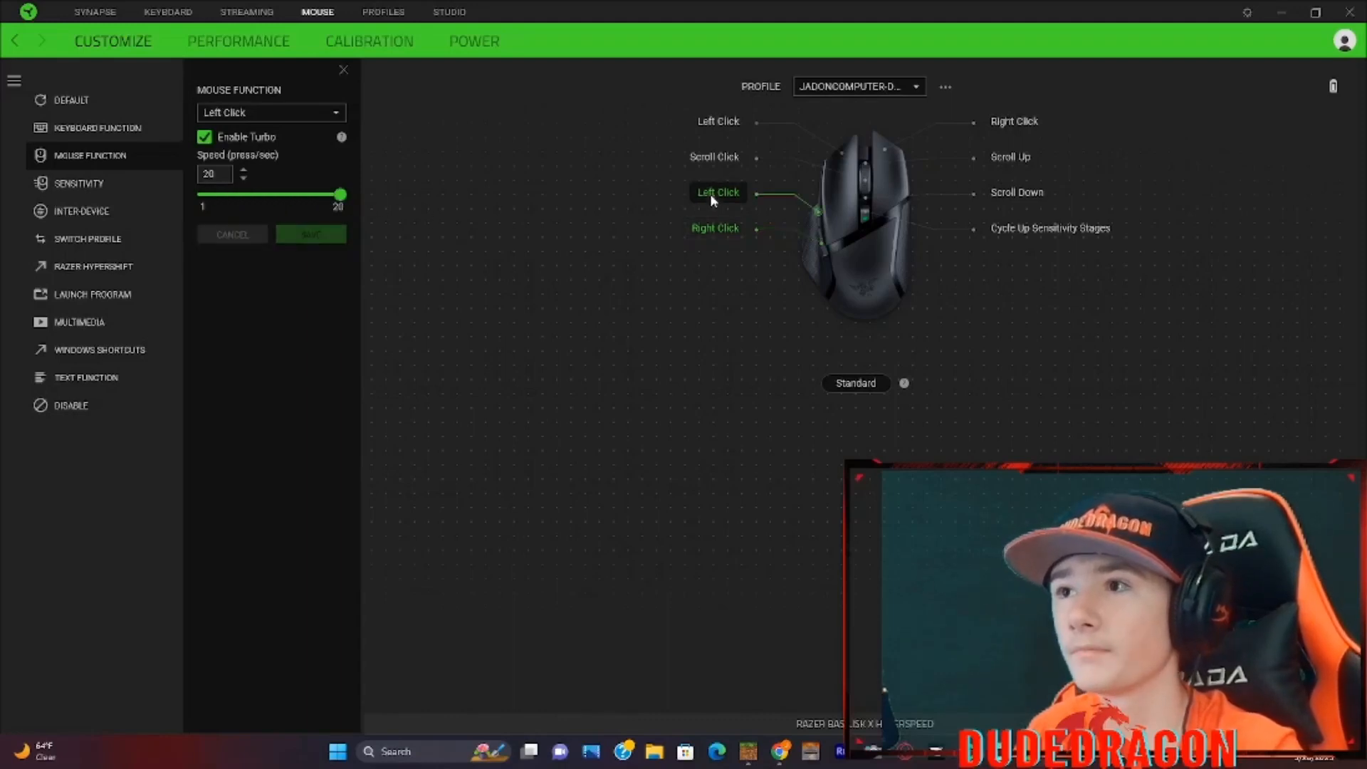
mouse_move(419, 180)
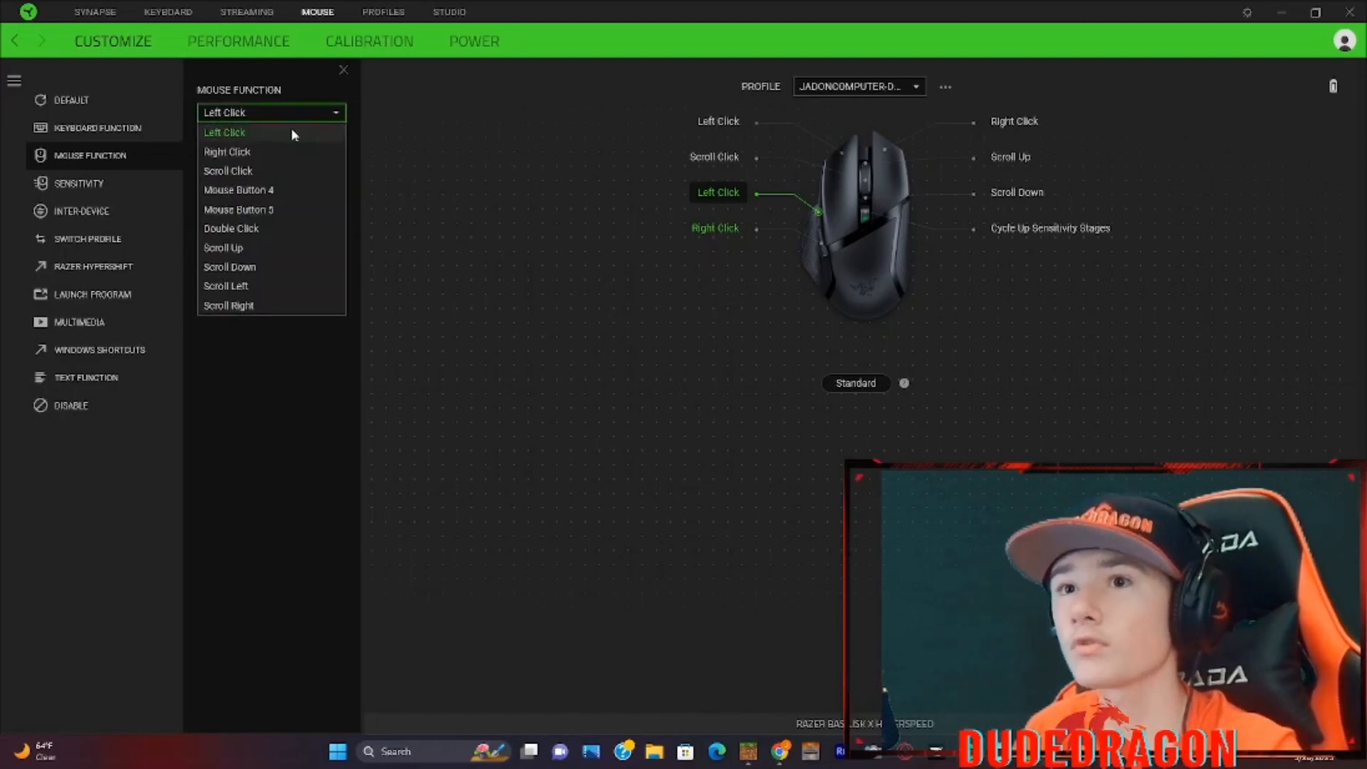
mouse_move(293, 150)
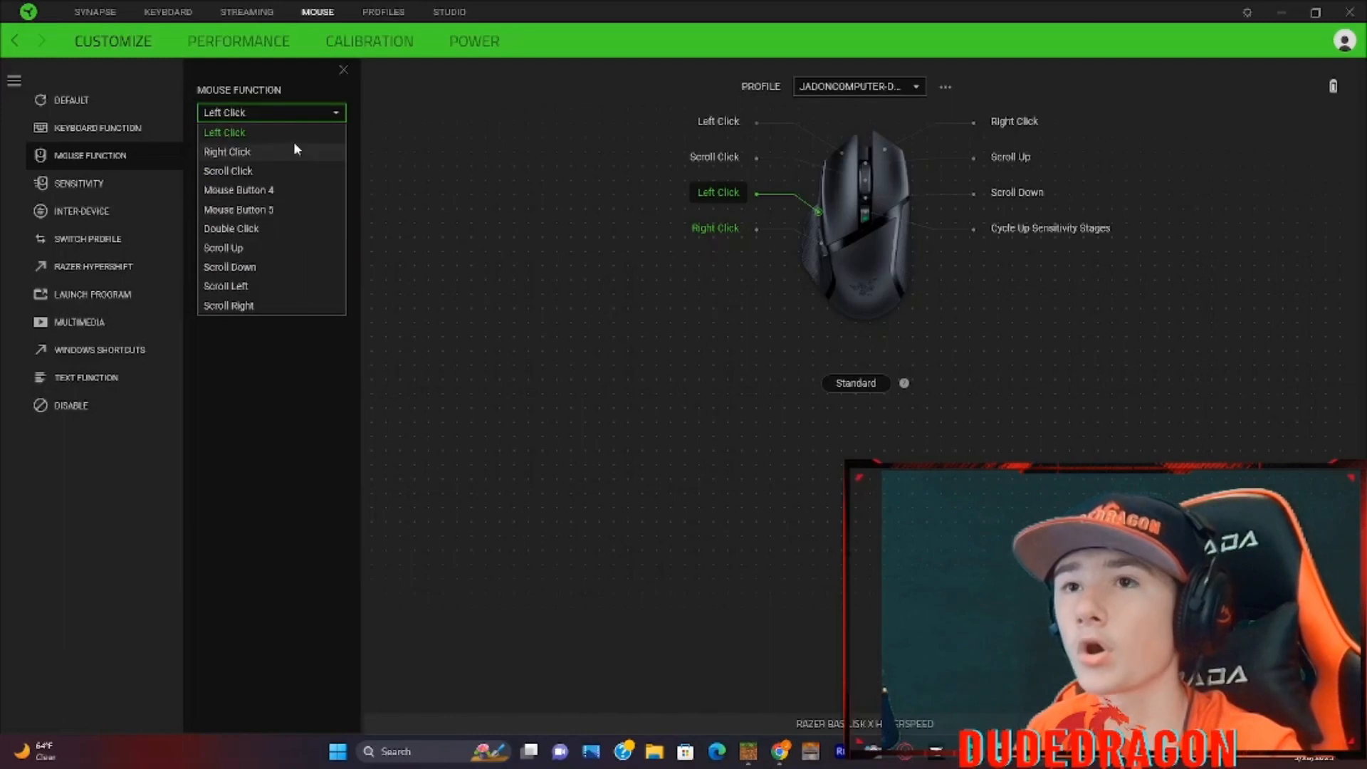
mouse_move(231, 227)
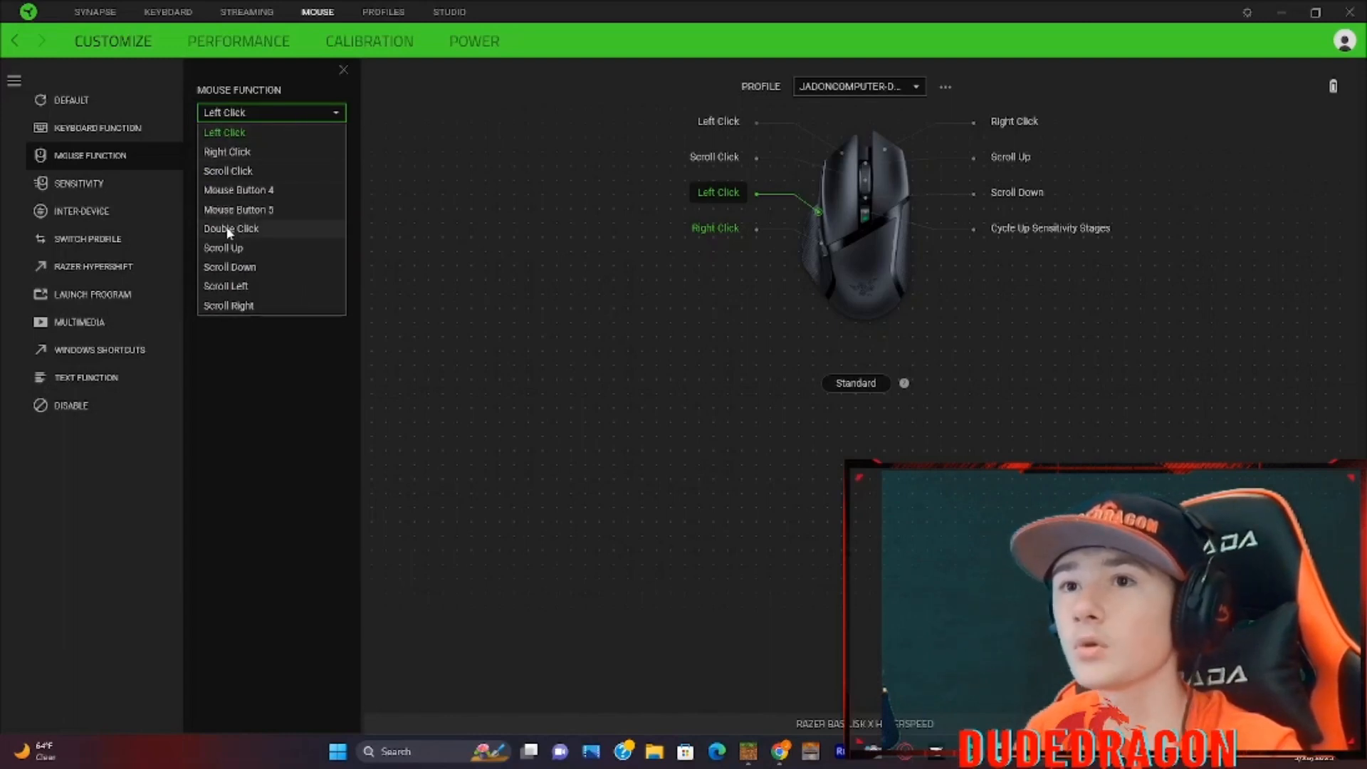
Set the left button's Mouse Function to Double Click, keeping Turbo at 20 presses per second.
left_click(230, 227)
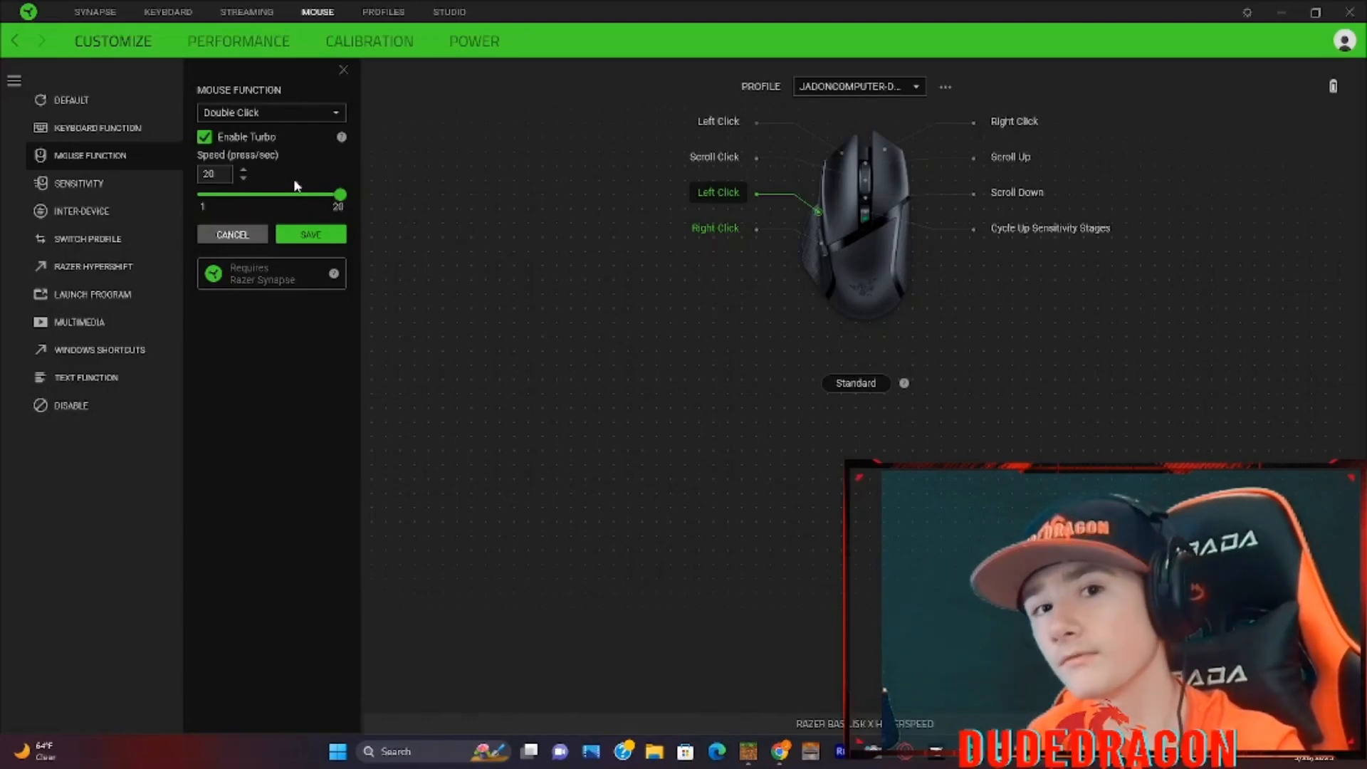
mouse_move(271, 113)
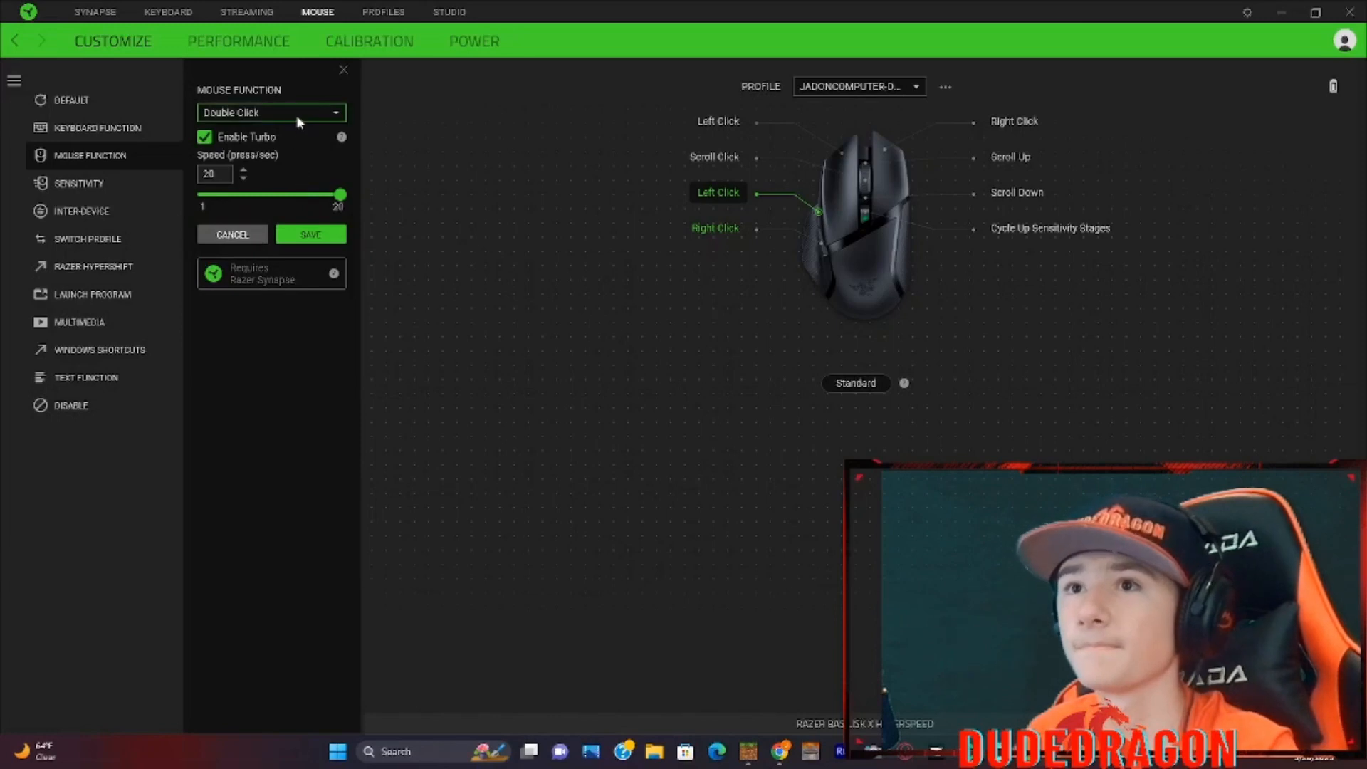
mouse_move(336, 119)
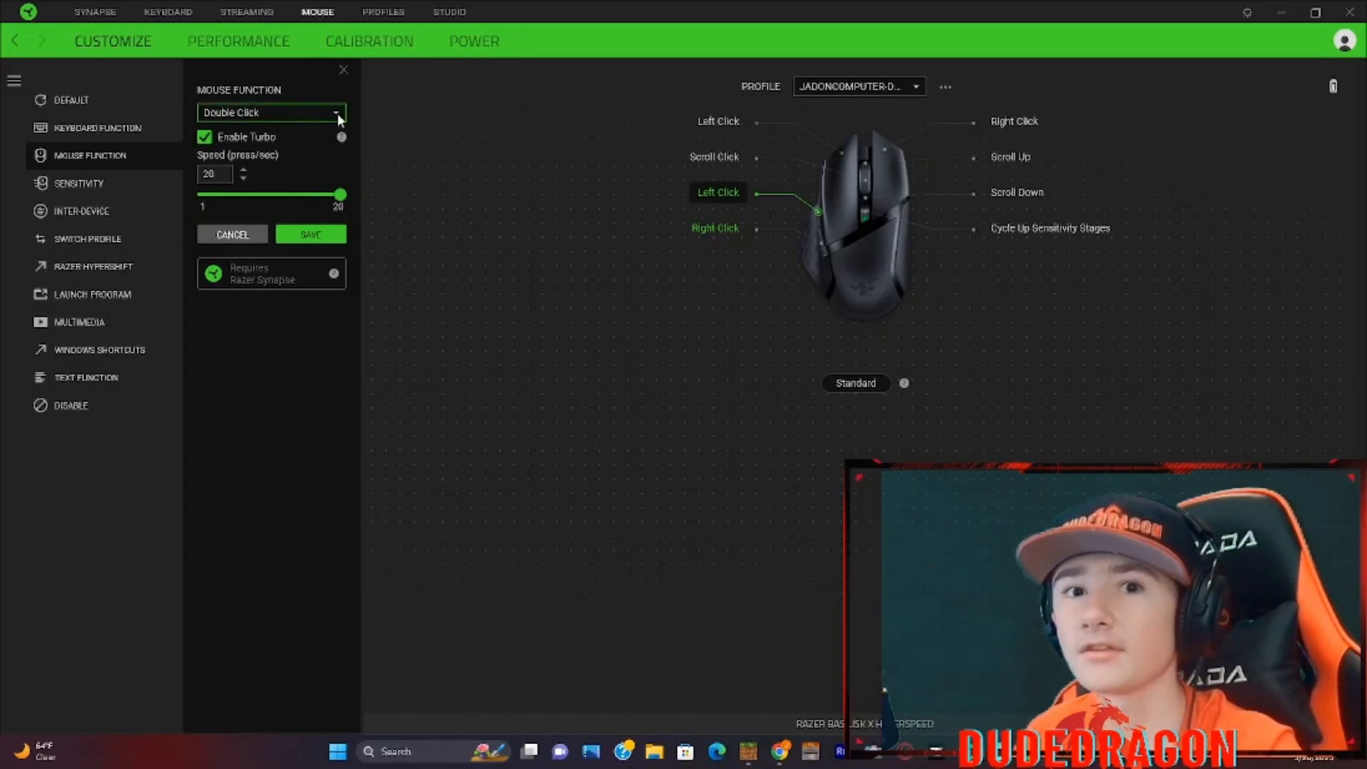